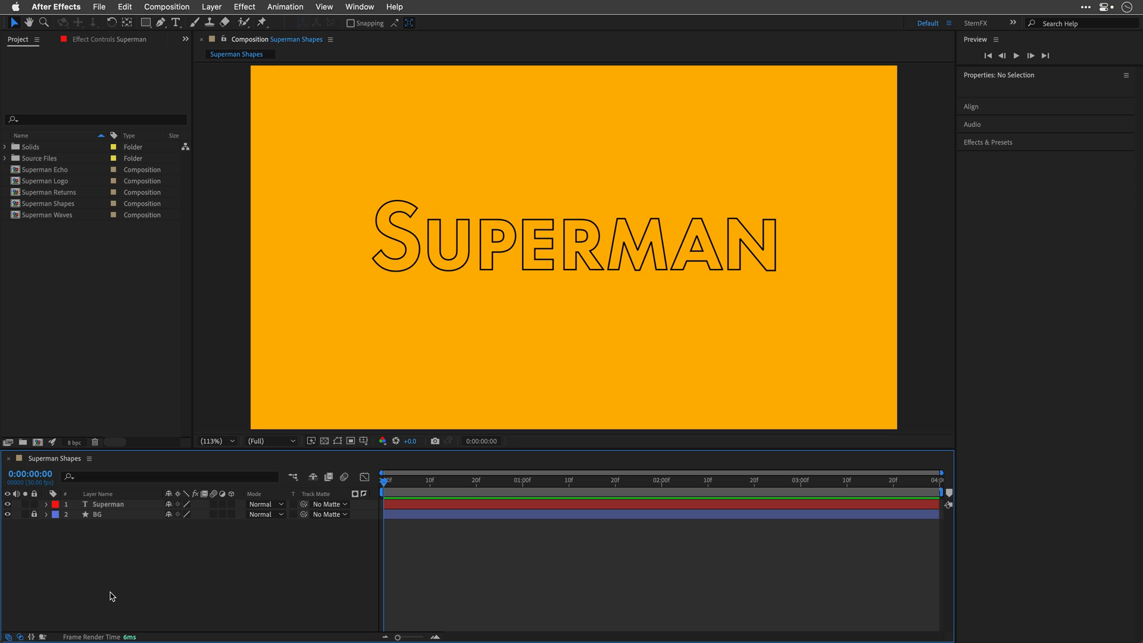
{"action": "mouse_move", "coordinate": [111, 539]}
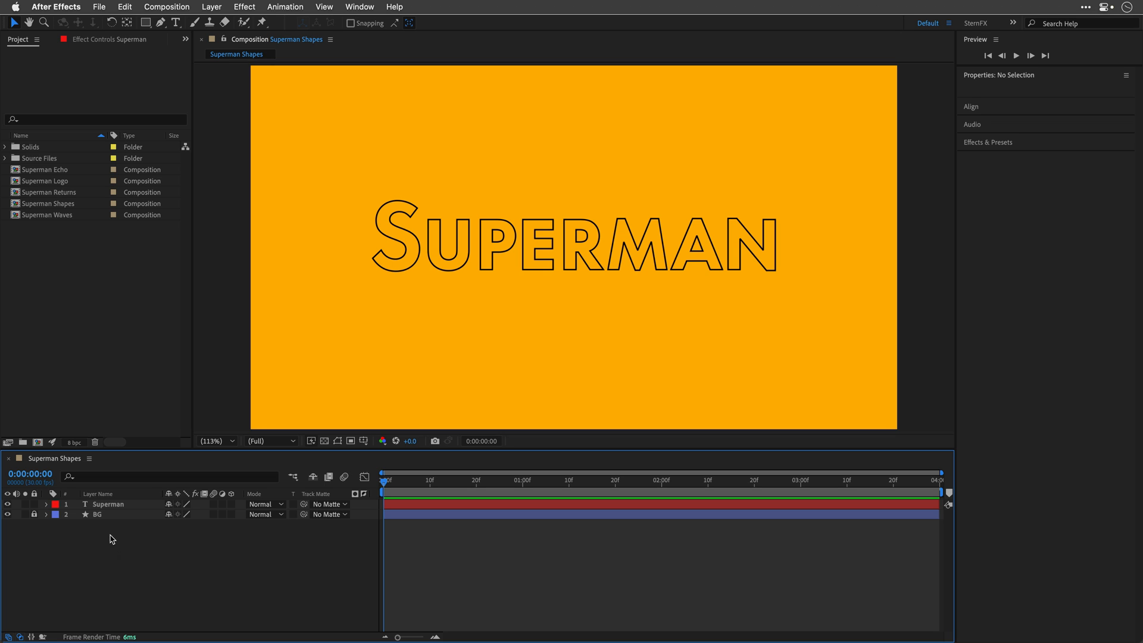
Generate a 'Superman Outlines' shape layer from the Superman text layer with Create Shapes from Text
{"action": "left_click", "coordinate": [110, 504]}
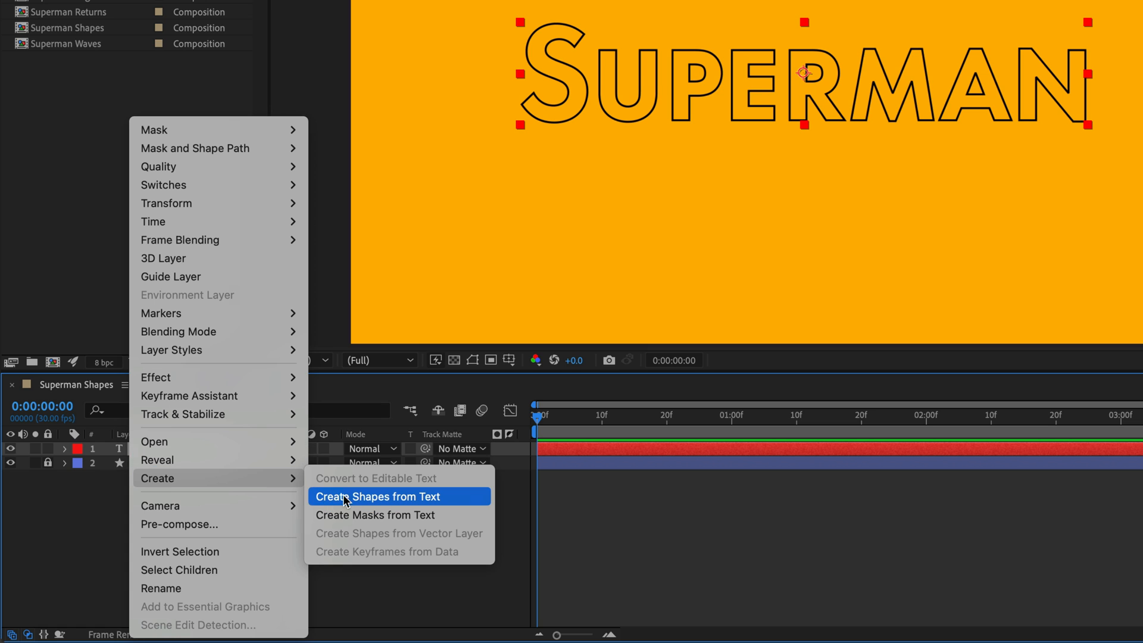
{"action": "left_click", "coordinate": [378, 496]}
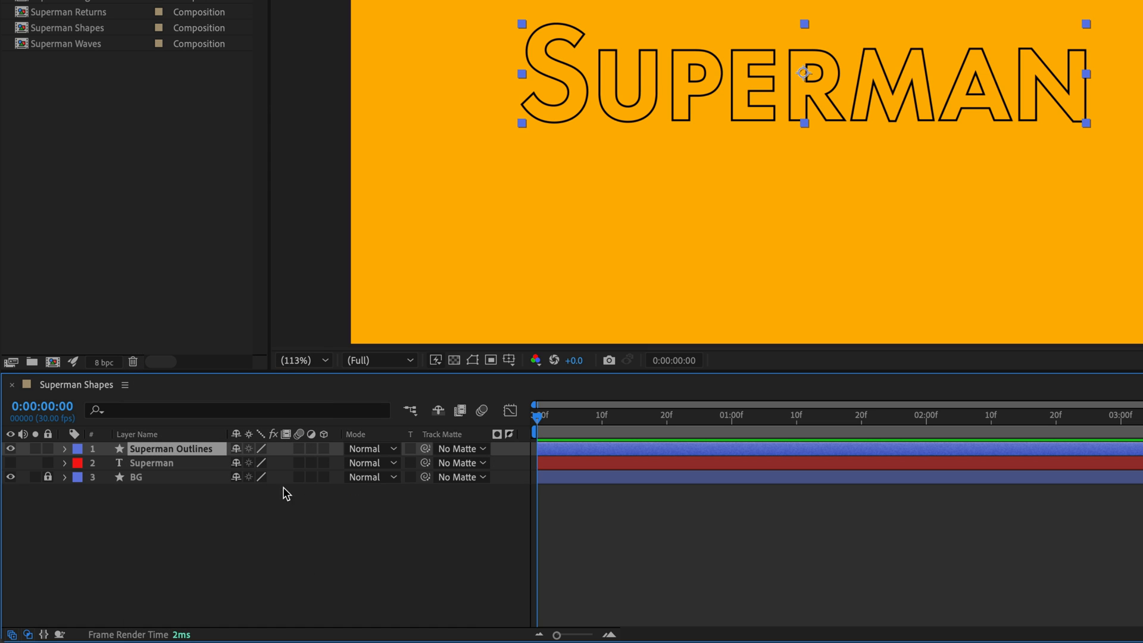
{"action": "mouse_move", "coordinate": [159, 459]}
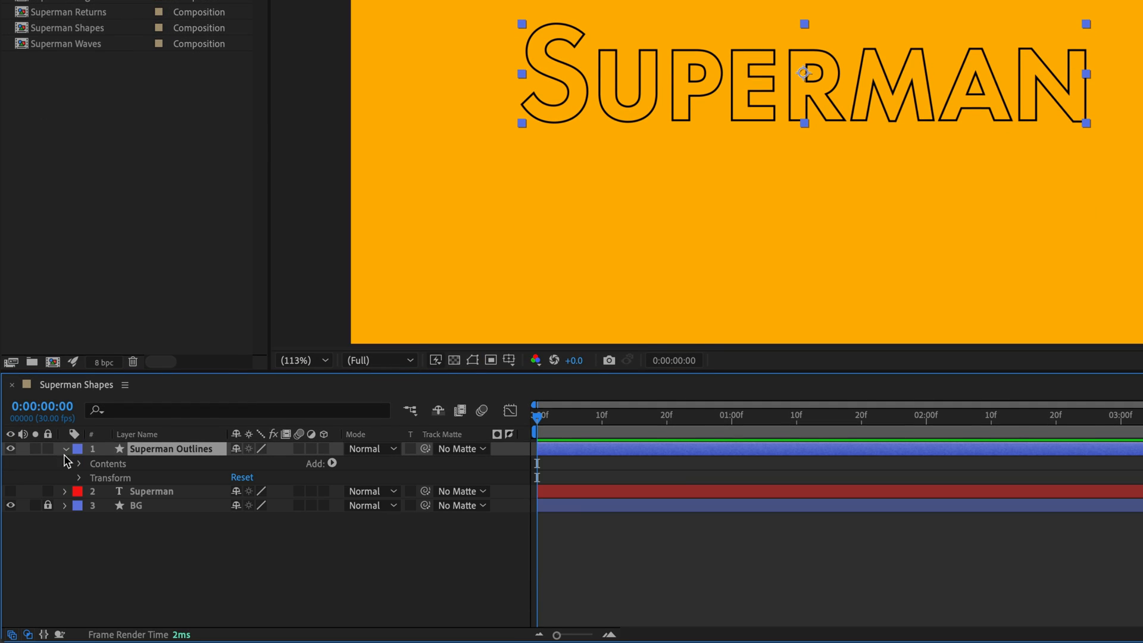
Add Repeater 1 to Superman Outlines and set its transform scale to 102%
{"action": "left_click", "coordinate": [78, 463]}
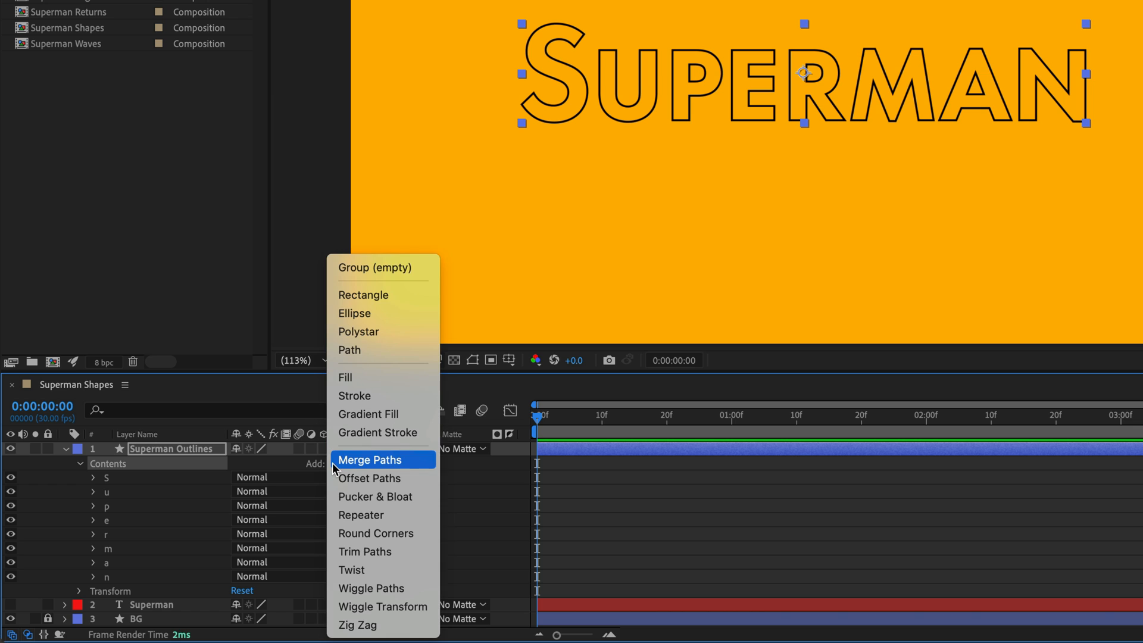
{"action": "mouse_move", "coordinate": [344, 515]}
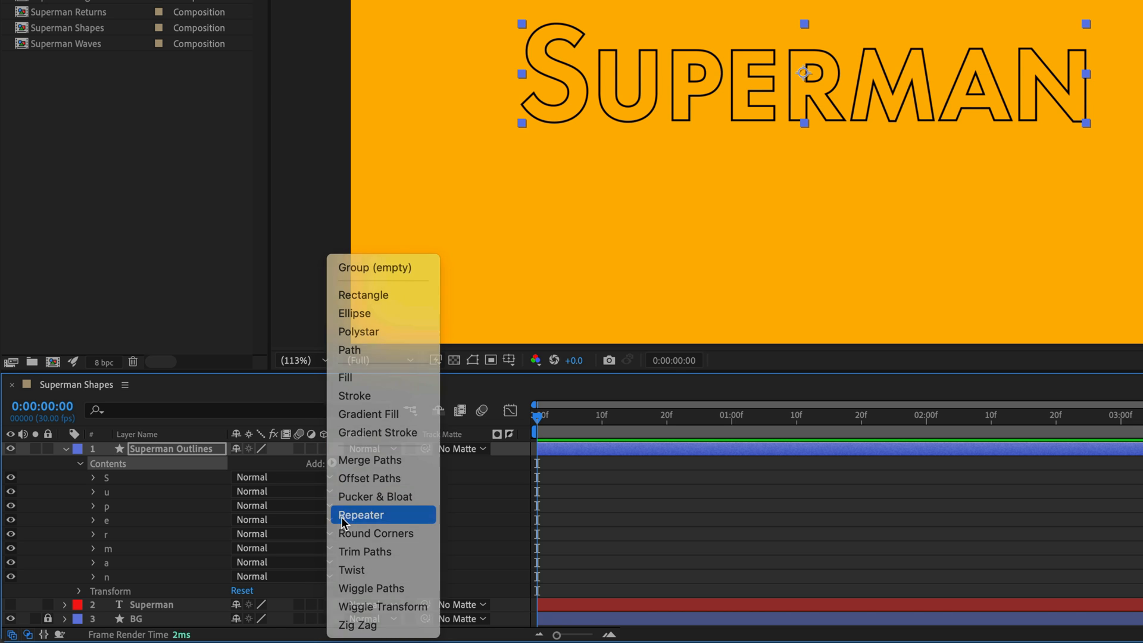
{"action": "left_click", "coordinate": [361, 514]}
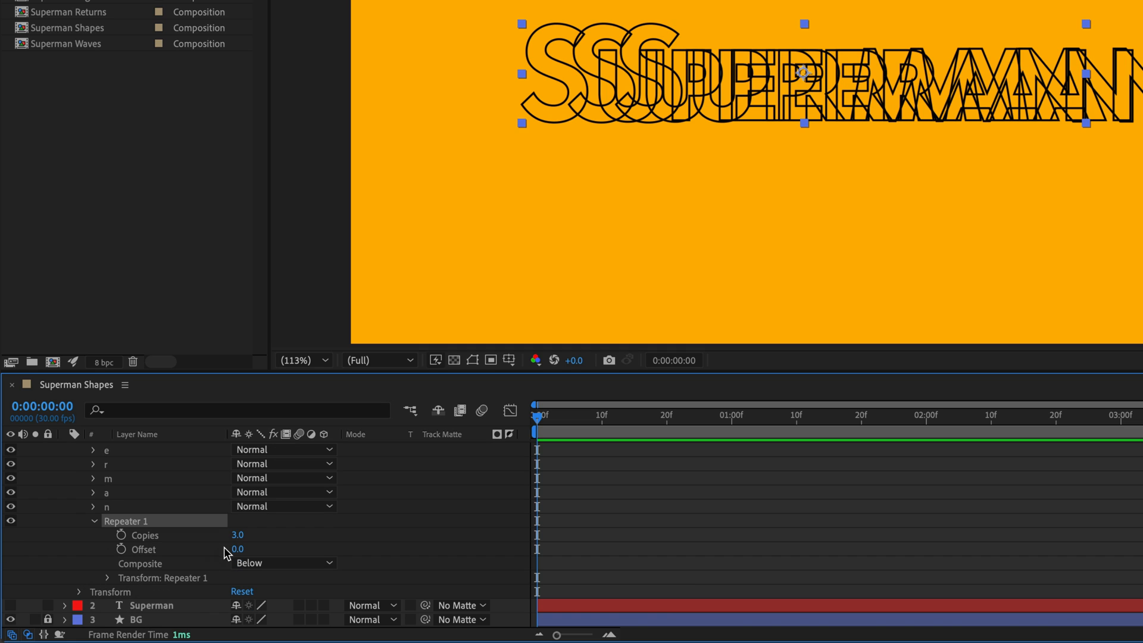
{"action": "mouse_move", "coordinate": [110, 590]}
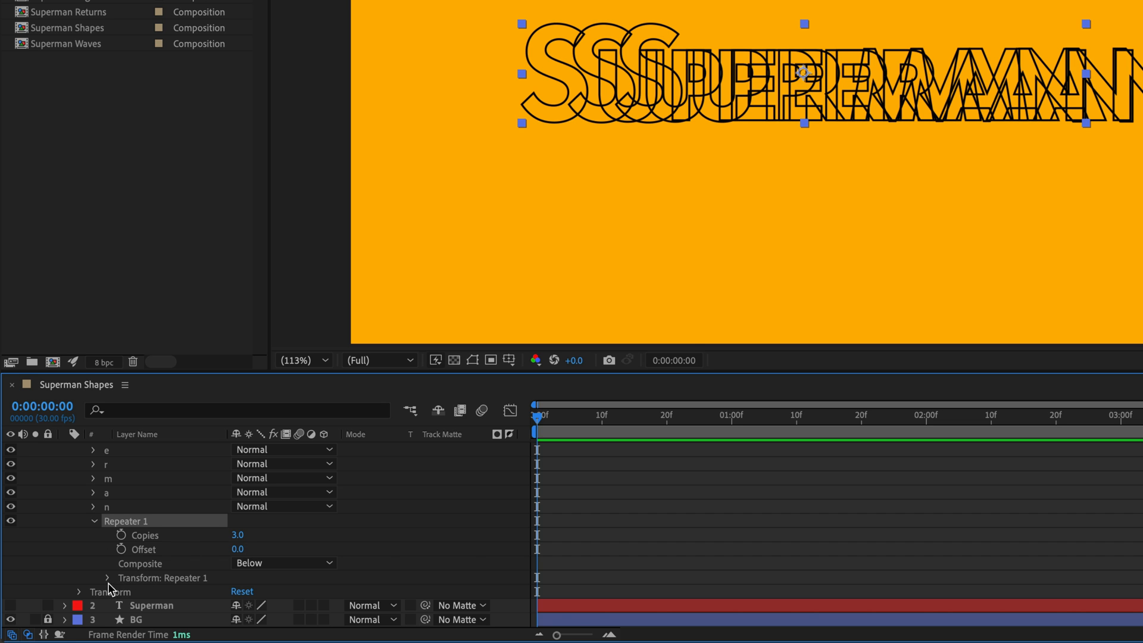
{"action": "left_click", "coordinate": [107, 577]}
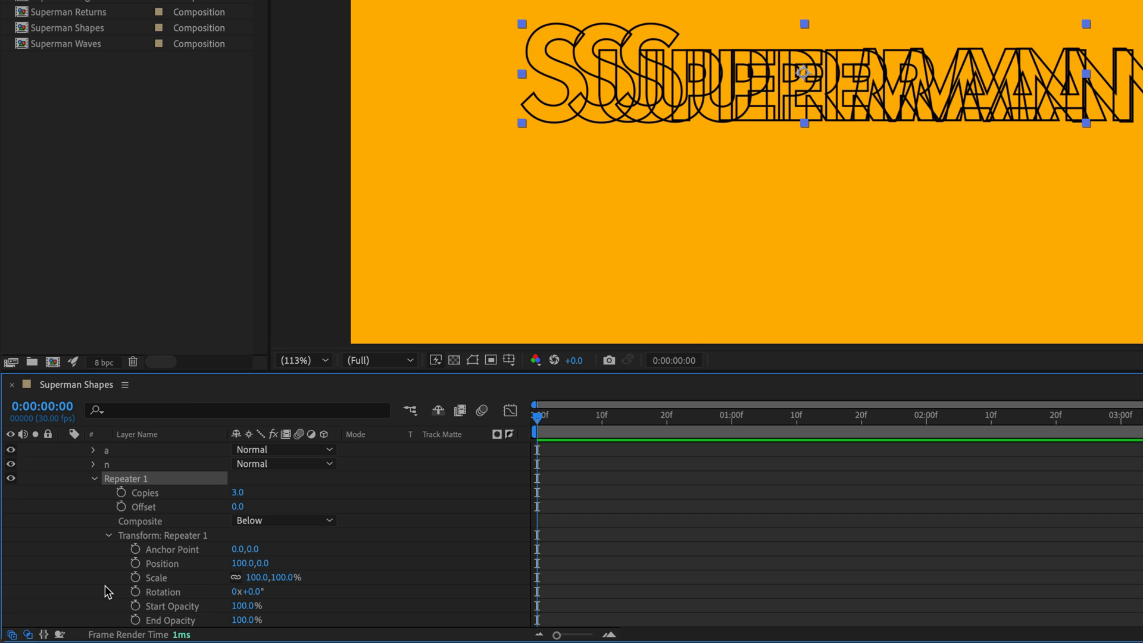
{"action": "left_click", "coordinate": [228, 569]}
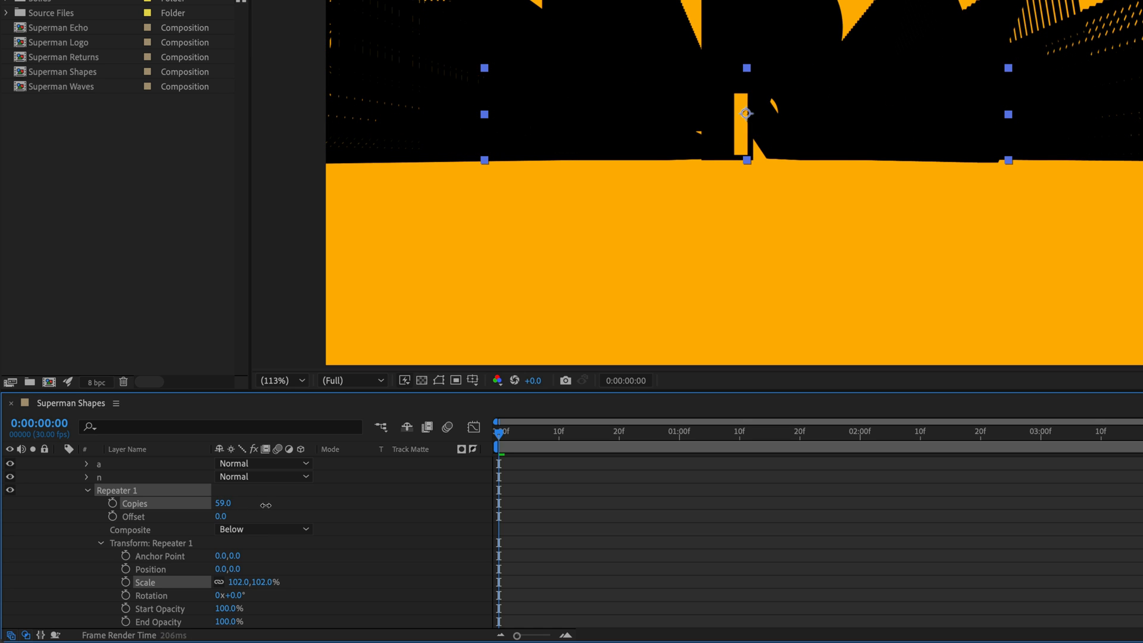
Set repeater copies to 130 and Position Y to 5, keyframing copies over time
{"action": "double_click", "coordinate": [222, 503]}
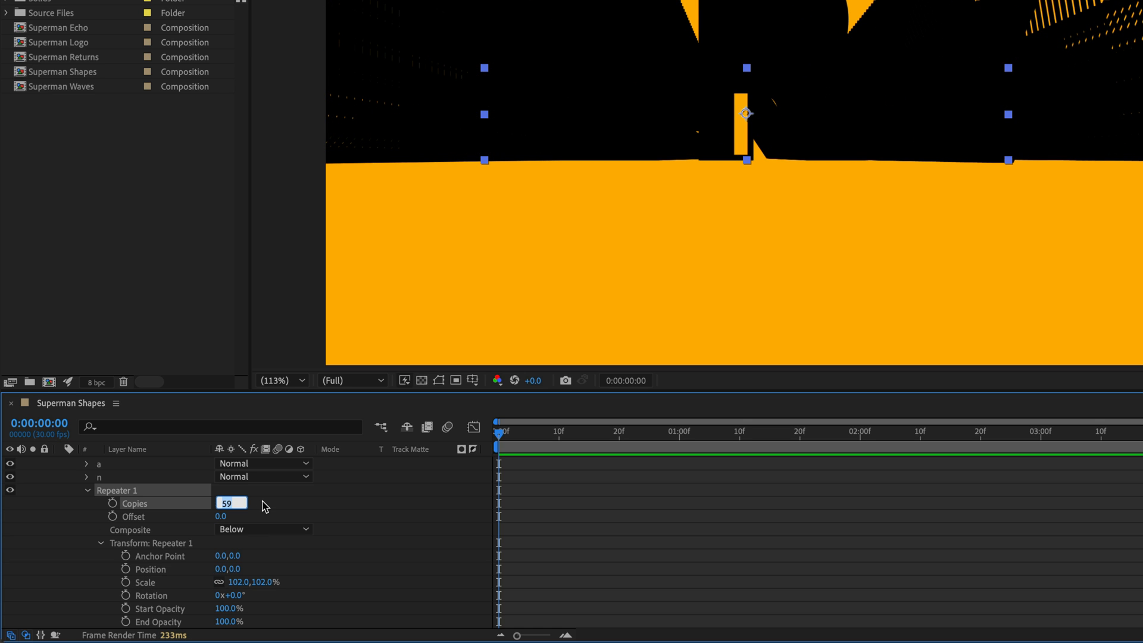
{"action": "type", "text": "1"}
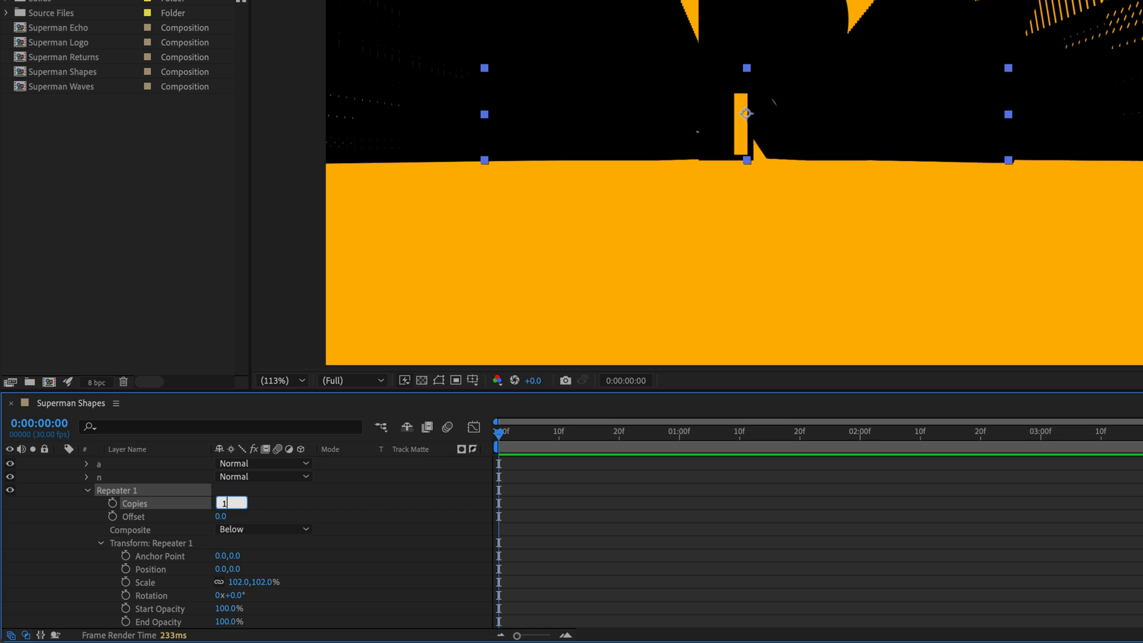
{"action": "type", "text": "130.0"}
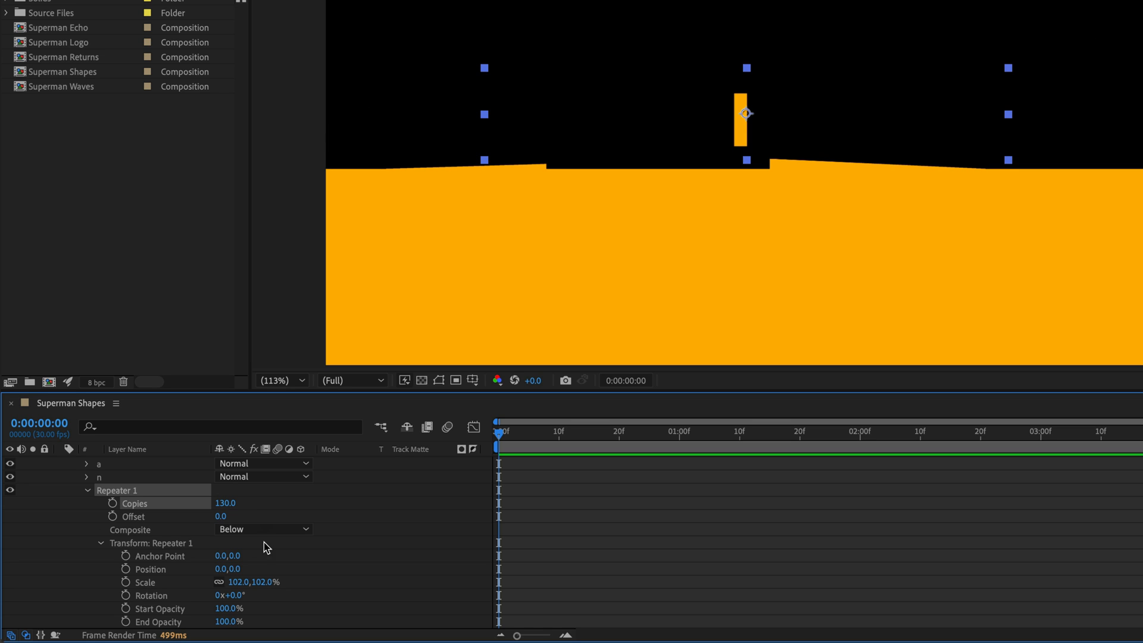
{"action": "mouse_move", "coordinate": [246, 571]}
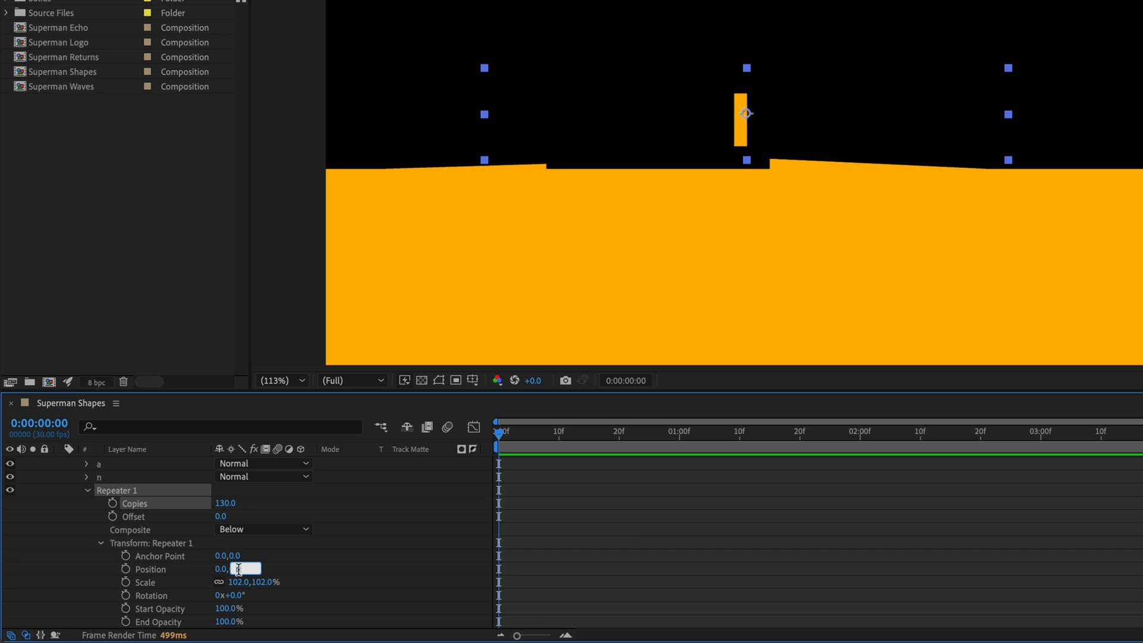
{"action": "type", "text": "5.0"}
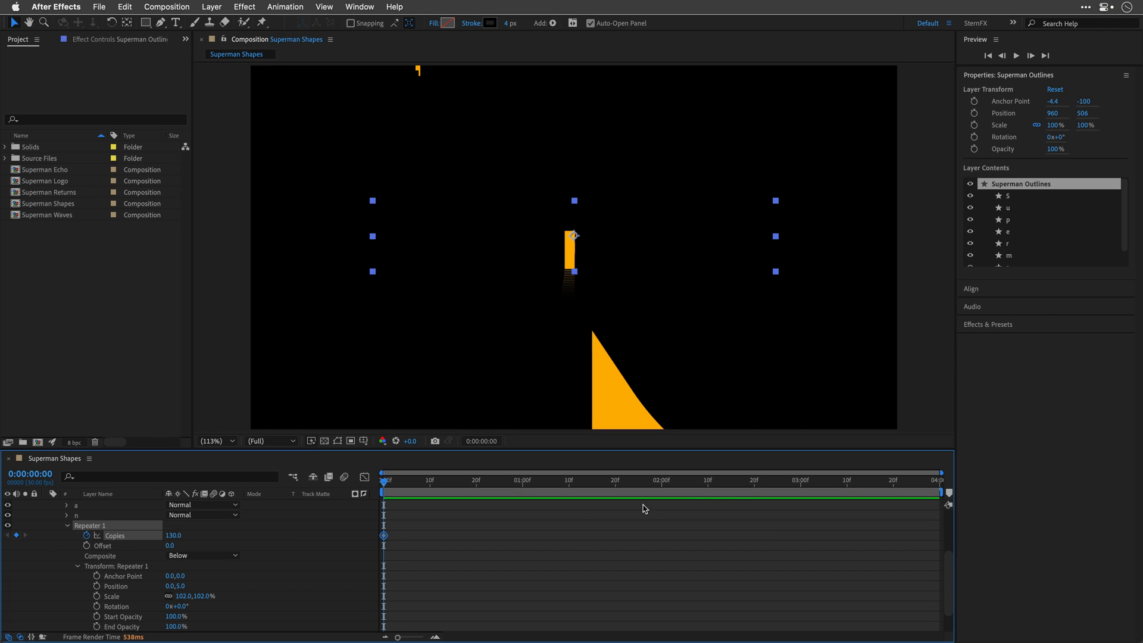
{"action": "left_click", "coordinate": [800, 479]}
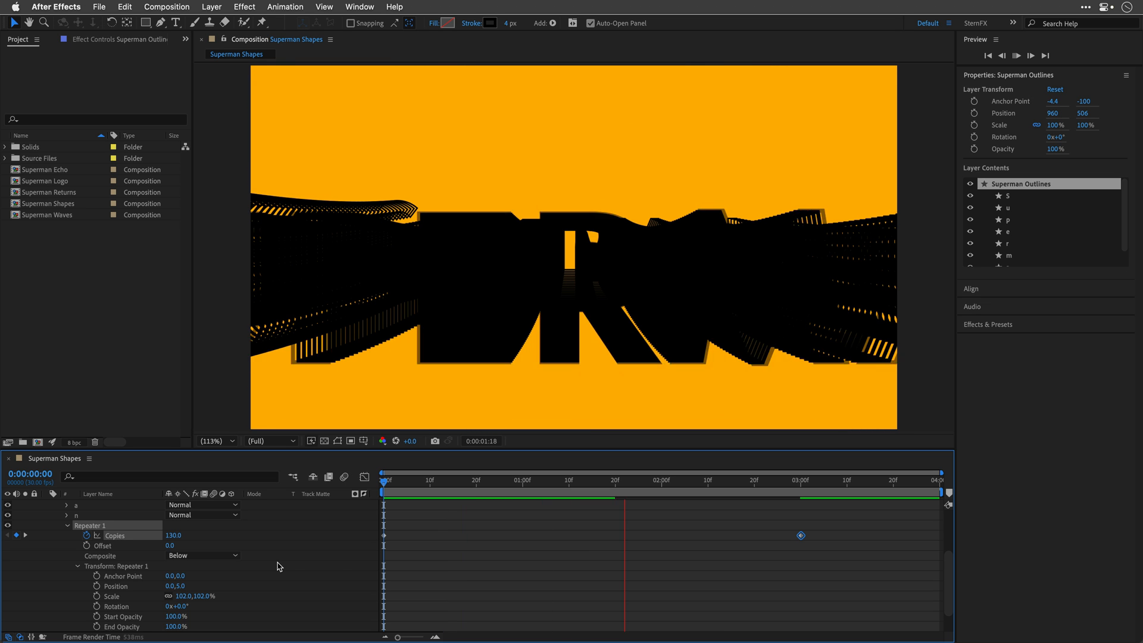
{"action": "left_click", "coordinate": [879, 479]}
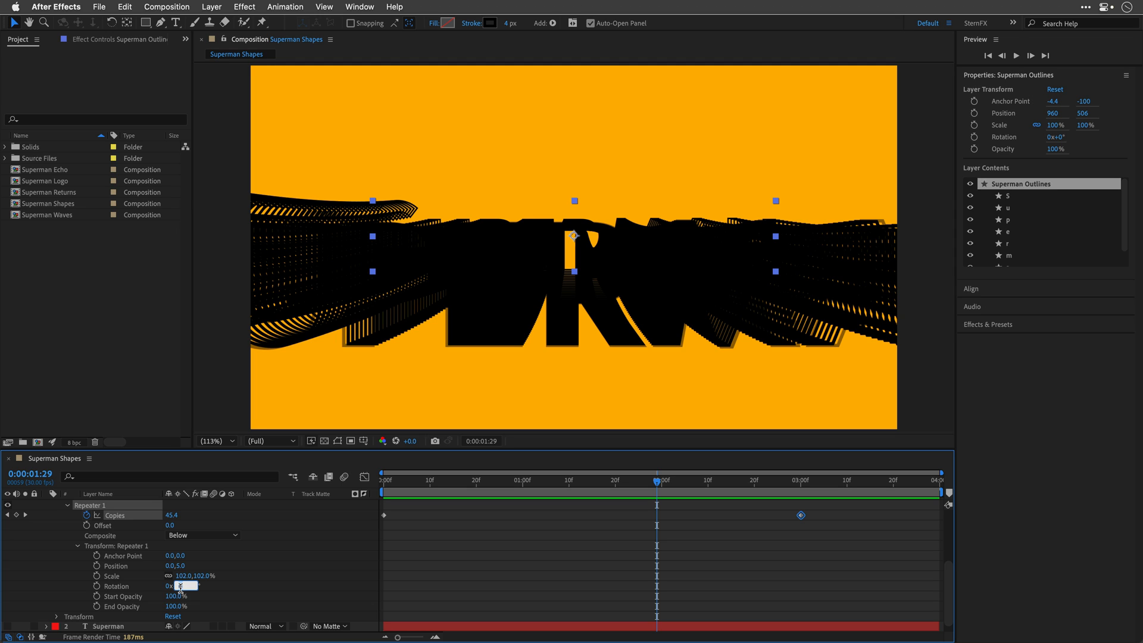
Set repeater rotation to 3° and scrub End Opacity down to 0%
{"action": "left_click", "coordinate": [181, 587]}
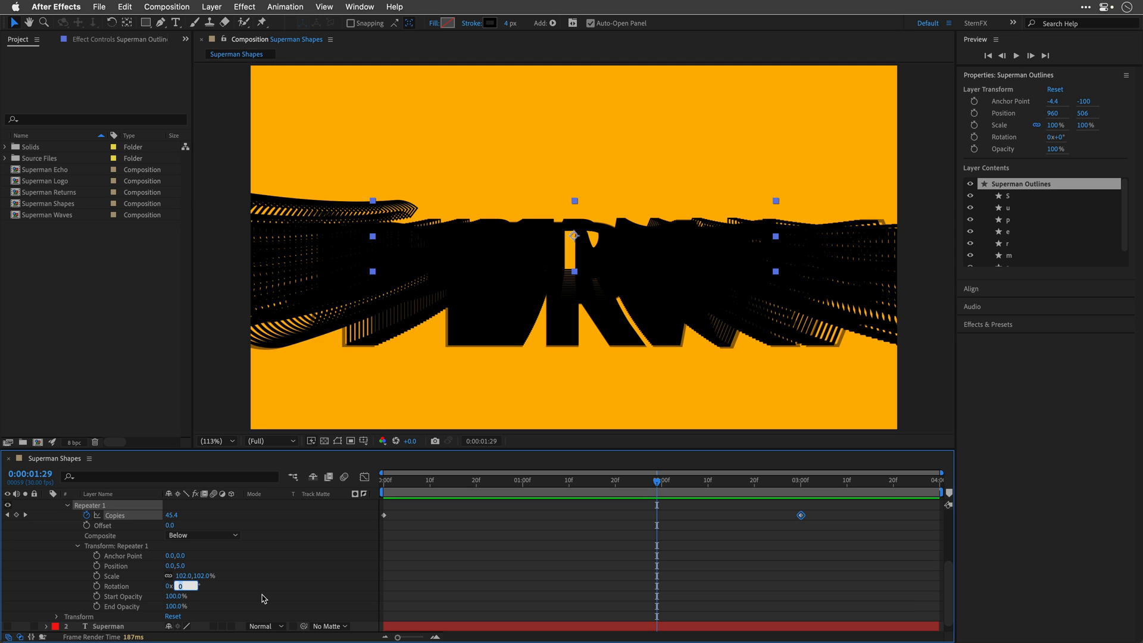
{"action": "type", "text": "3.0°"}
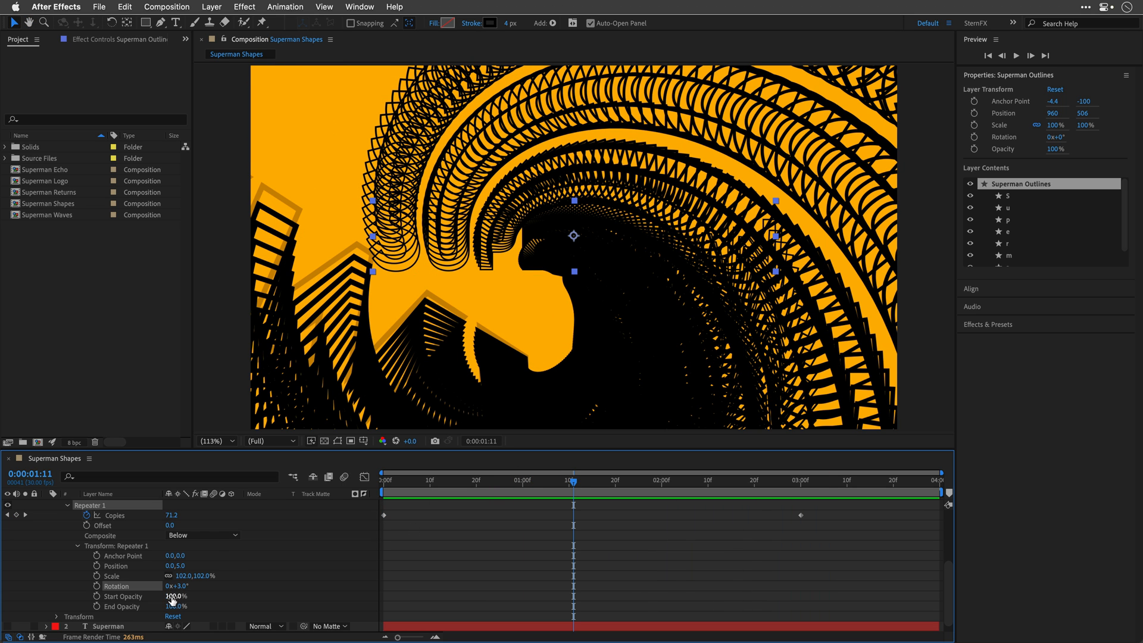
{"action": "left_click_drag", "start_coordinate": [179, 597], "coordinate": [169, 596]}
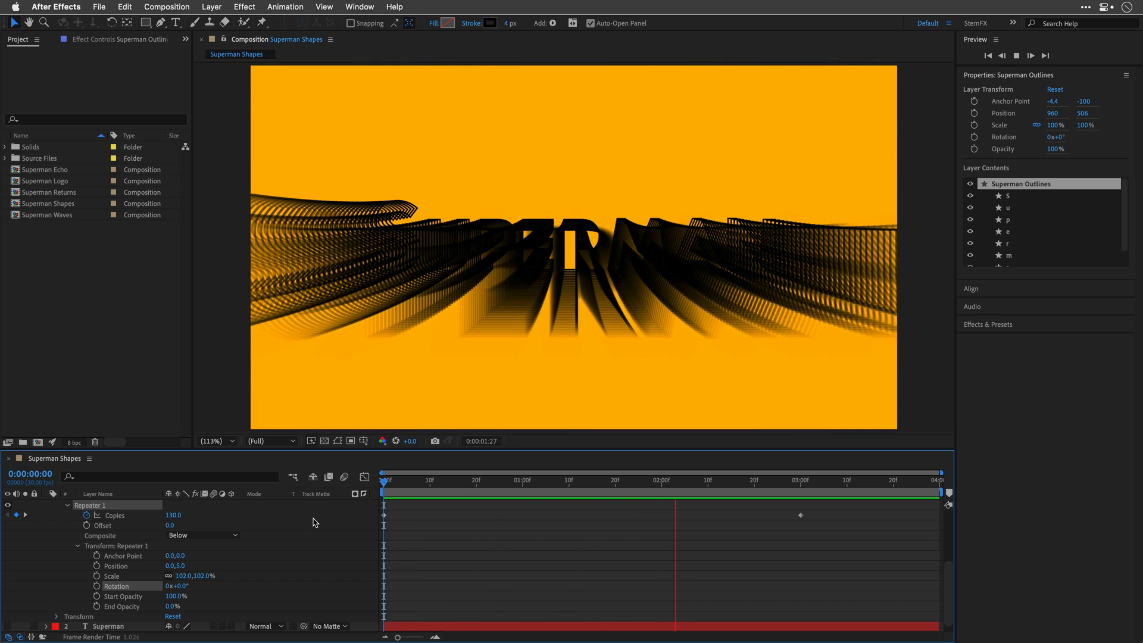
{"action": "left_click", "coordinate": [387, 480]}
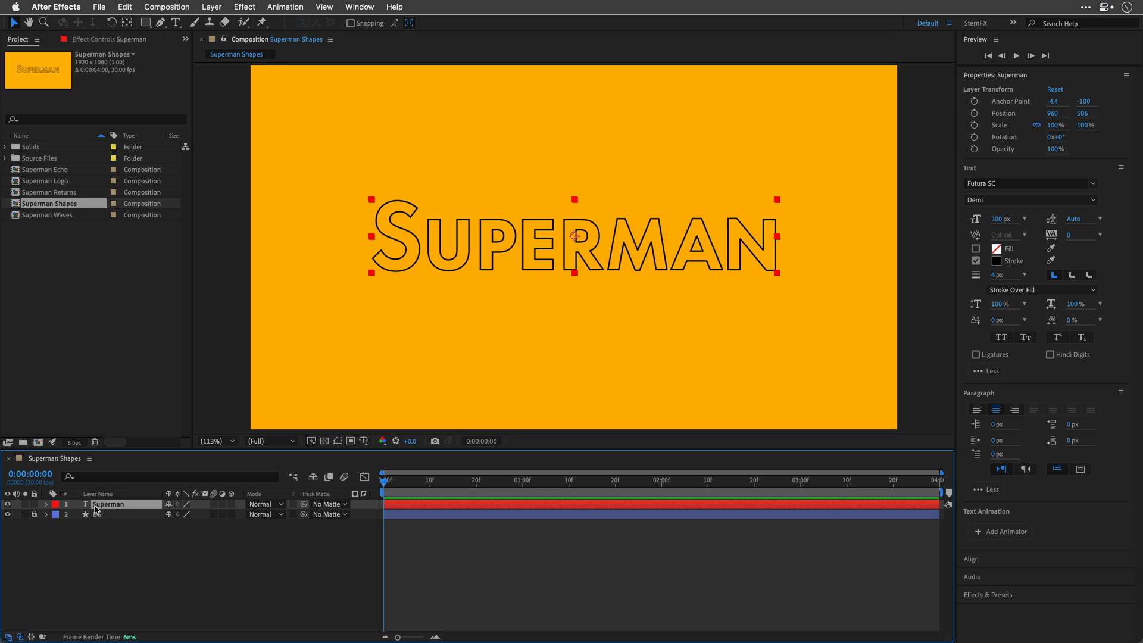
Create new Superman Outlines from the text layer and add an Offset Paths operation
{"action": "right_click", "coordinate": [110, 503]}
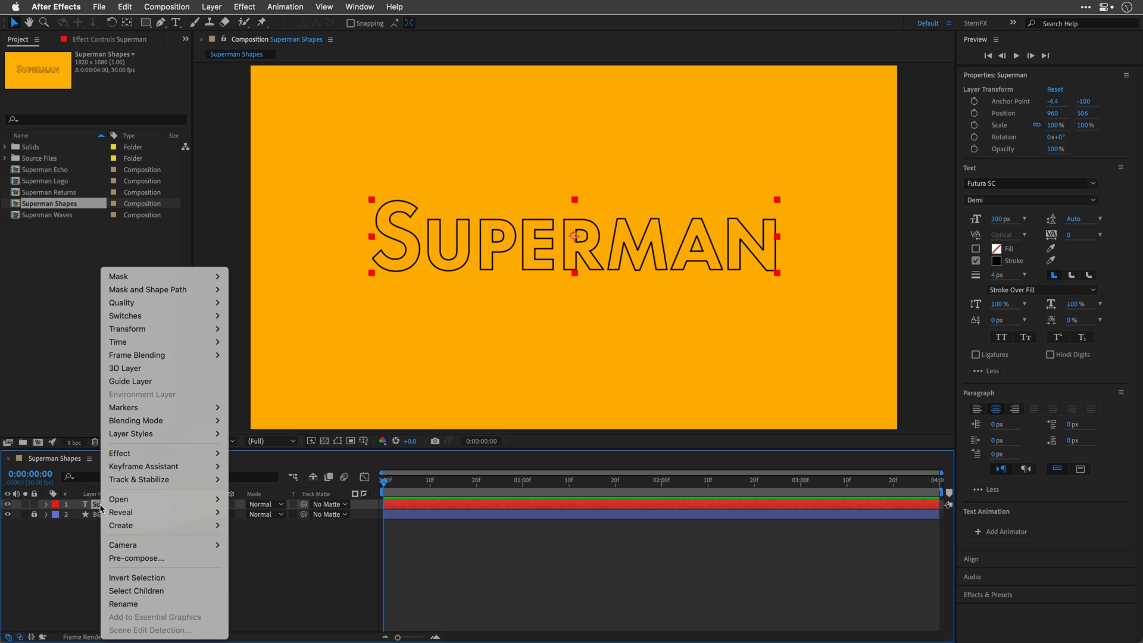
{"action": "mouse_move", "coordinate": [121, 525]}
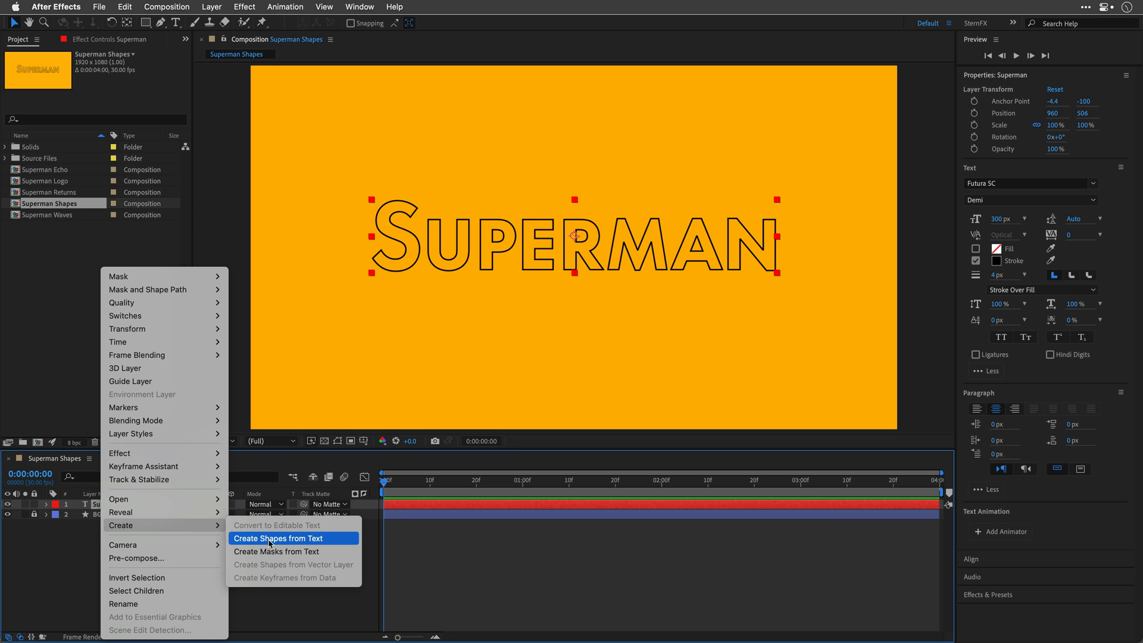
{"action": "left_click", "coordinate": [276, 538]}
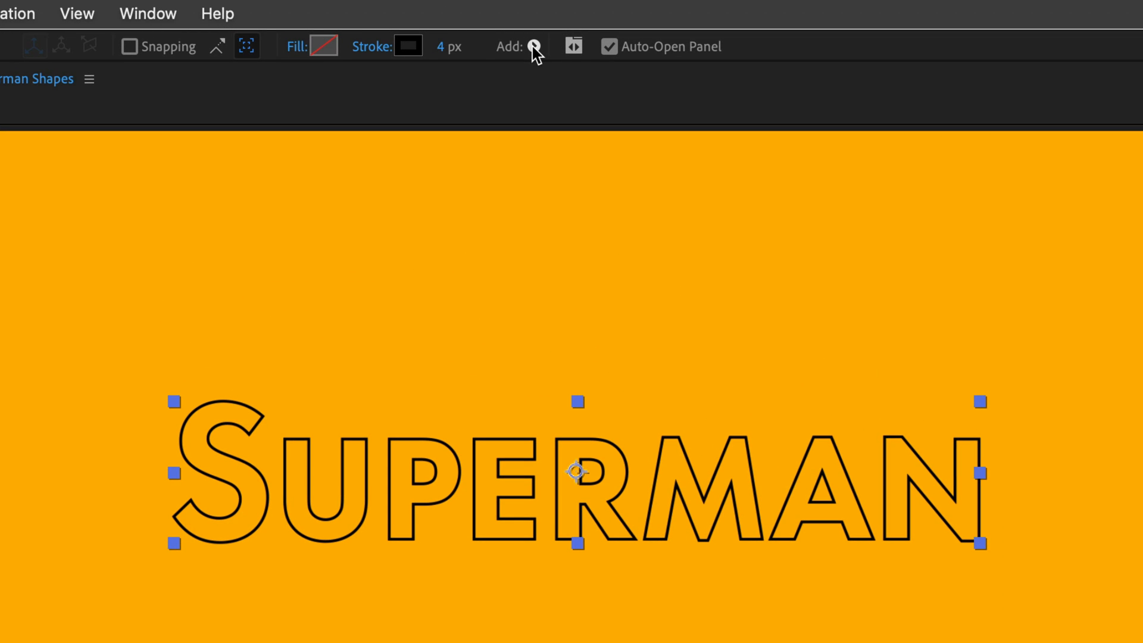
{"action": "left_click", "coordinate": [531, 46]}
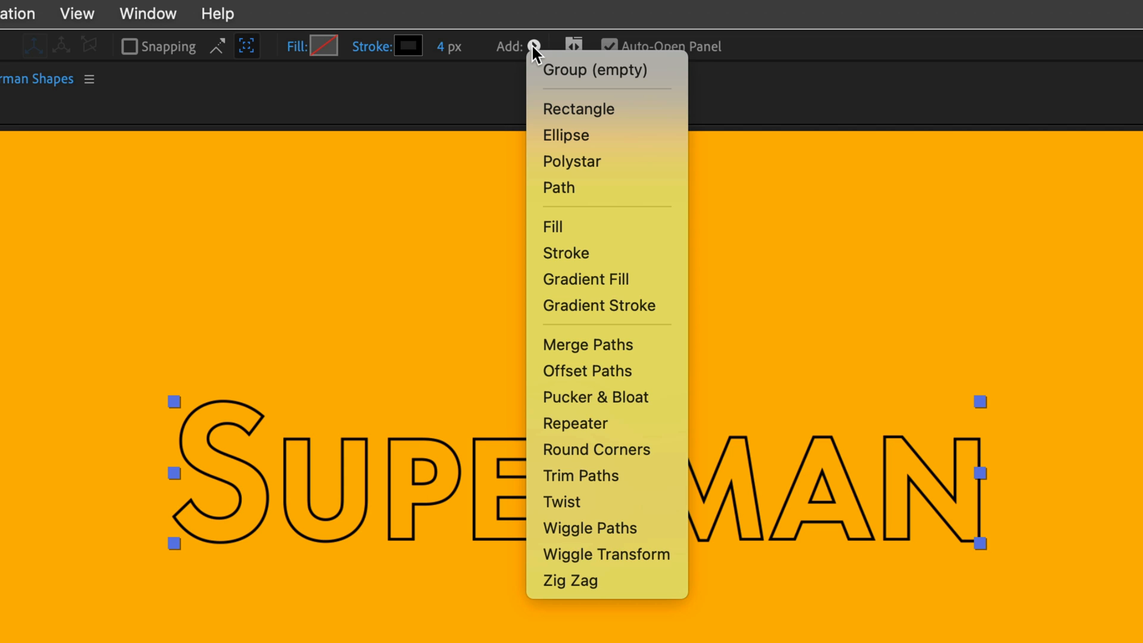
{"action": "mouse_move", "coordinate": [588, 370]}
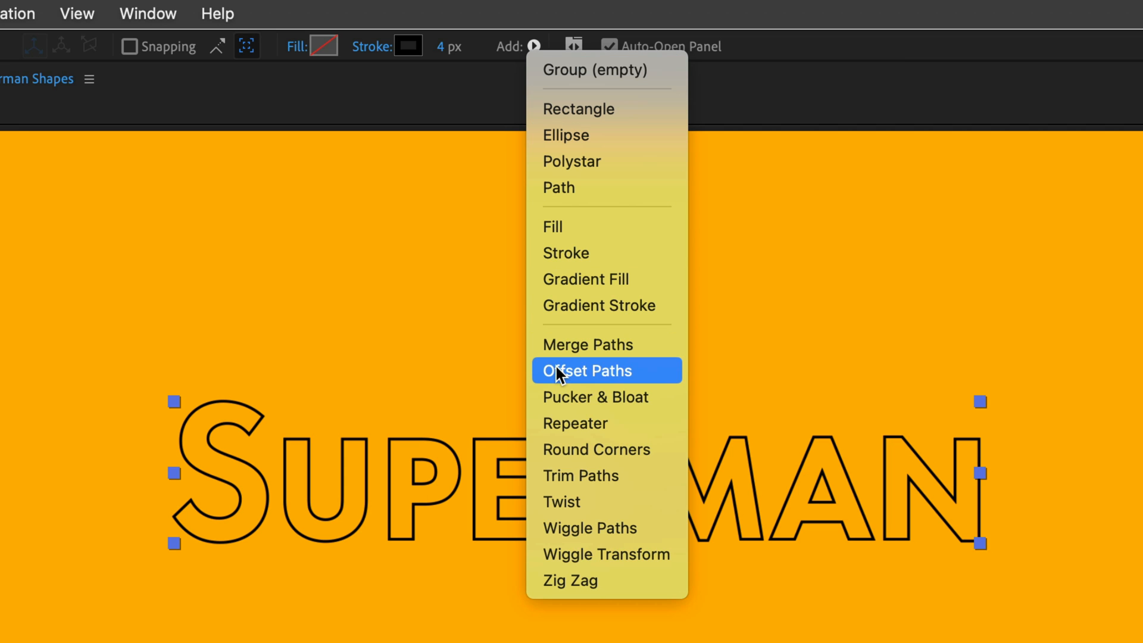
{"action": "left_click", "coordinate": [587, 370]}
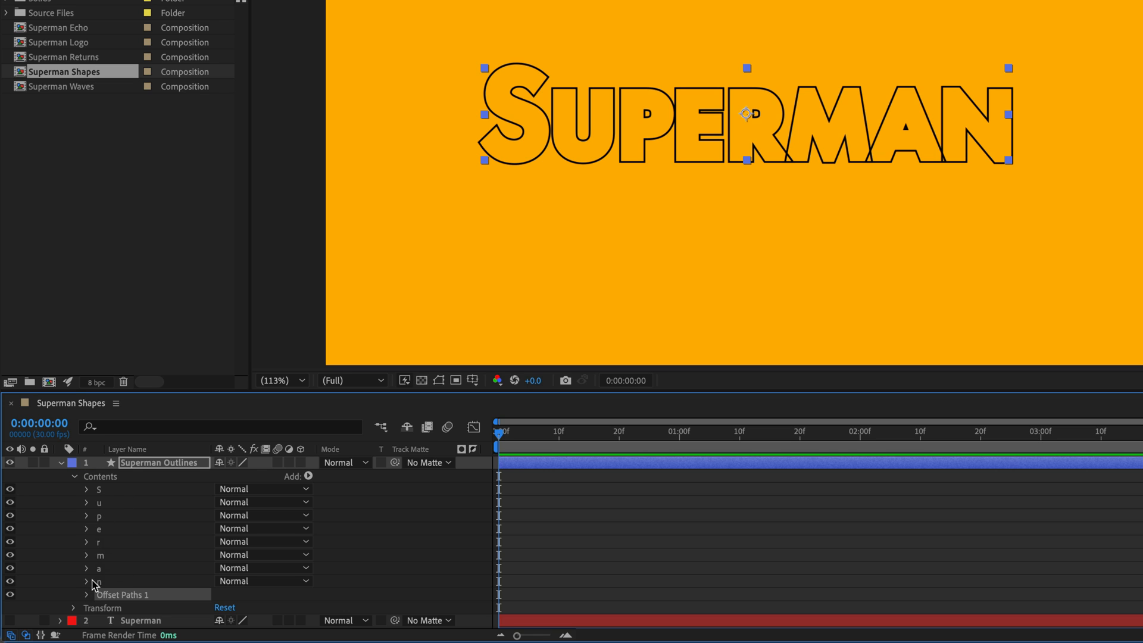
Configure Offset Paths 1 with 21 copies, amount 7 and copy offset -8
{"action": "left_click", "coordinate": [87, 594]}
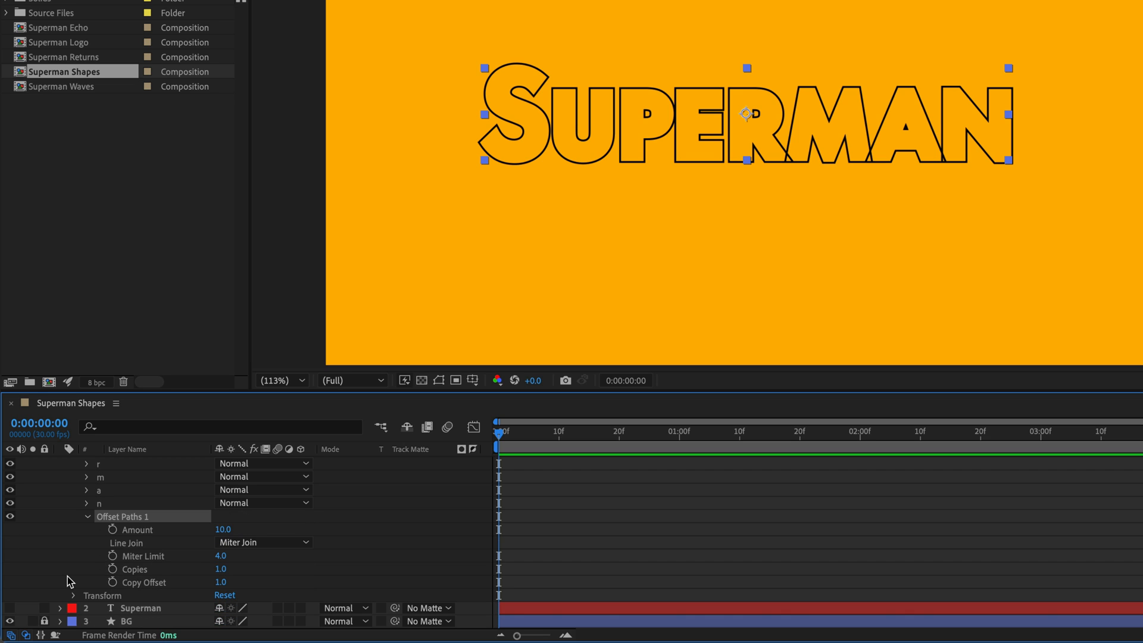
{"action": "mouse_move", "coordinate": [93, 546]}
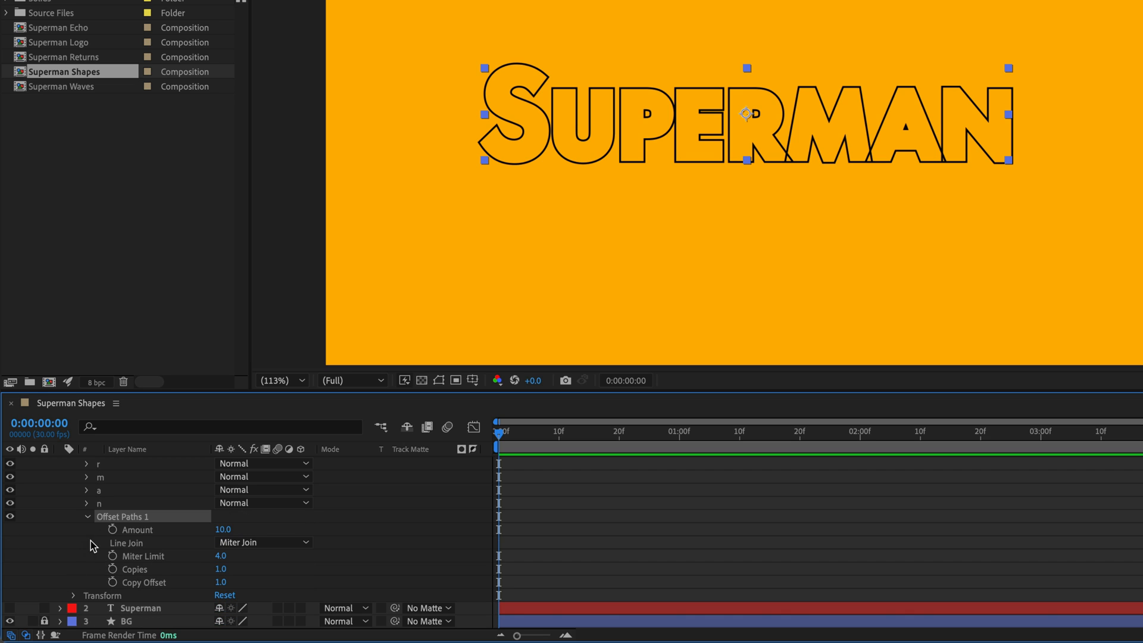
{"action": "mouse_move", "coordinate": [165, 582]}
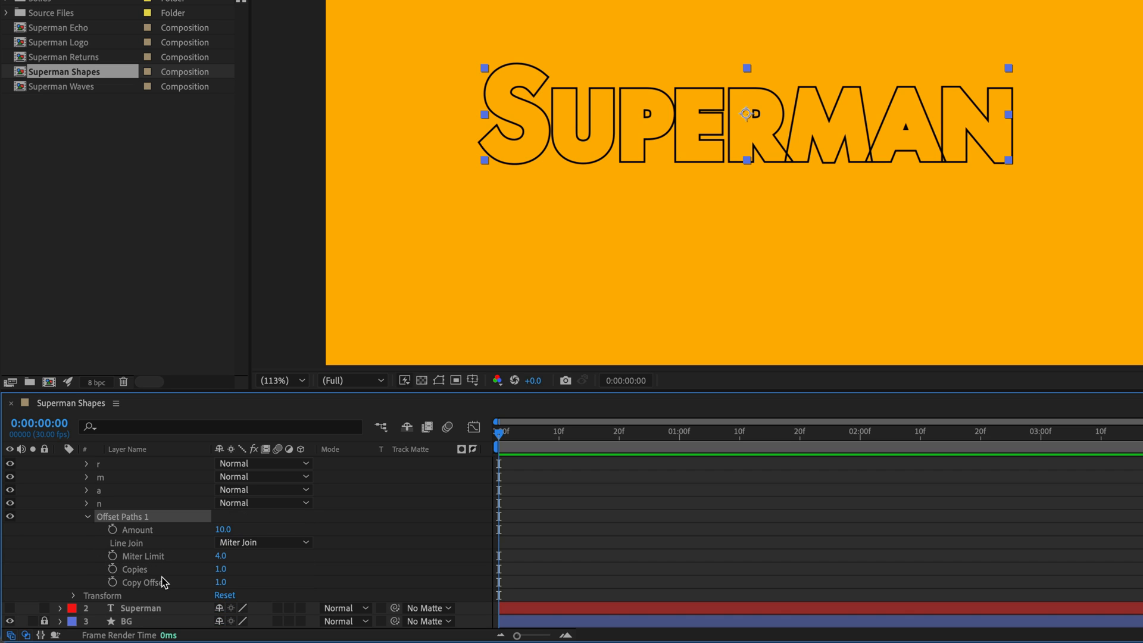
{"action": "mouse_move", "coordinate": [194, 588]}
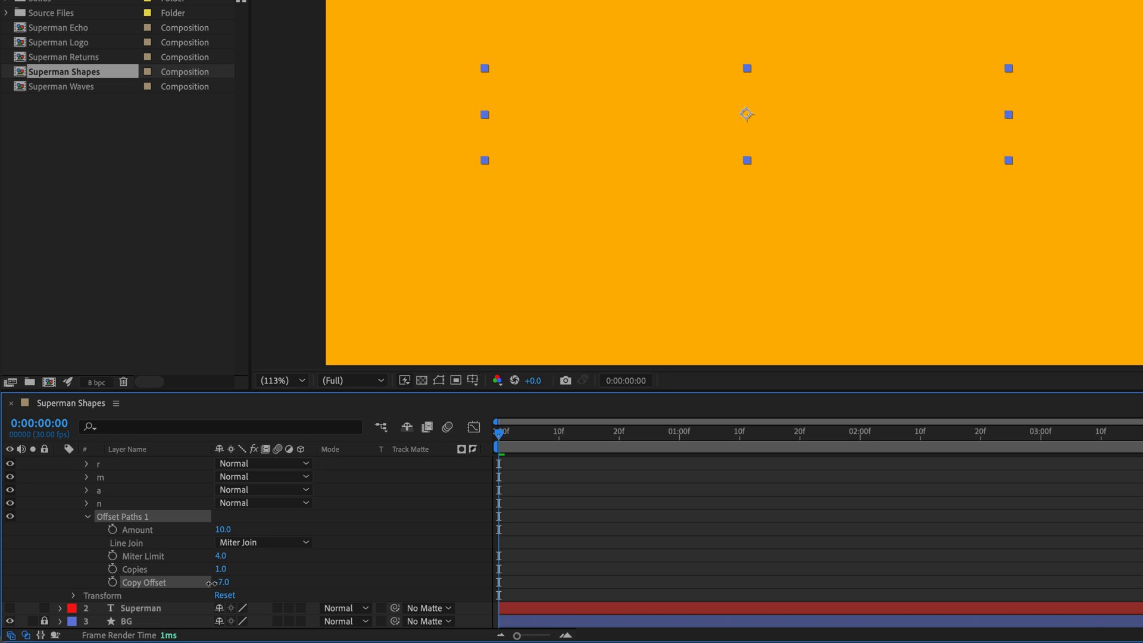
{"action": "left_click_drag", "start_coordinate": [222, 581], "coordinate": [204, 581]}
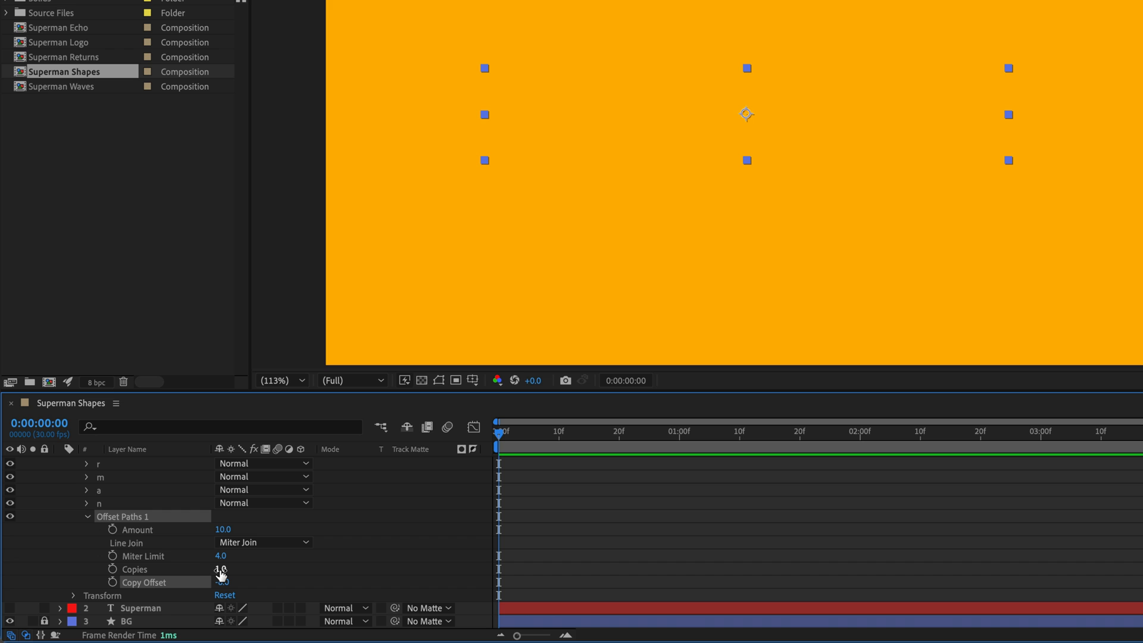
{"action": "left_click_drag", "start_coordinate": [221, 570], "coordinate": [234, 569]}
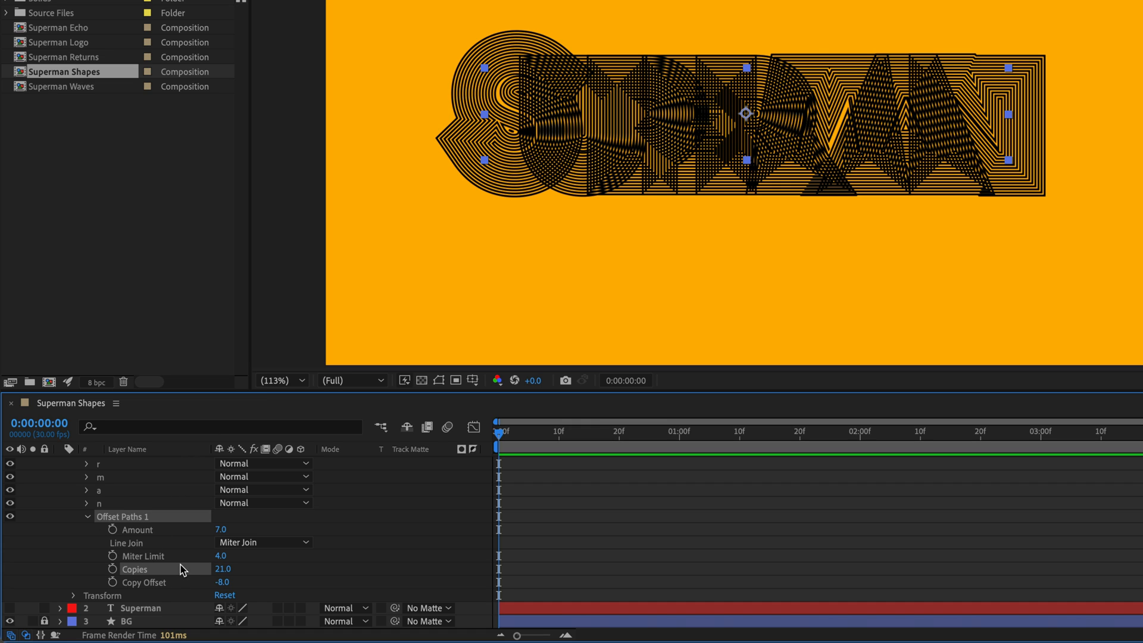
{"action": "mouse_move", "coordinate": [168, 562]}
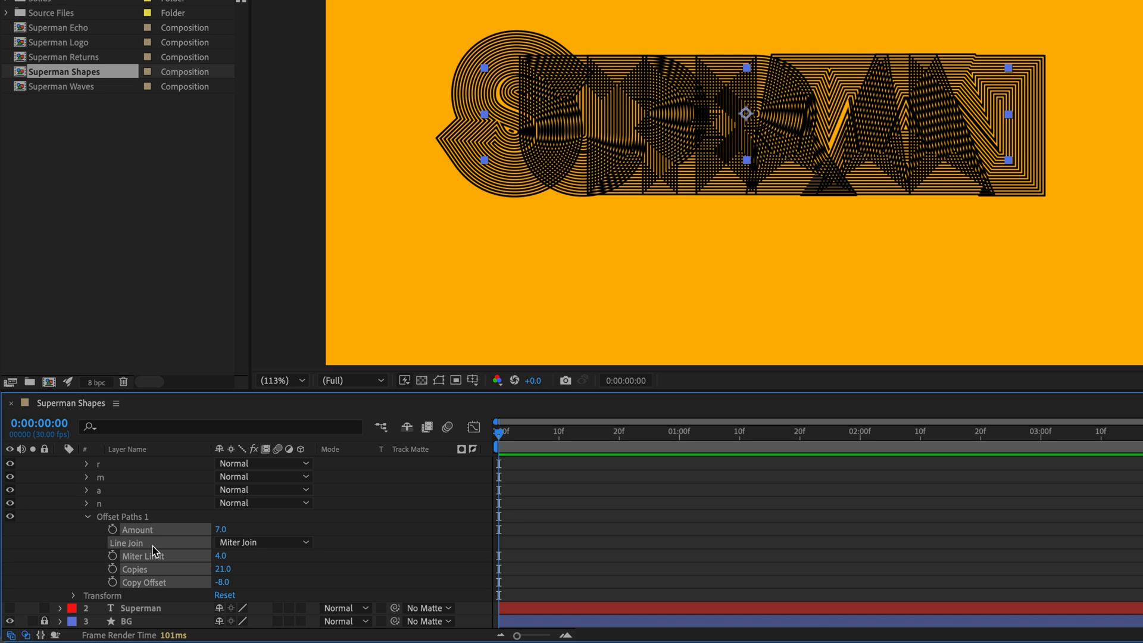
Reset Offset Paths, add Merge Paths, and set the offset amount to 27
{"action": "right_click", "coordinate": [126, 542]}
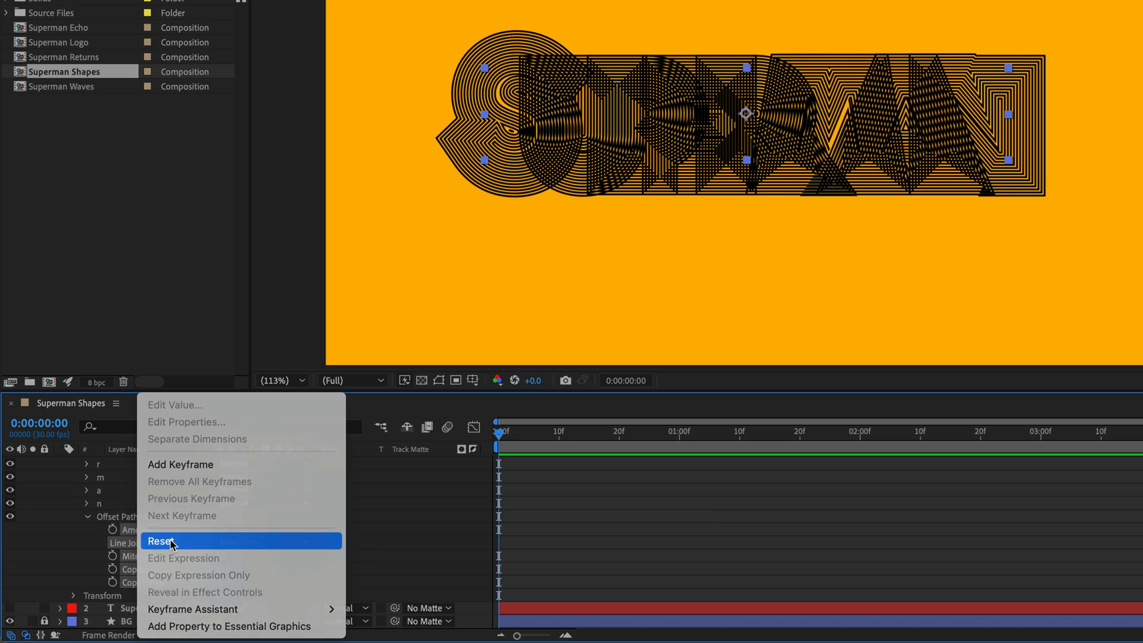
{"action": "left_click", "coordinate": [160, 541]}
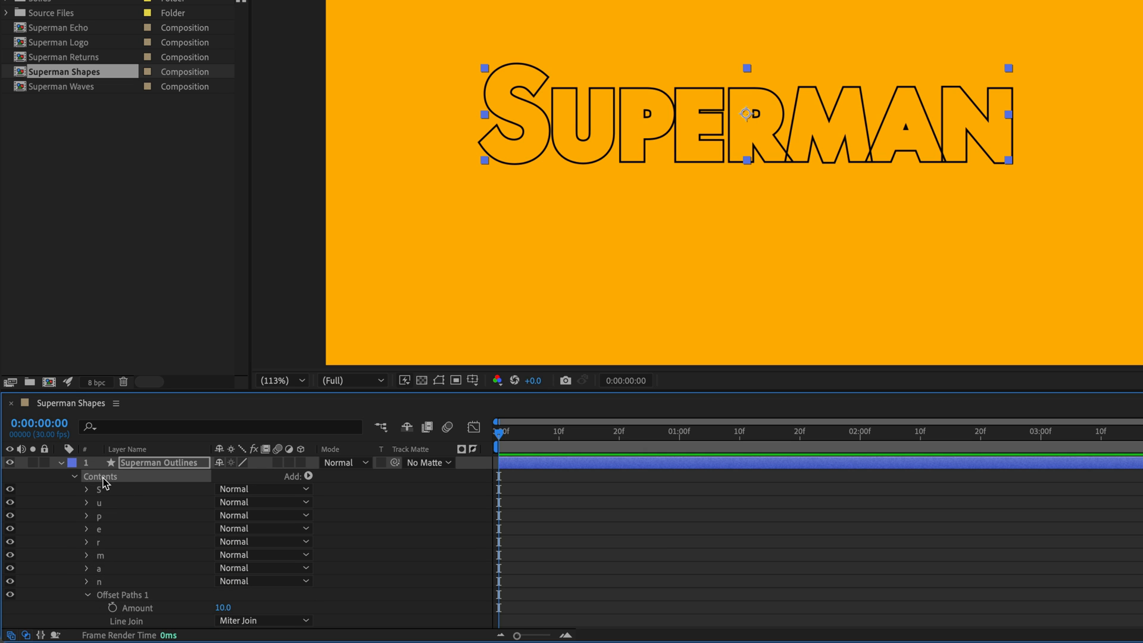
{"action": "left_click", "coordinate": [306, 476]}
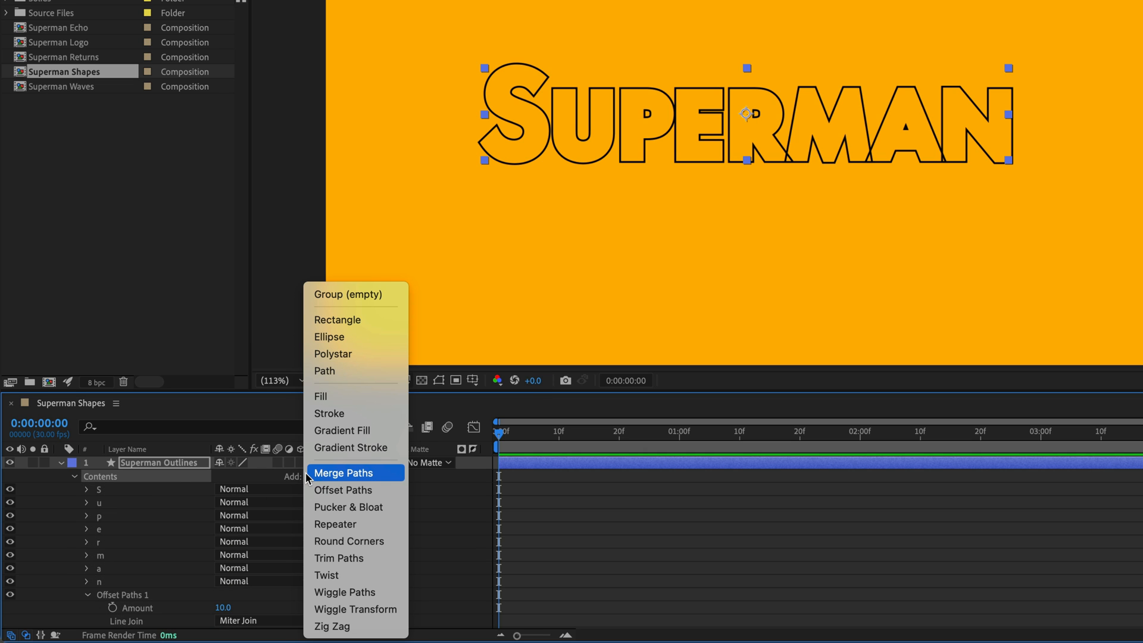
{"action": "left_click", "coordinate": [344, 473]}
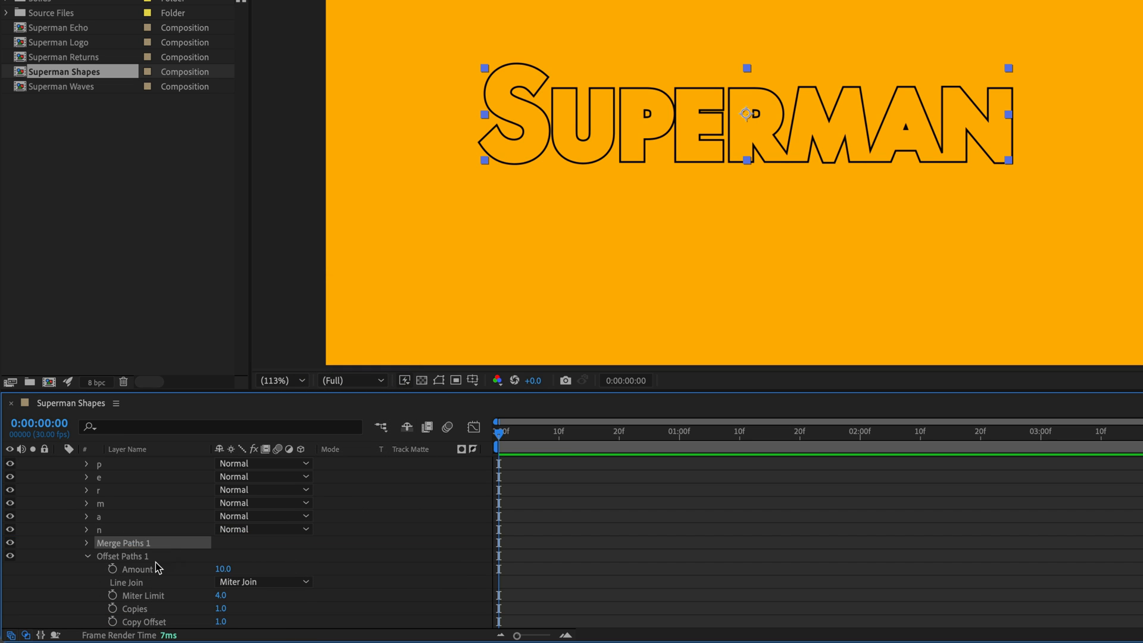
{"action": "mouse_move", "coordinate": [181, 578]}
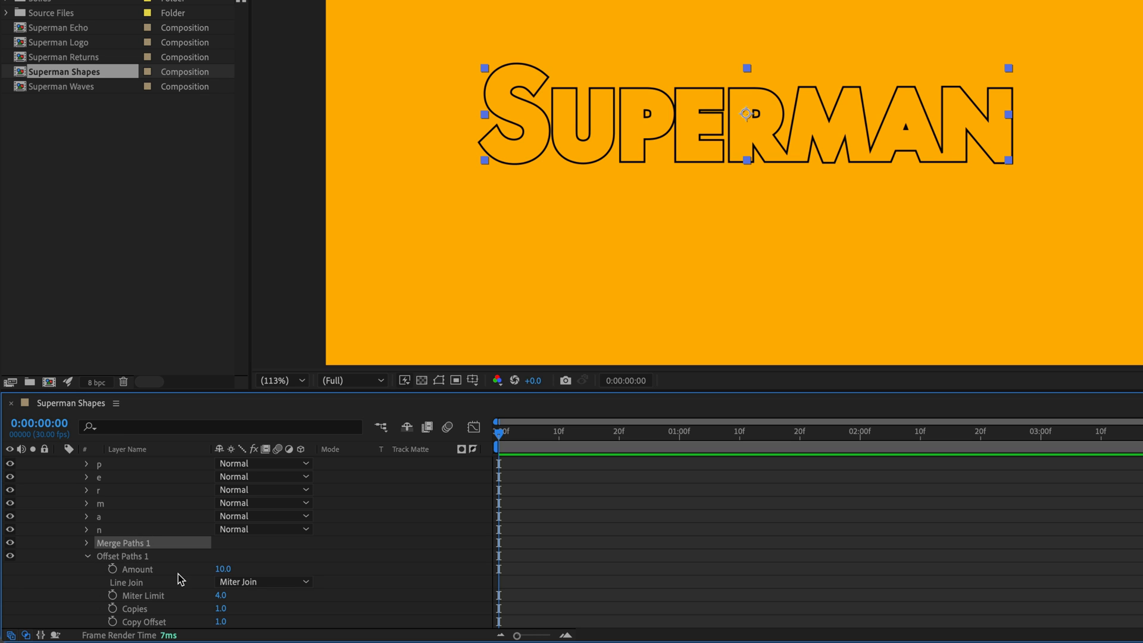
{"action": "scroll", "scroll_direction": "down", "scroll_amount": 3}
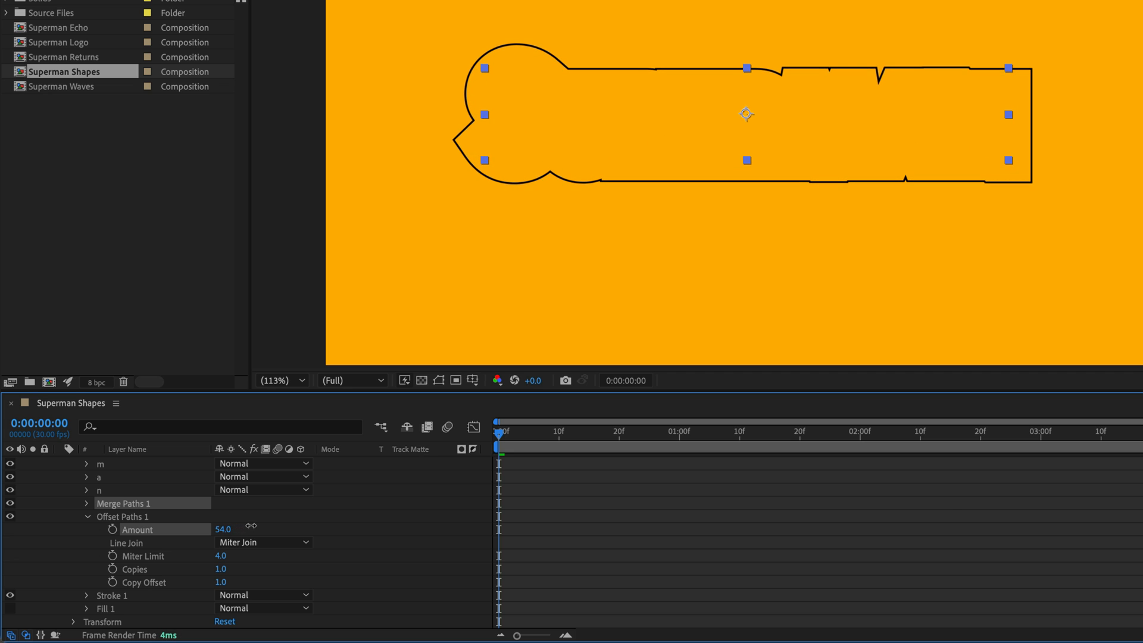
{"action": "left_click_drag", "start_coordinate": [223, 528], "coordinate": [205, 528]}
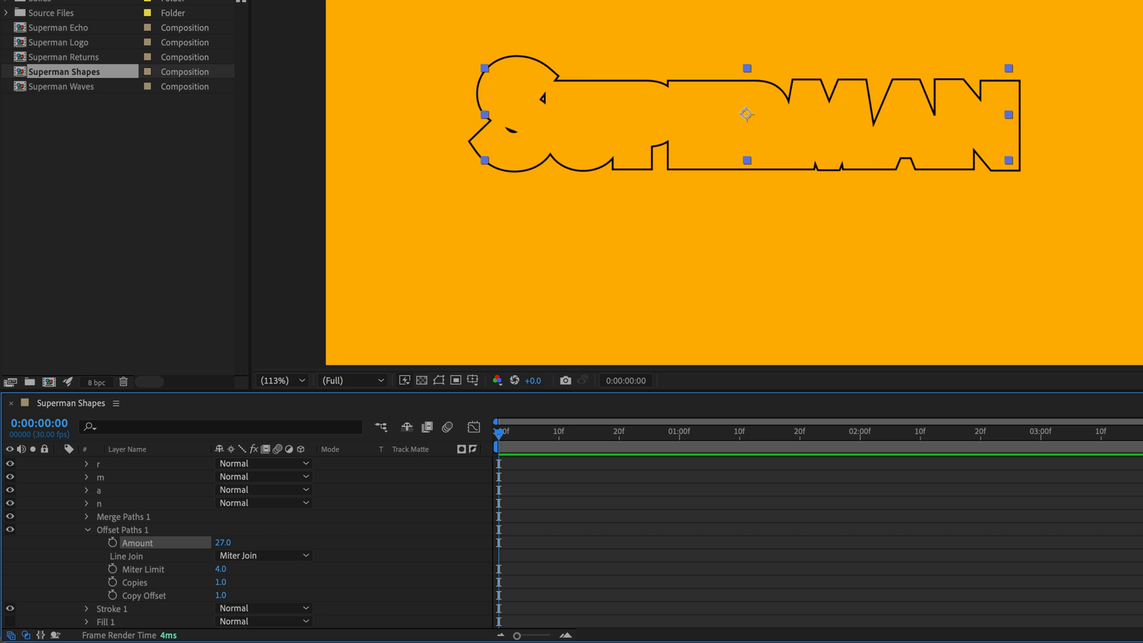
{"action": "mouse_move", "coordinate": [176, 530]}
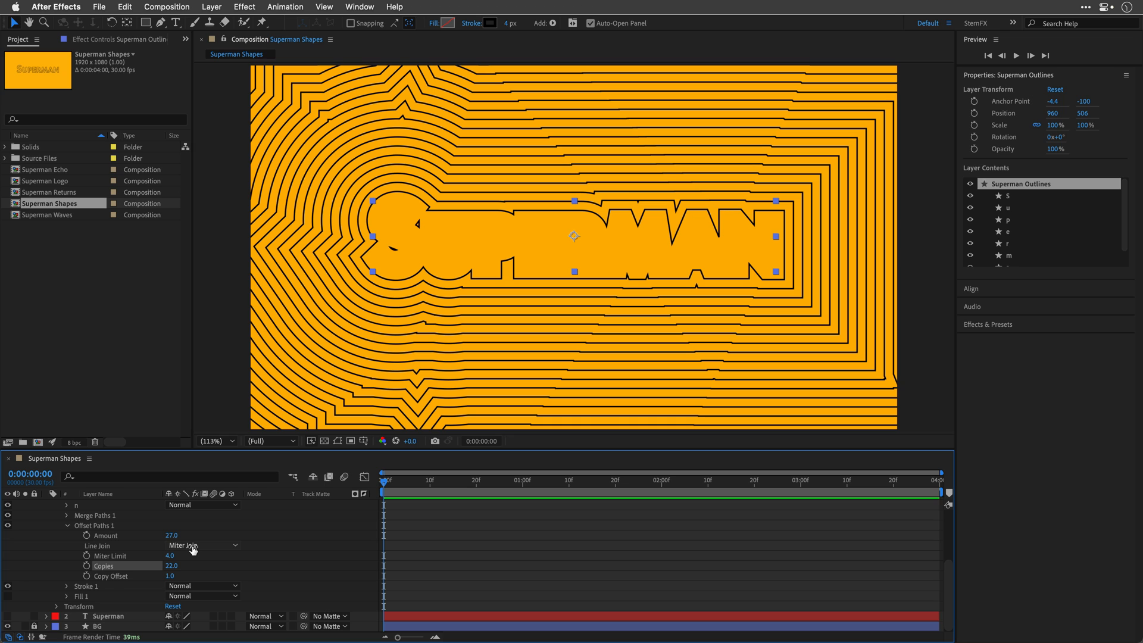
Switch the Offset Paths line join to Round Join, then try Bevel Join
{"action": "left_click", "coordinate": [182, 545]}
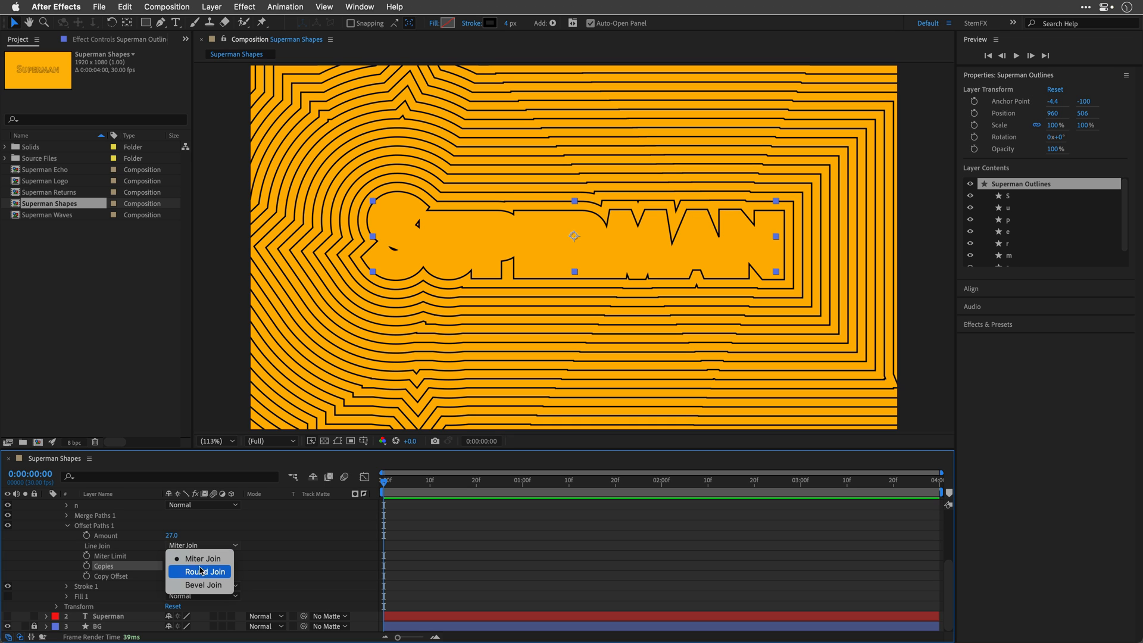
{"action": "left_click", "coordinate": [204, 572]}
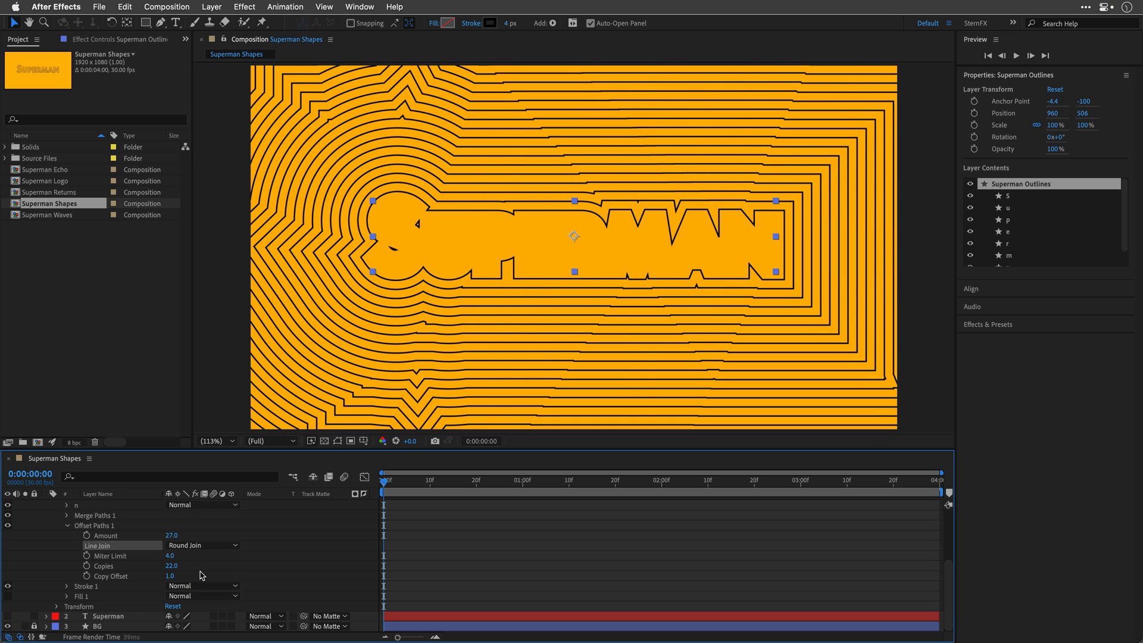
{"action": "left_click", "coordinate": [201, 545]}
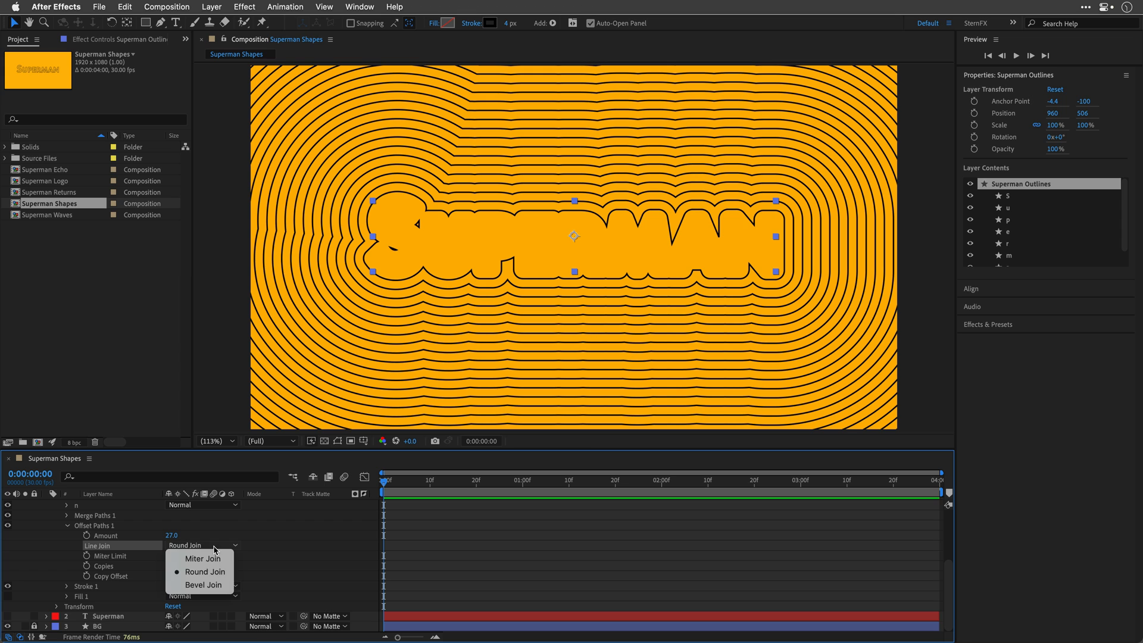
{"action": "left_click", "coordinate": [202, 585]}
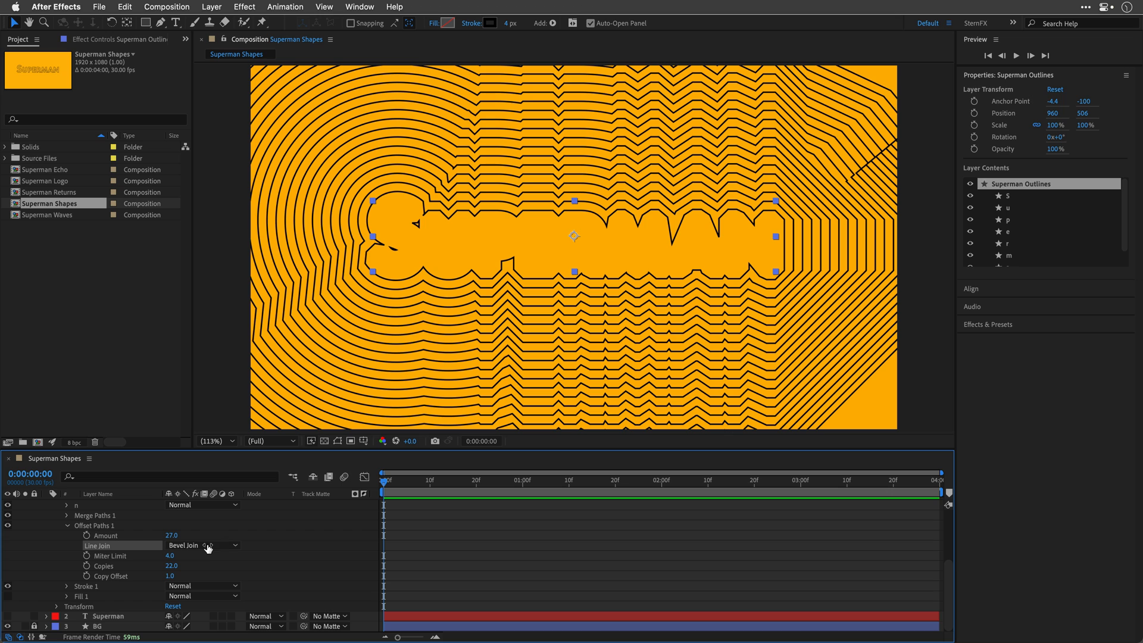
{"action": "mouse_move", "coordinate": [198, 578]}
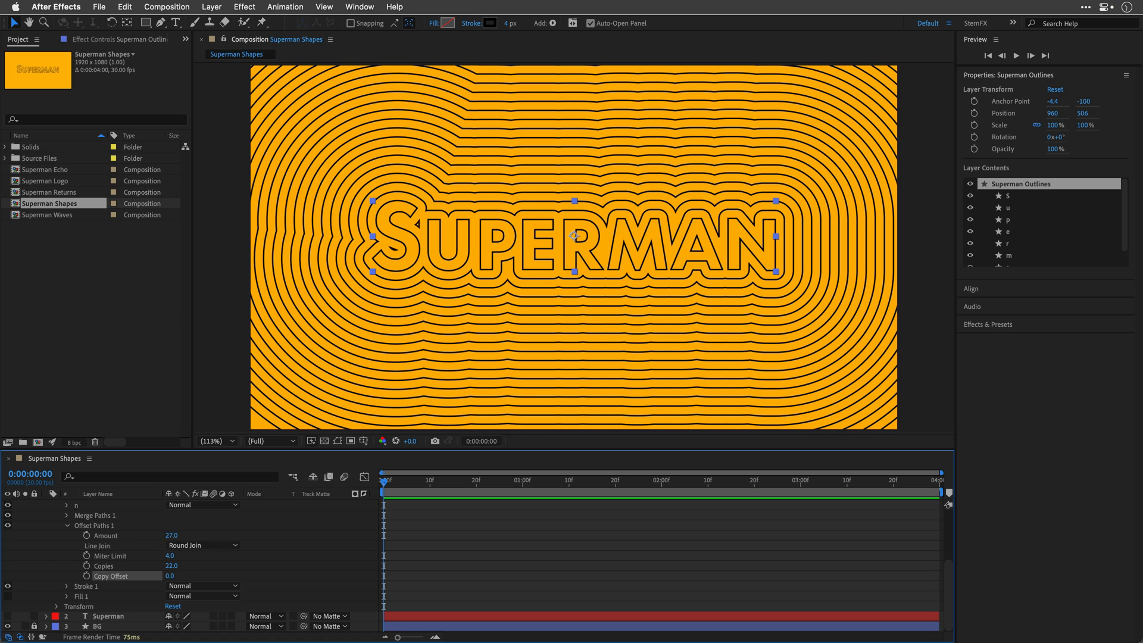
{"action": "mouse_move", "coordinate": [114, 576]}
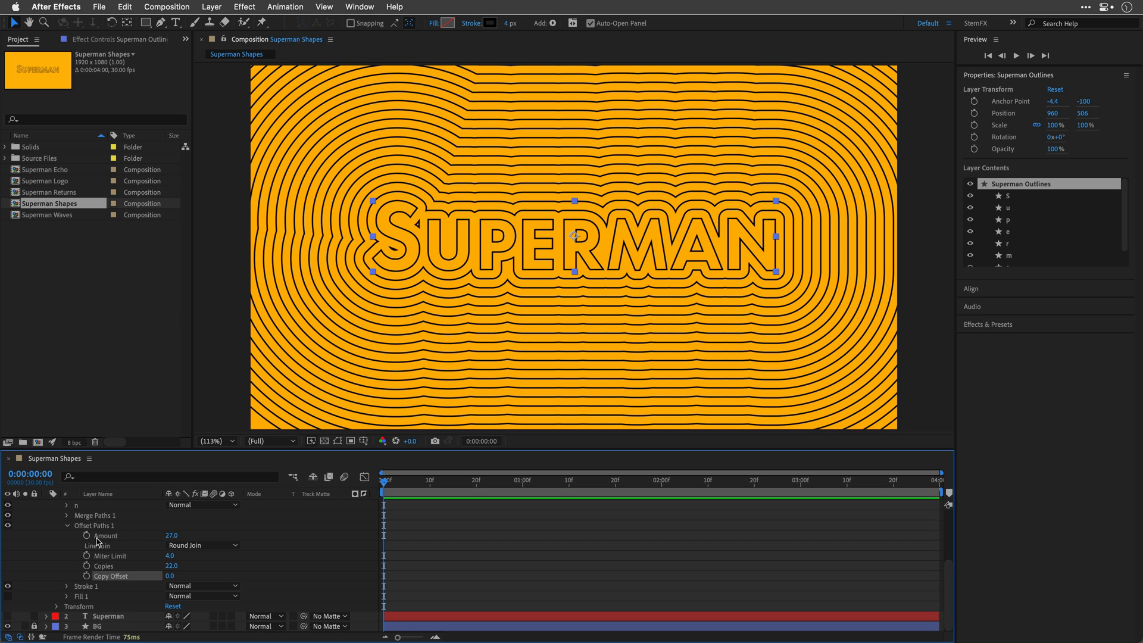
Keyframe the Offset Paths Amount at 0 on the first frame
{"action": "left_click", "coordinate": [88, 566]}
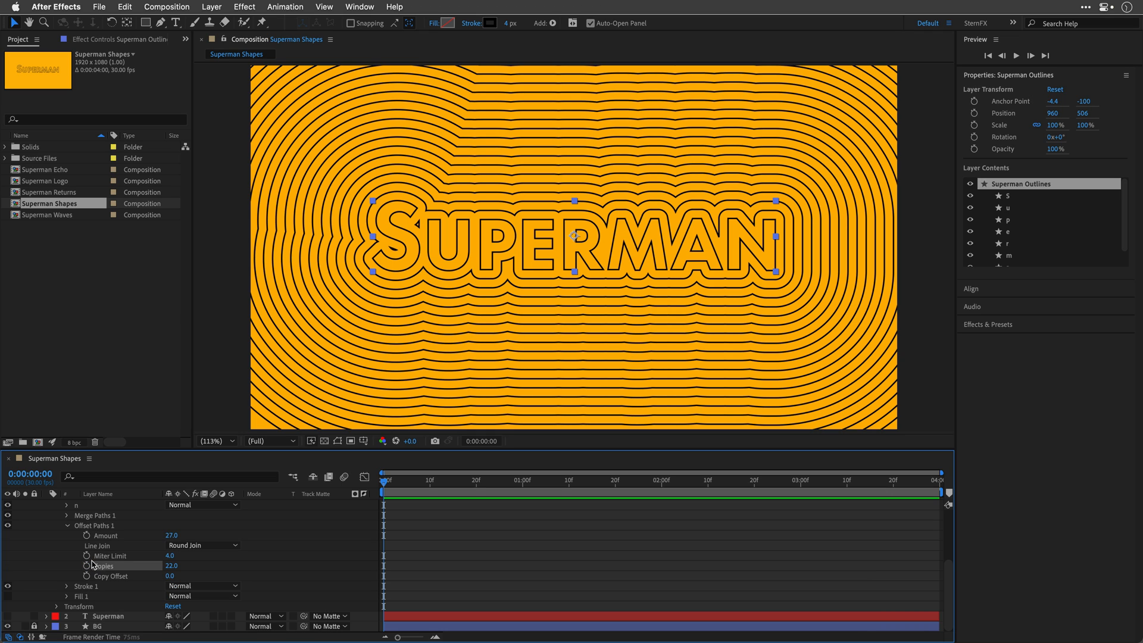
{"action": "left_click", "coordinate": [88, 536]}
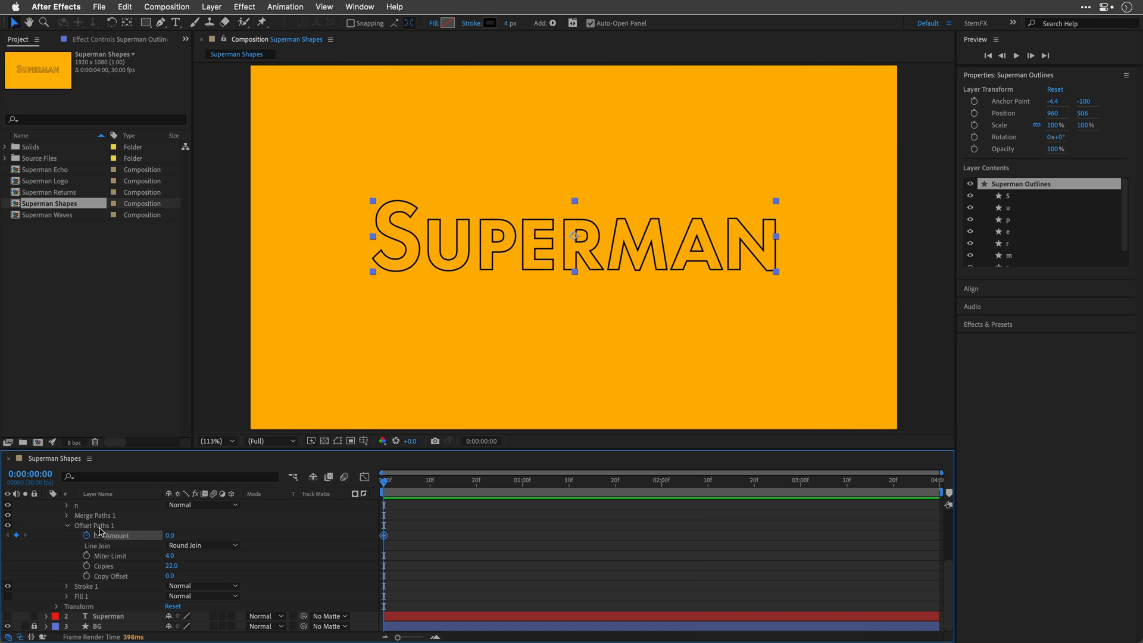
{"action": "mouse_move", "coordinate": [928, 485]}
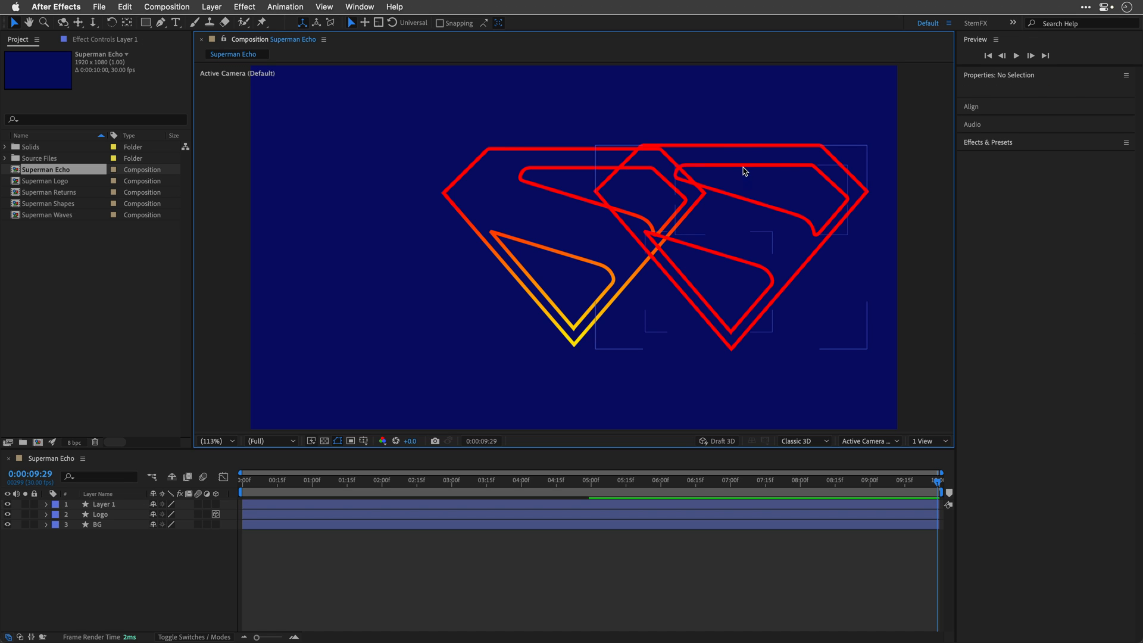
Select the Logo layer in Superman Echo and close the stroke's Gradient Editor
{"action": "left_click", "coordinate": [103, 503]}
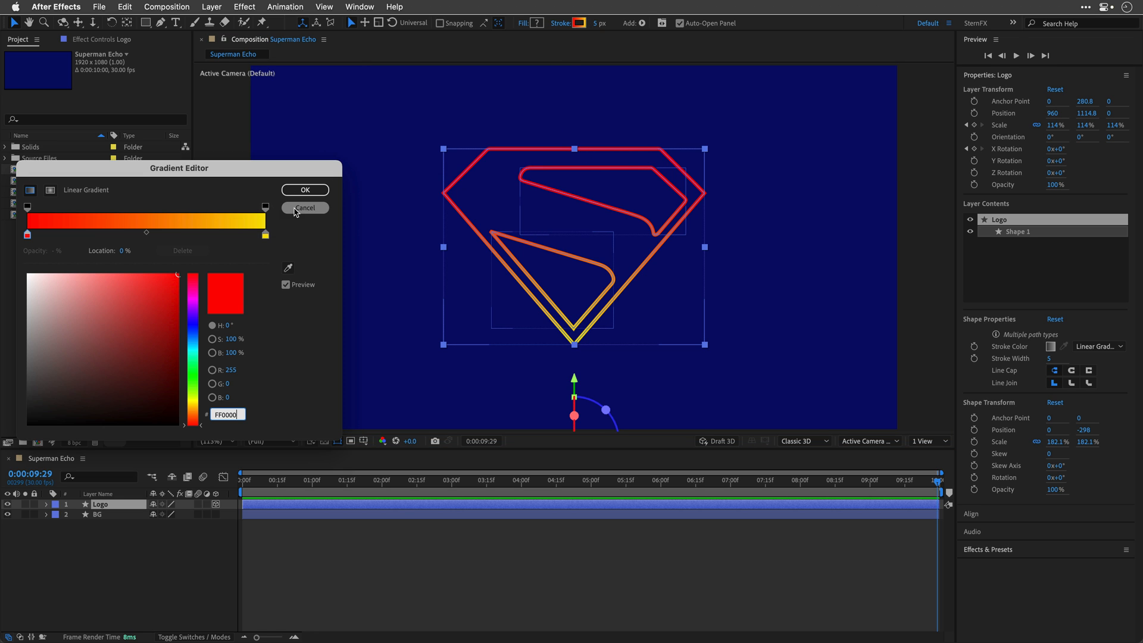
{"action": "left_click", "coordinate": [304, 208]}
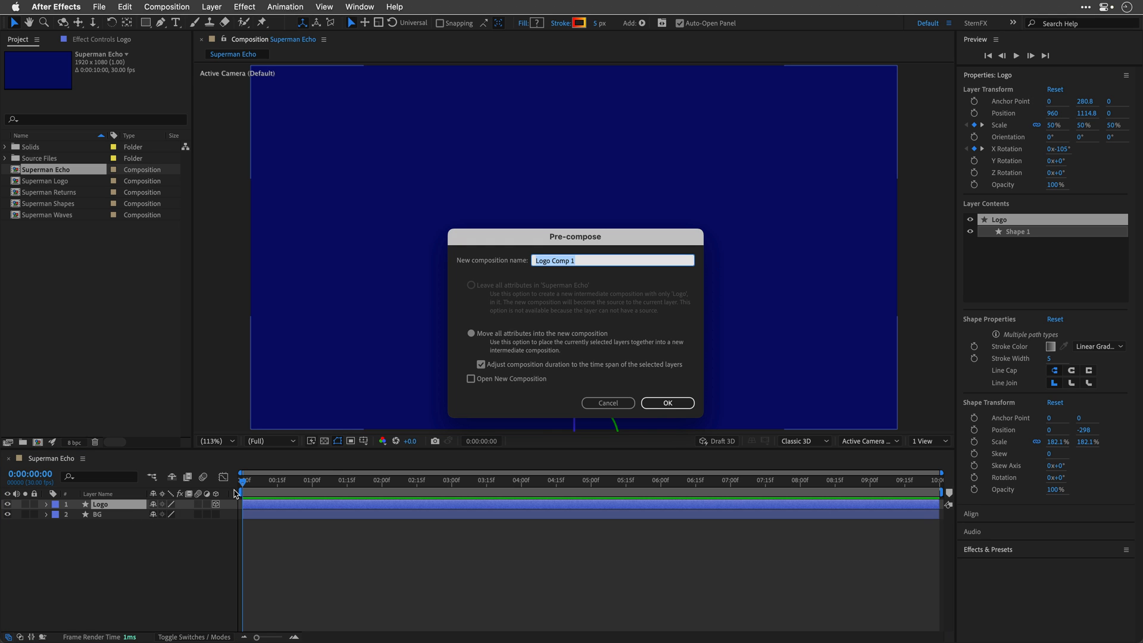
Pre-compose the logo and add Echo: time -0.050, 100 echoes, intensity 0.90, decay 0.99
{"action": "left_click", "coordinate": [666, 403]}
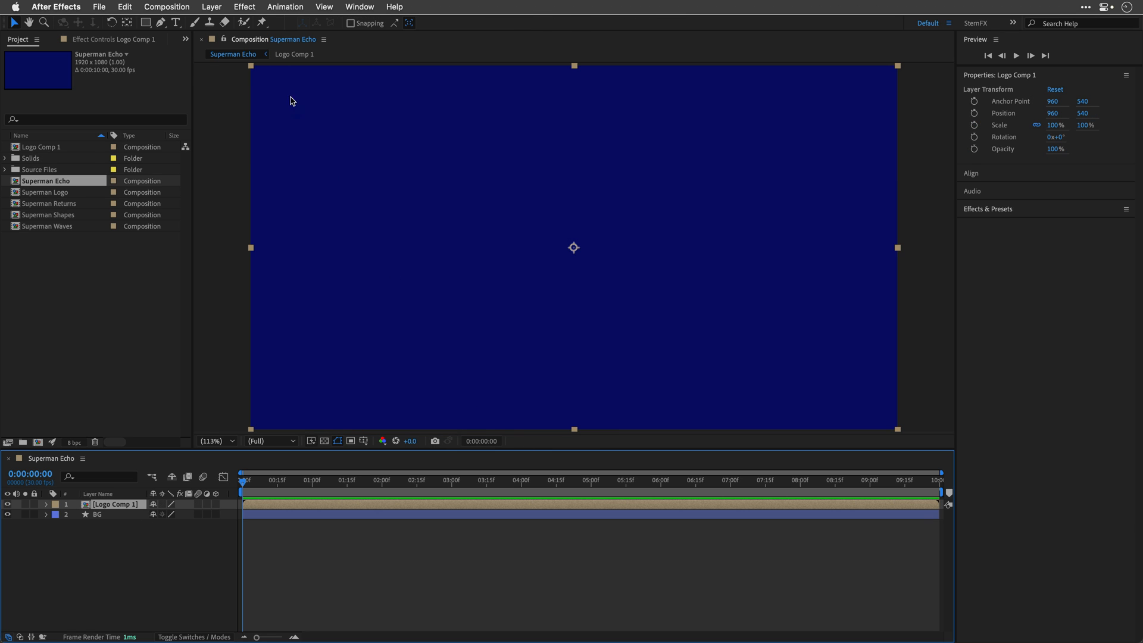
{"action": "left_click", "coordinate": [244, 7]}
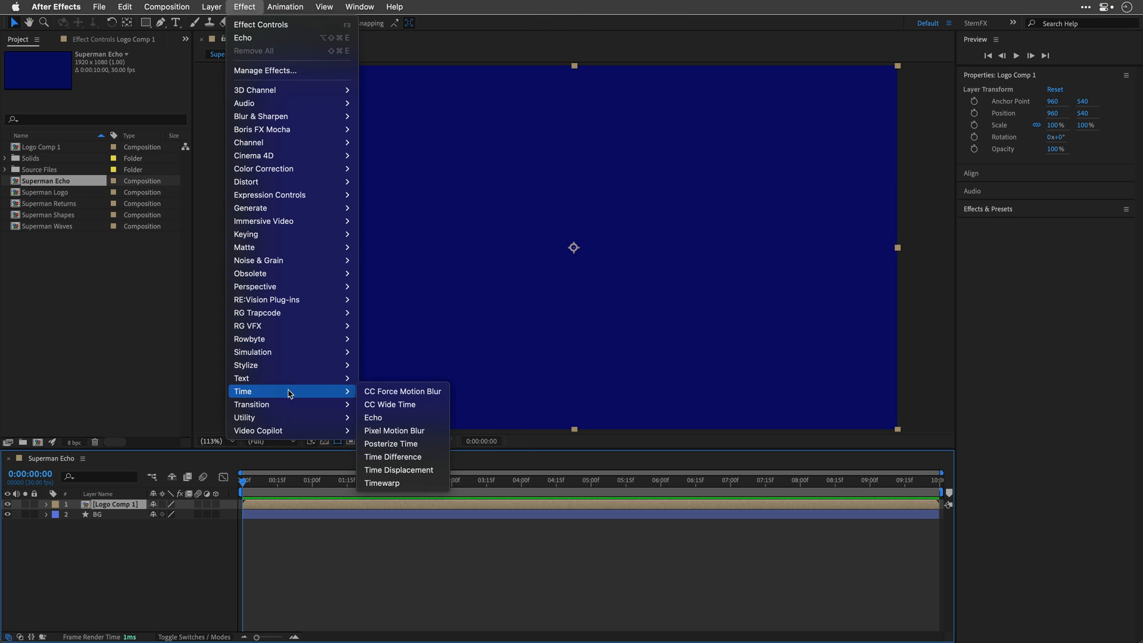
{"action": "left_click", "coordinate": [373, 416]}
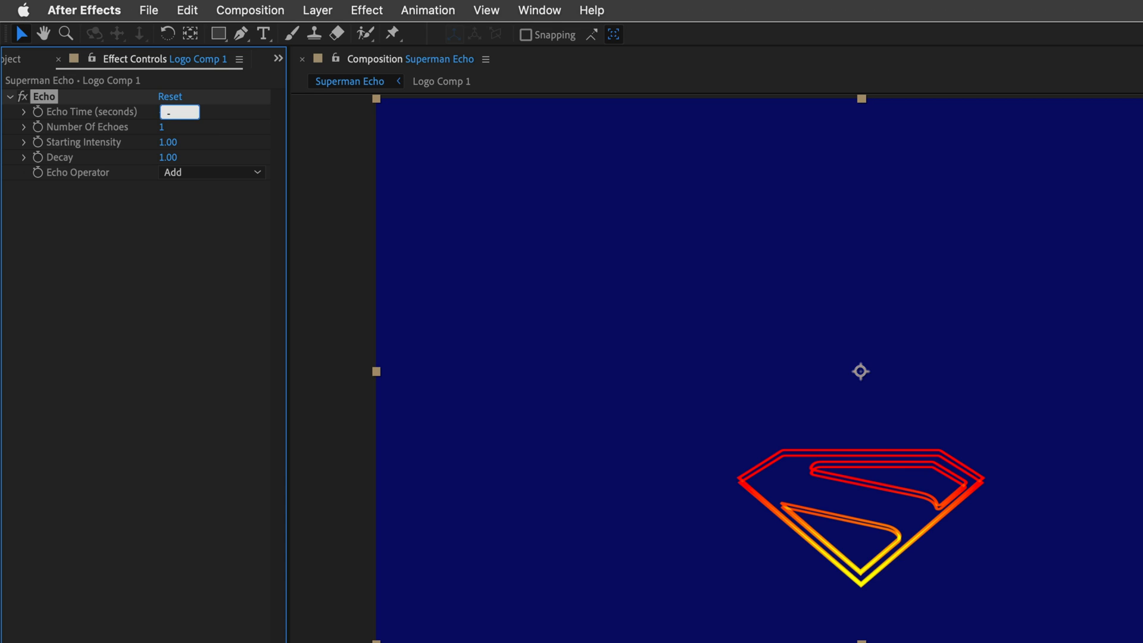
{"action": "type", "text": "-0.050"}
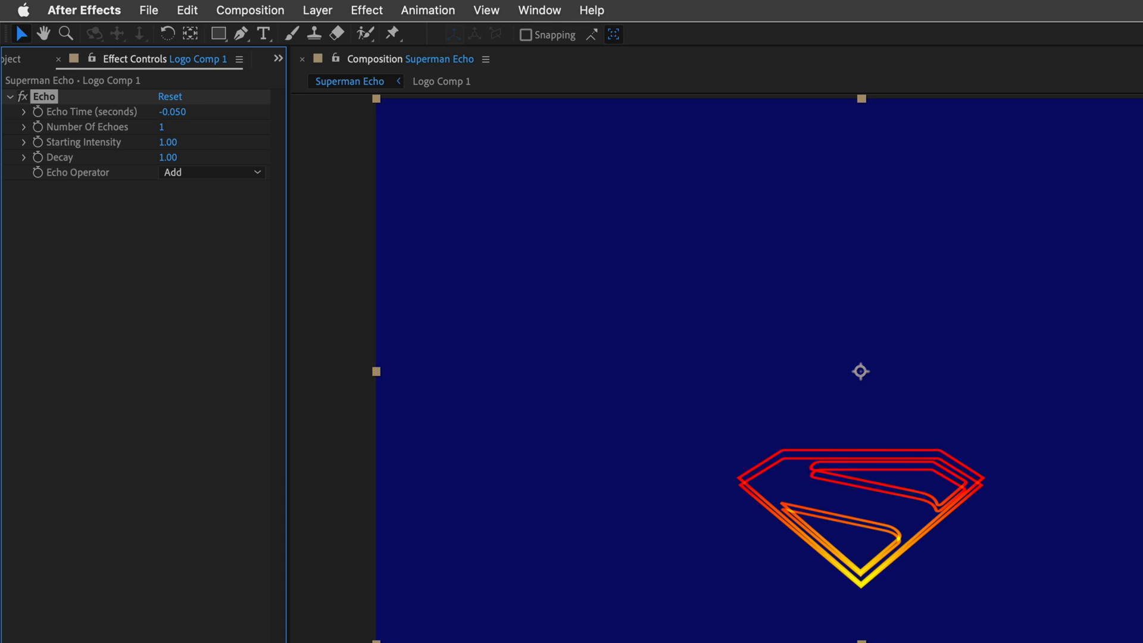
{"action": "double_click", "coordinate": [161, 126]}
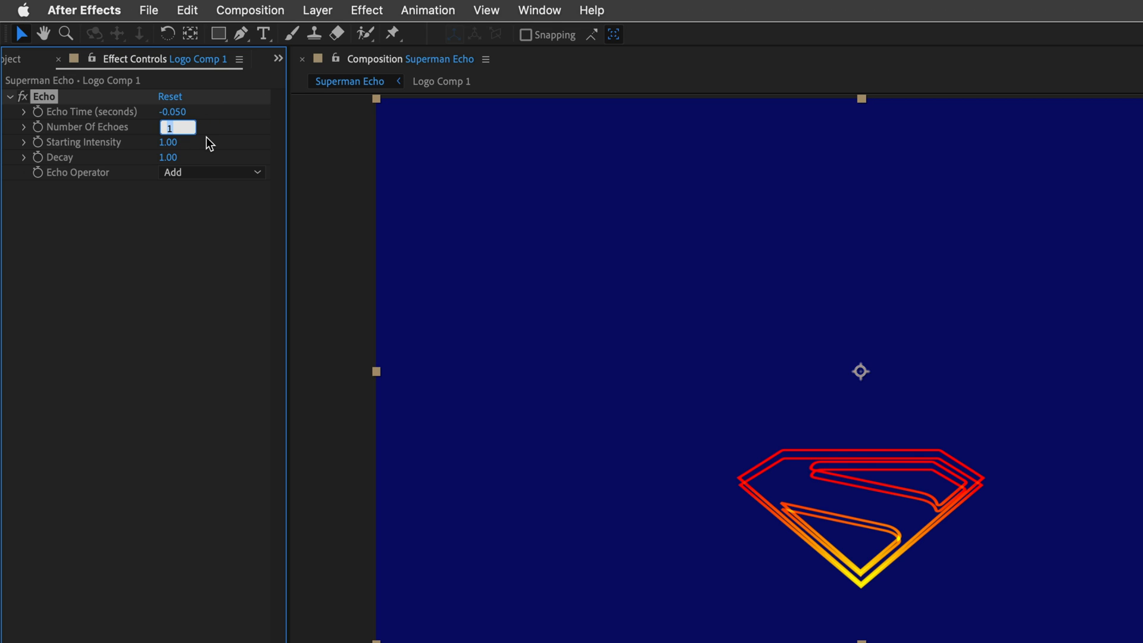
{"action": "type", "text": "100"}
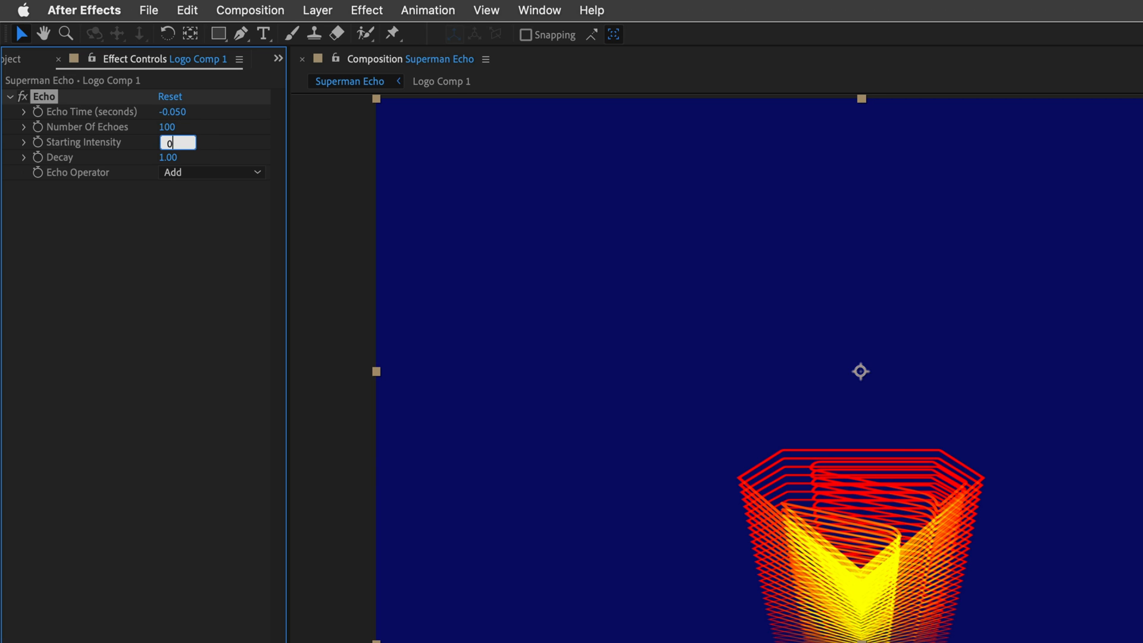
{"action": "type", "text": "0.90"}
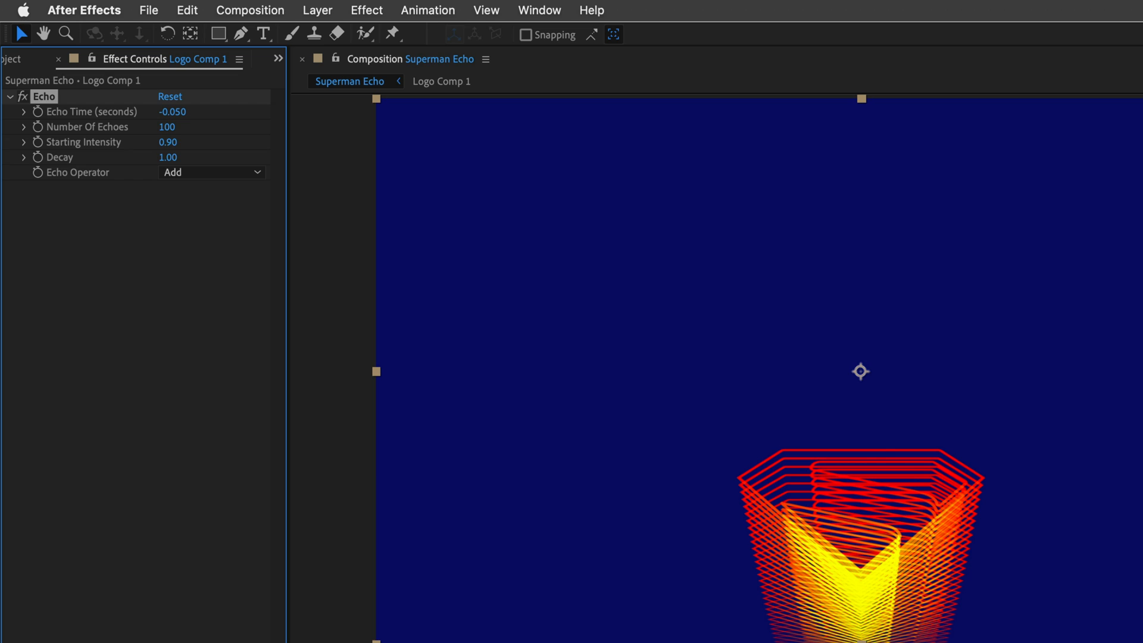
{"action": "double_click", "coordinate": [169, 159]}
{"action": "type", "text": "0.99"}
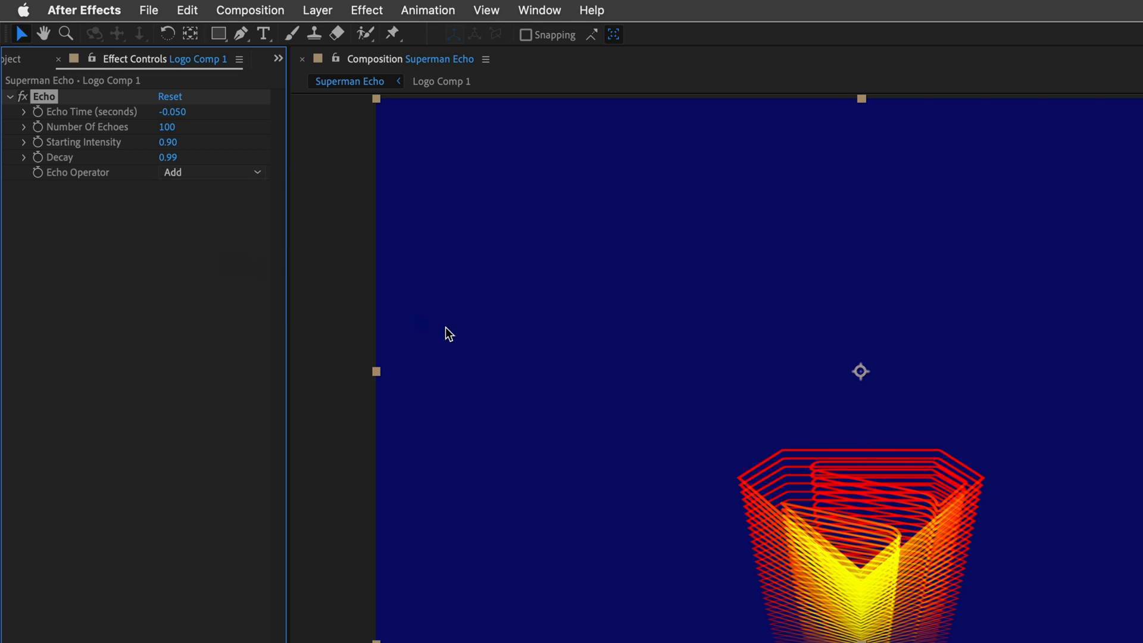
{"action": "left_click", "coordinate": [211, 172]}
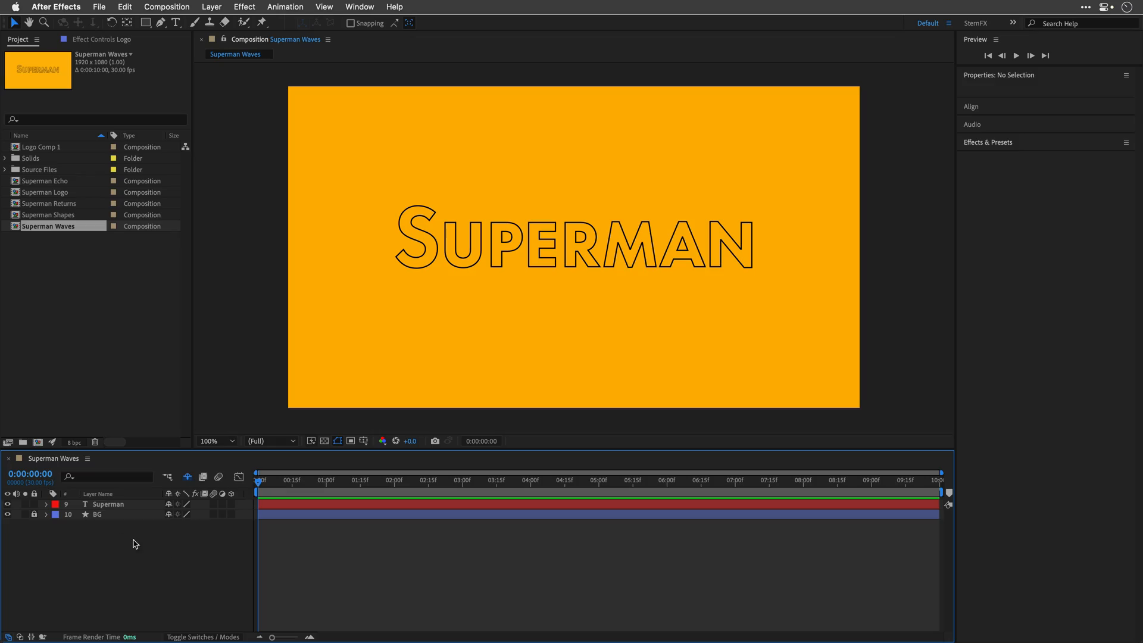
Create masks from the SUPERMAN text layer, producing a Superman Outlines layer
{"action": "left_click", "coordinate": [110, 505]}
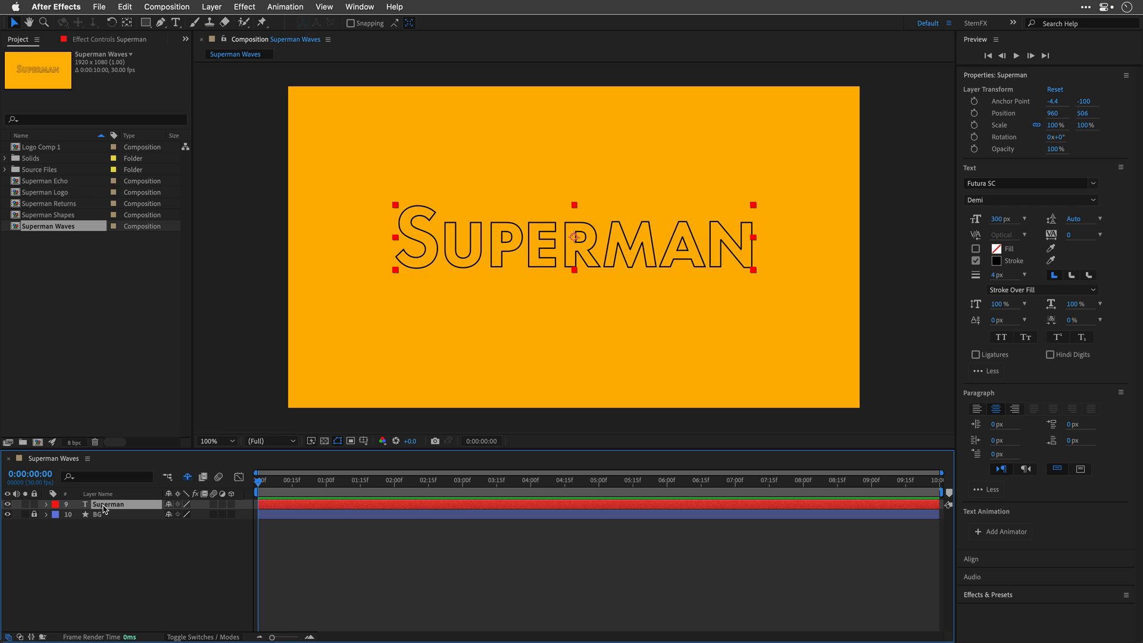
{"action": "right_click", "coordinate": [108, 504]}
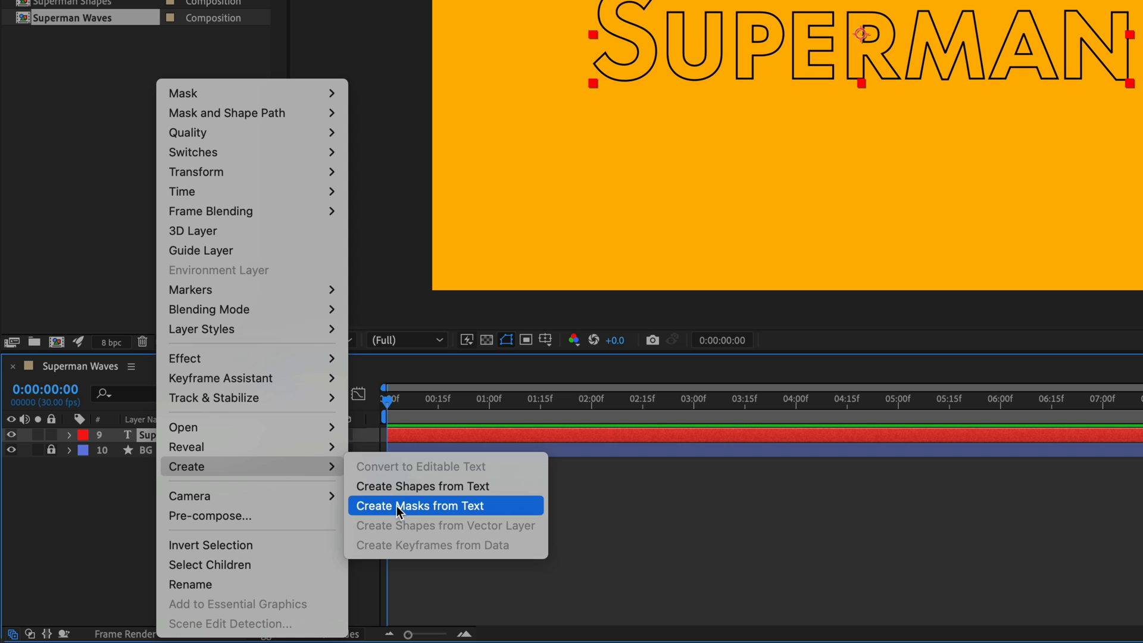
{"action": "left_click", "coordinate": [419, 505]}
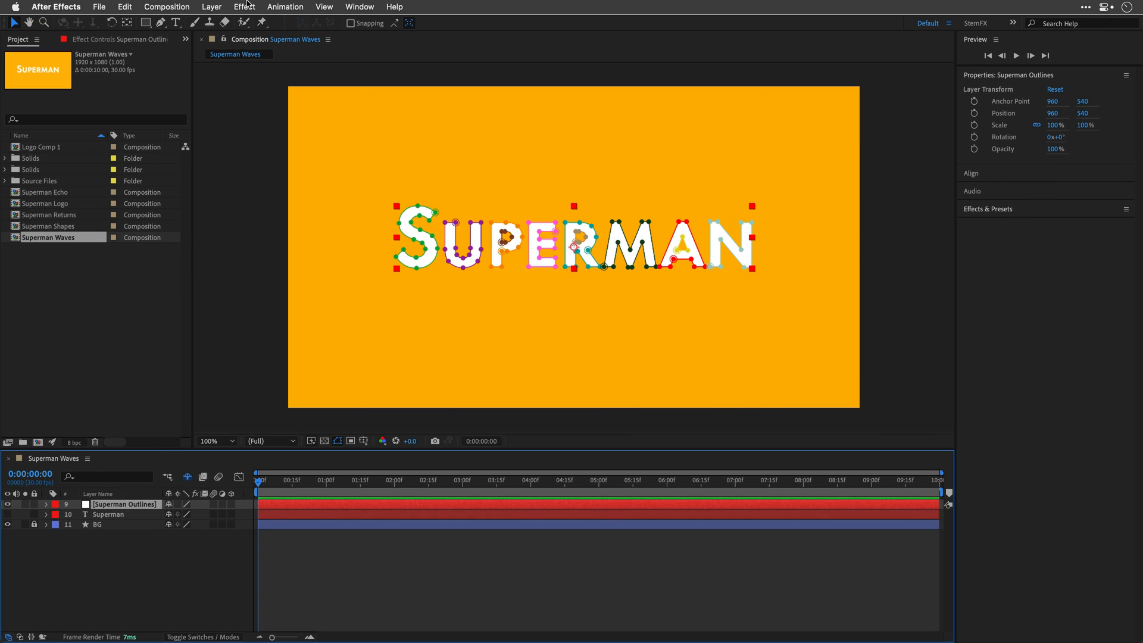
{"action": "left_click", "coordinate": [244, 6]}
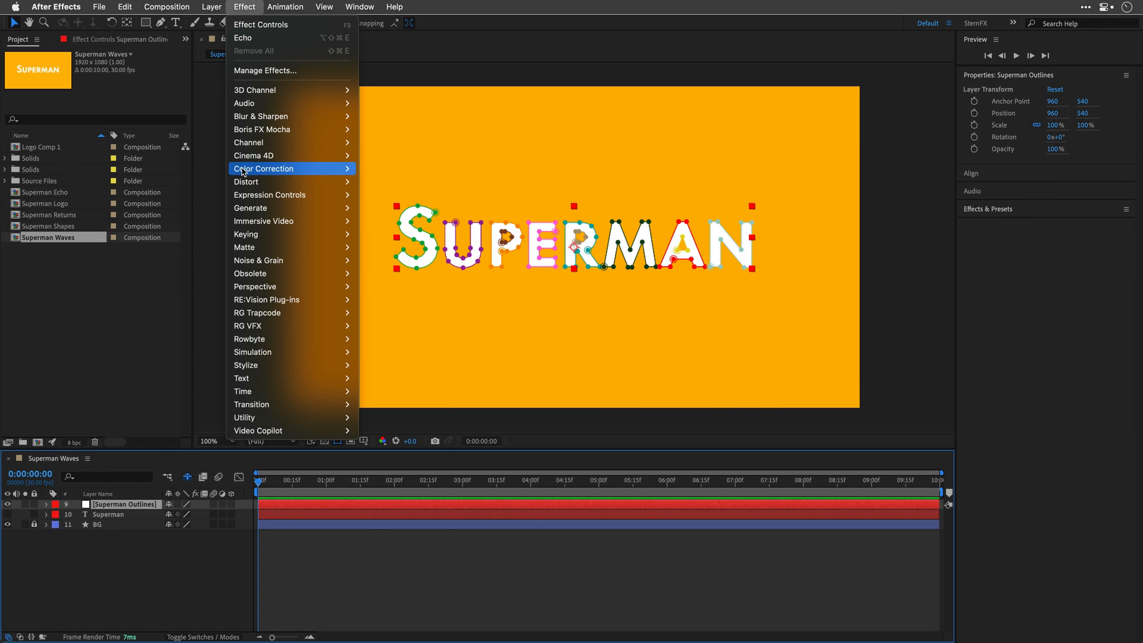
{"action": "mouse_move", "coordinate": [251, 208]}
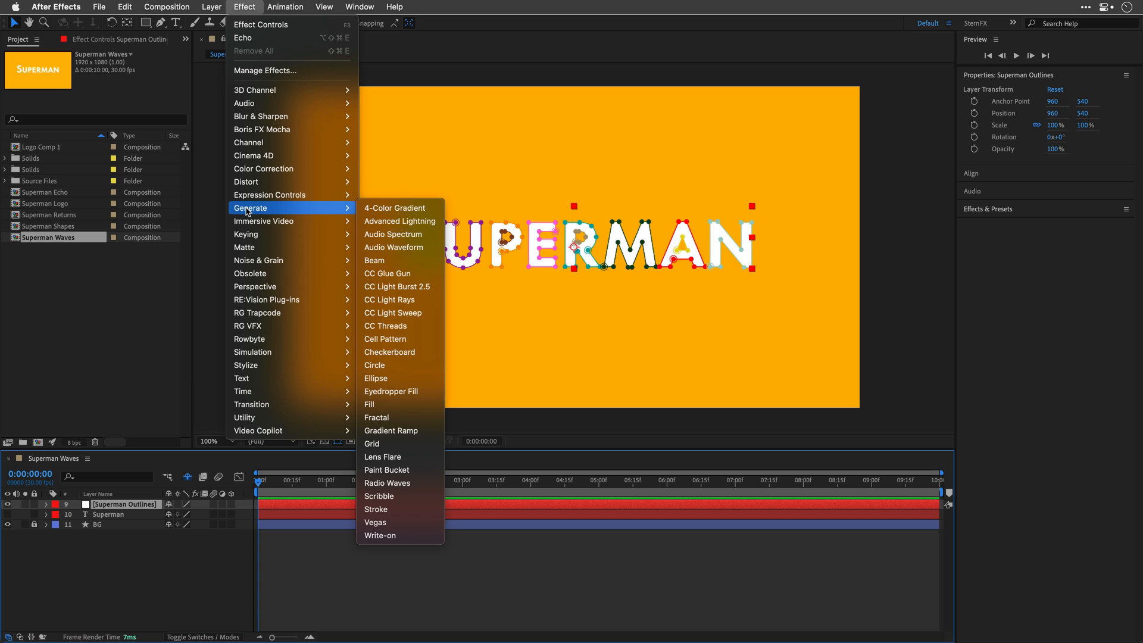
Apply Radio Waves with wave type Image Contours and source layer Superman Outlines
{"action": "left_click", "coordinate": [387, 483]}
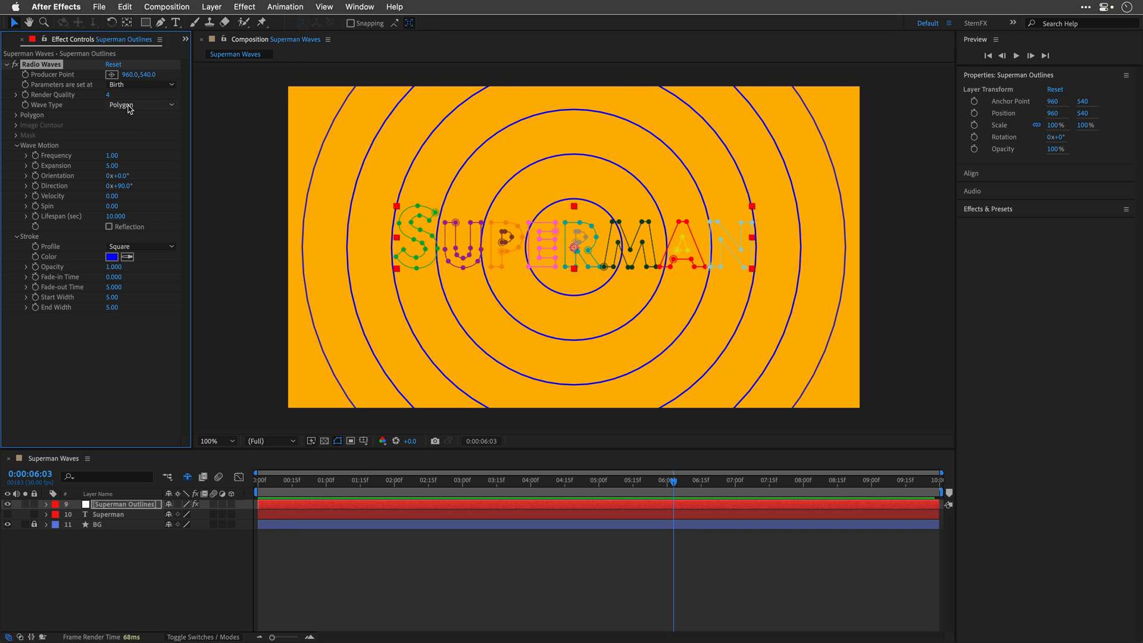
{"action": "left_click", "coordinate": [139, 105]}
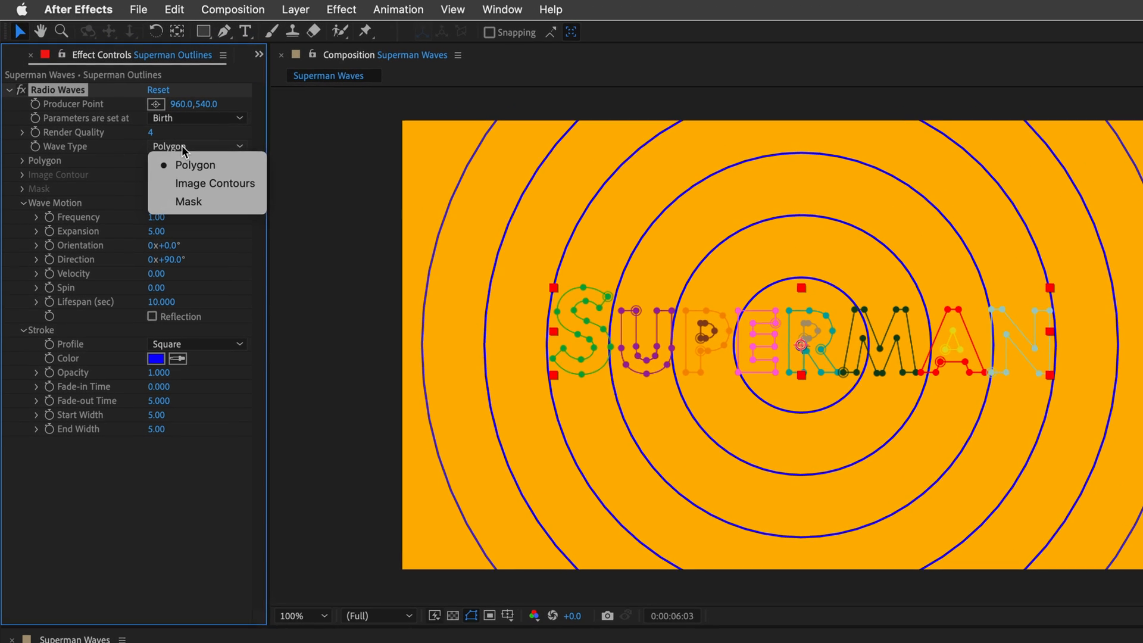
{"action": "mouse_move", "coordinate": [215, 183]}
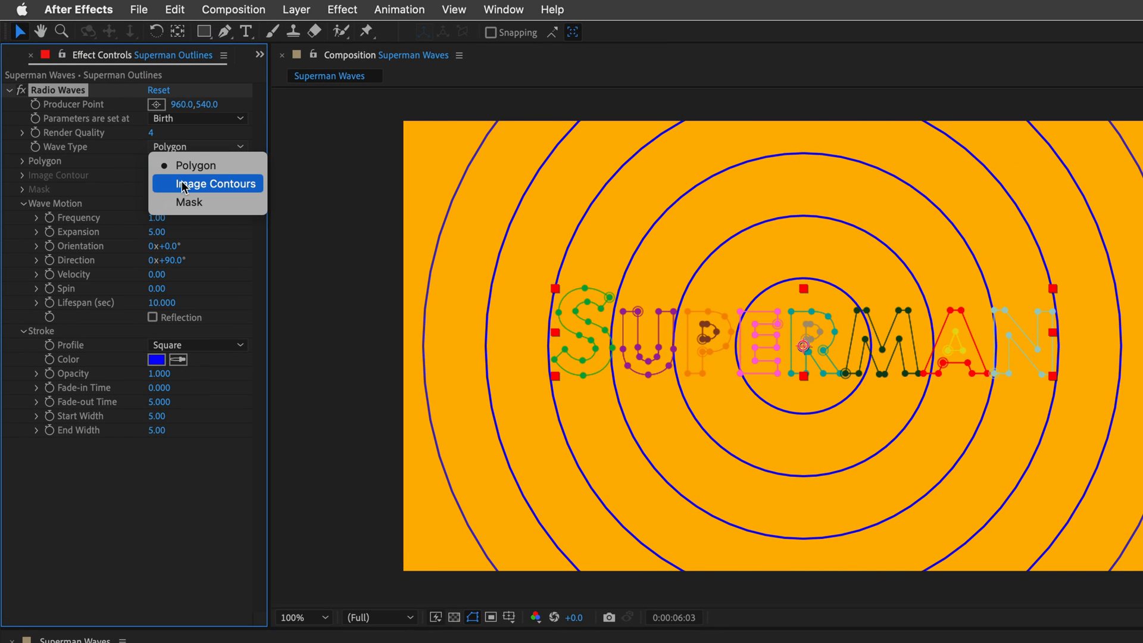
{"action": "mouse_move", "coordinate": [189, 202]}
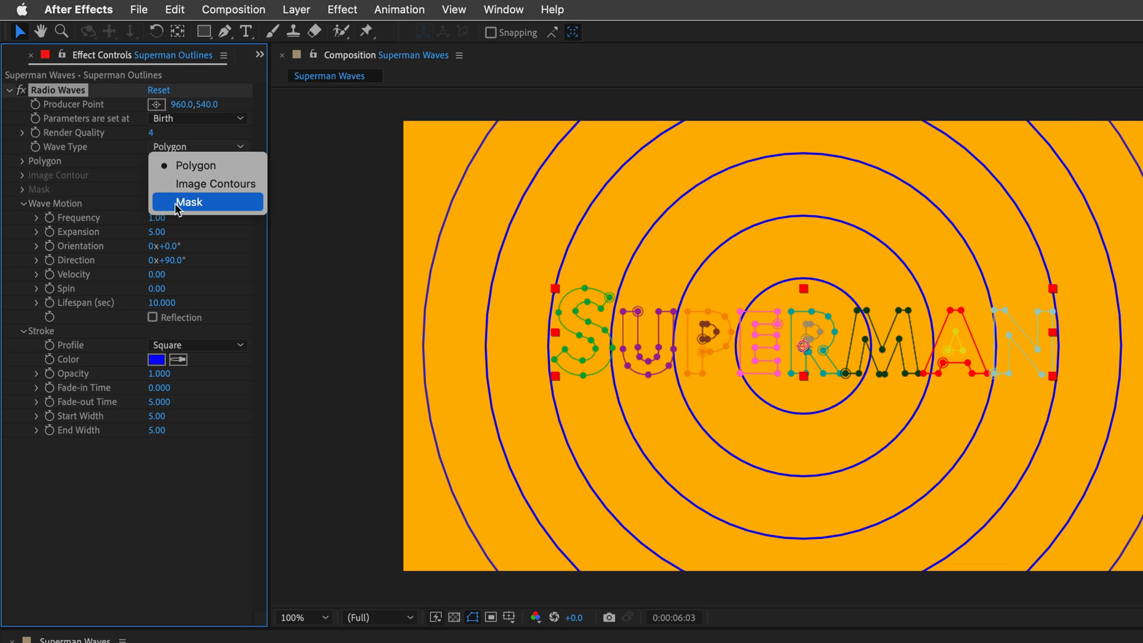
{"action": "mouse_move", "coordinate": [215, 184]}
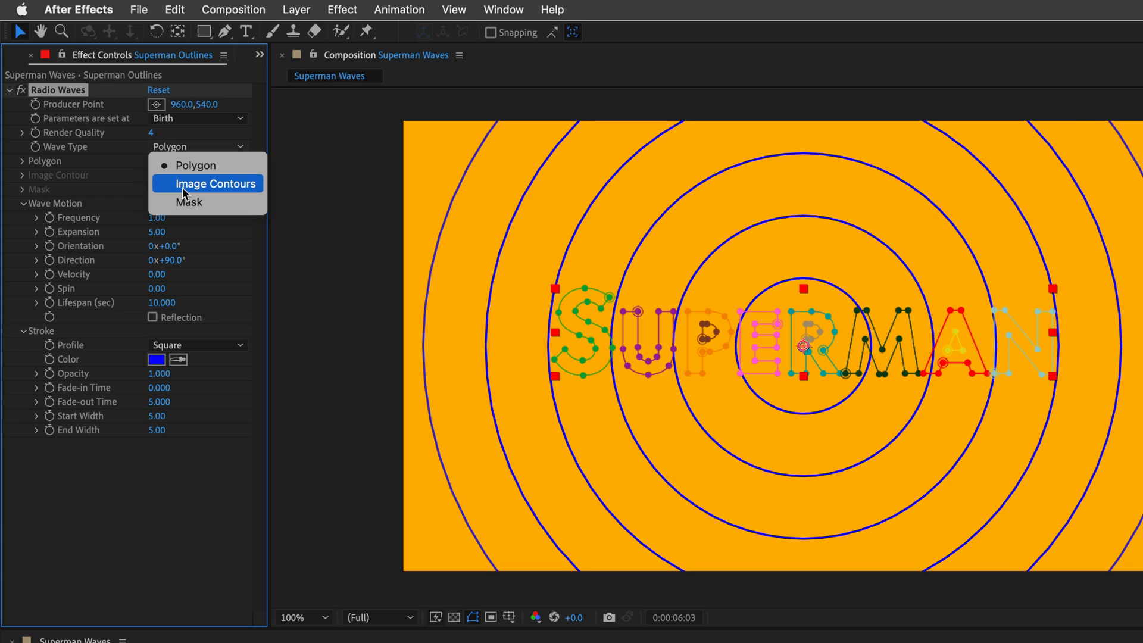
{"action": "left_click", "coordinate": [215, 183]}
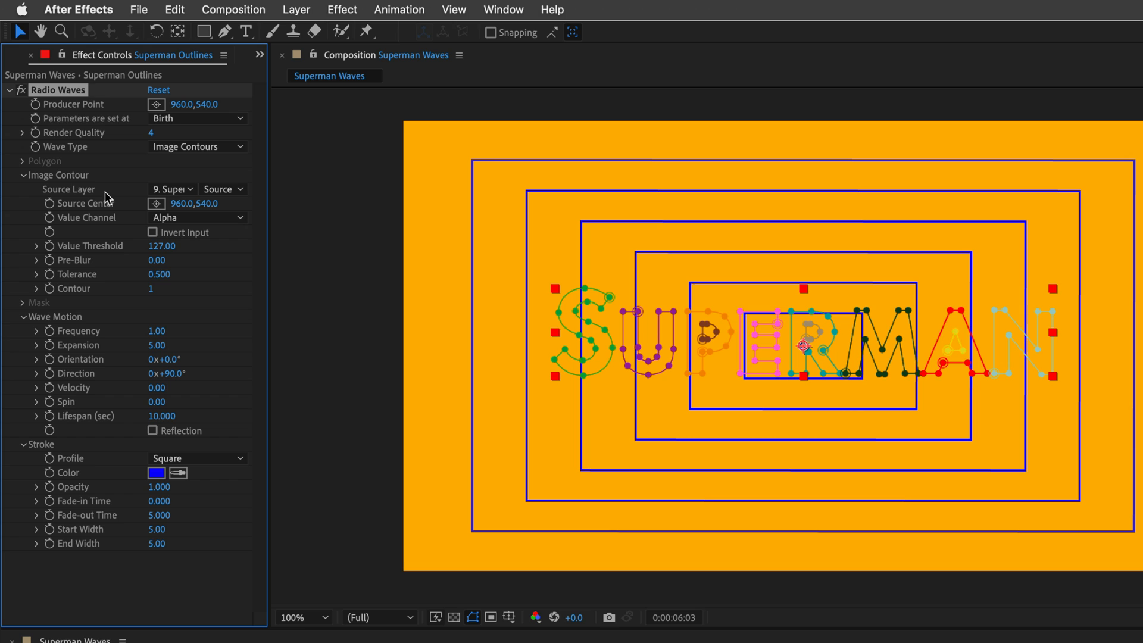
{"action": "left_click", "coordinate": [172, 189]}
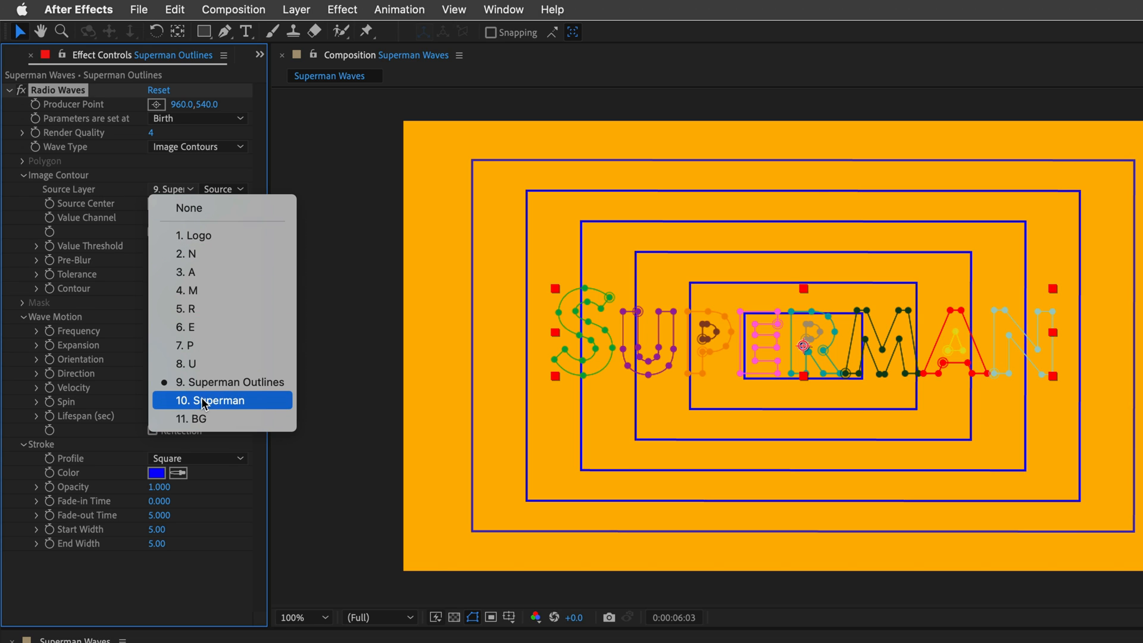
{"action": "mouse_move", "coordinate": [209, 382]}
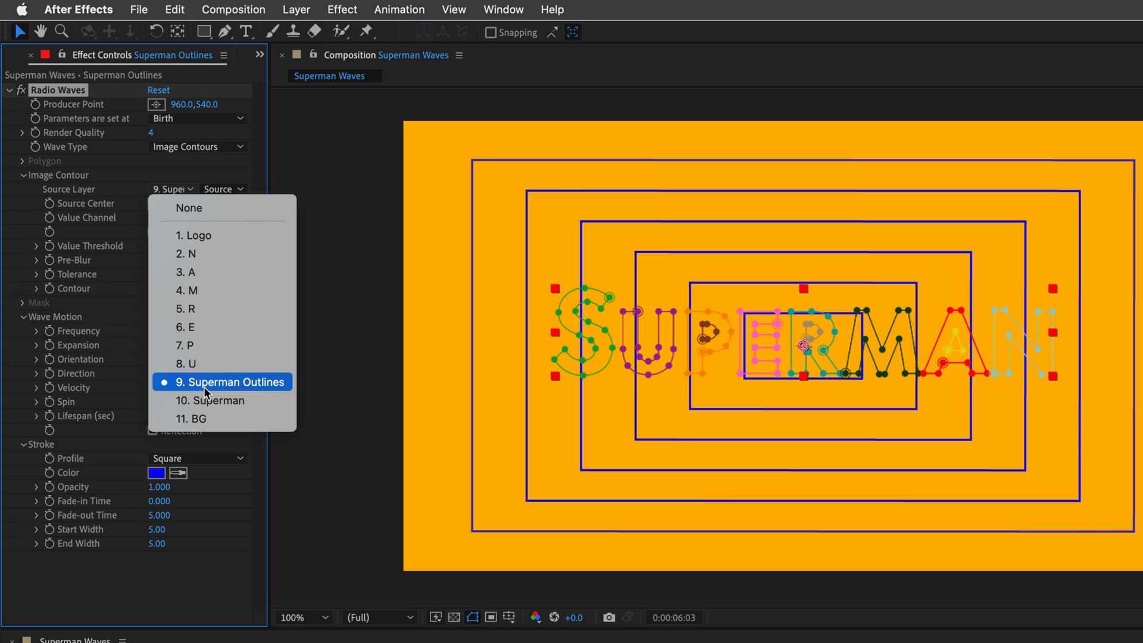
{"action": "left_click", "coordinate": [231, 381]}
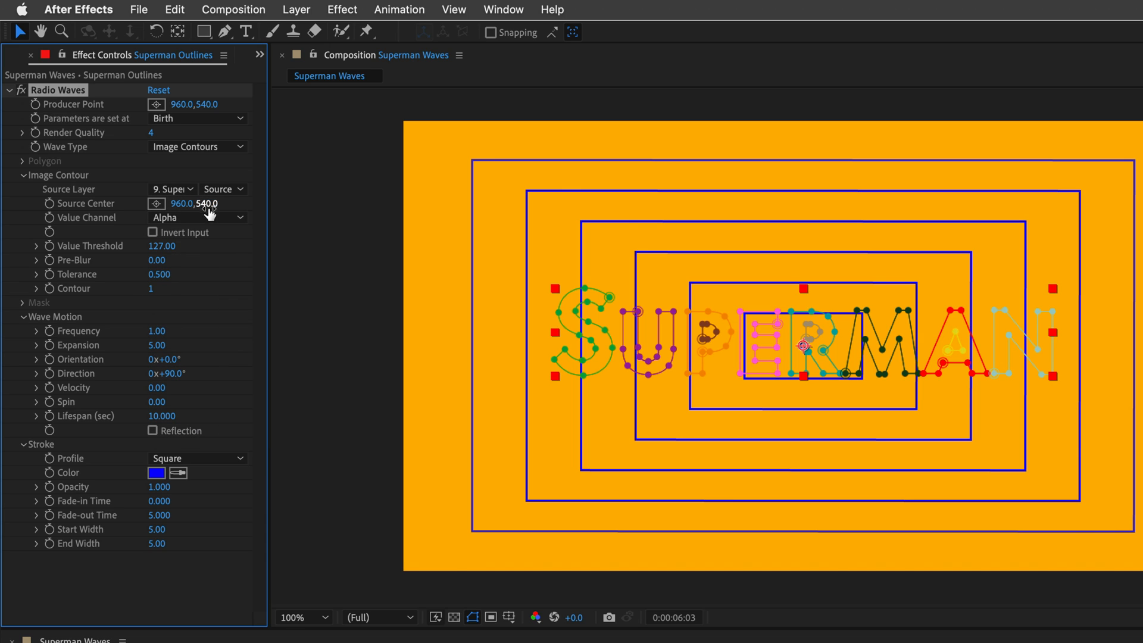
Set the Radio Waves contour to use Masks and hide the mask path outlines
{"action": "left_click", "coordinate": [220, 189]}
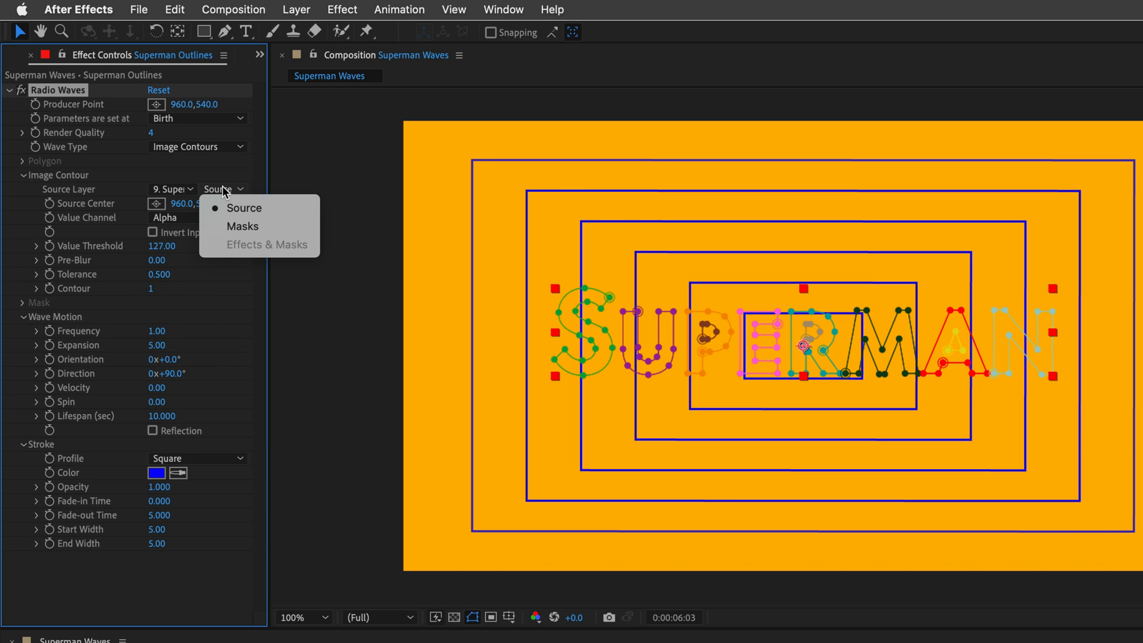
{"action": "mouse_move", "coordinate": [242, 226]}
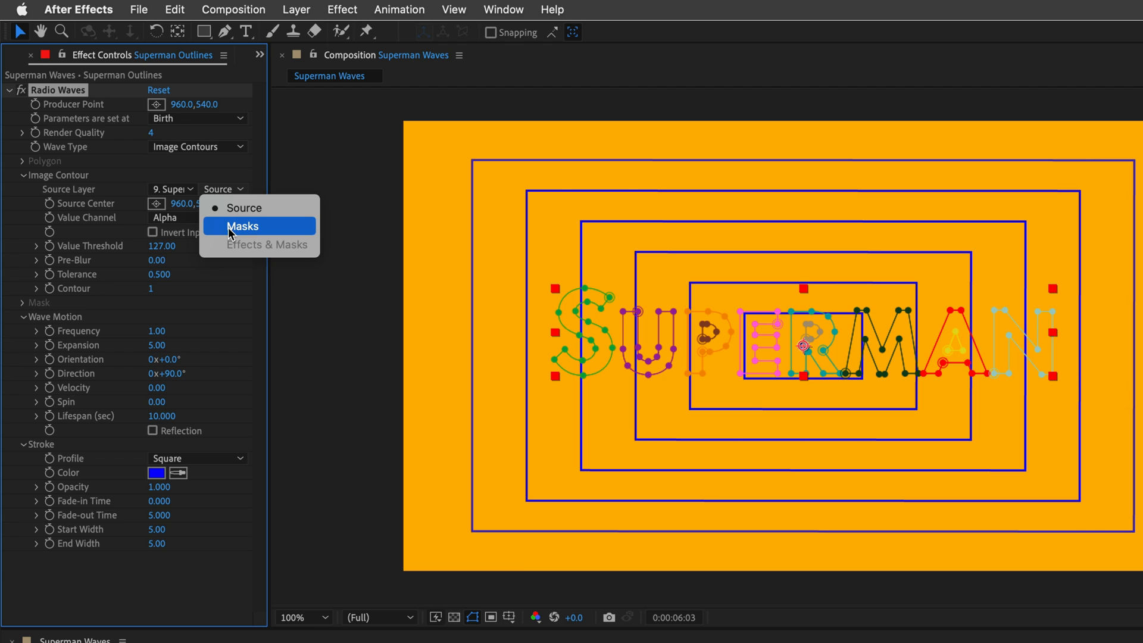
{"action": "left_click", "coordinate": [244, 226]}
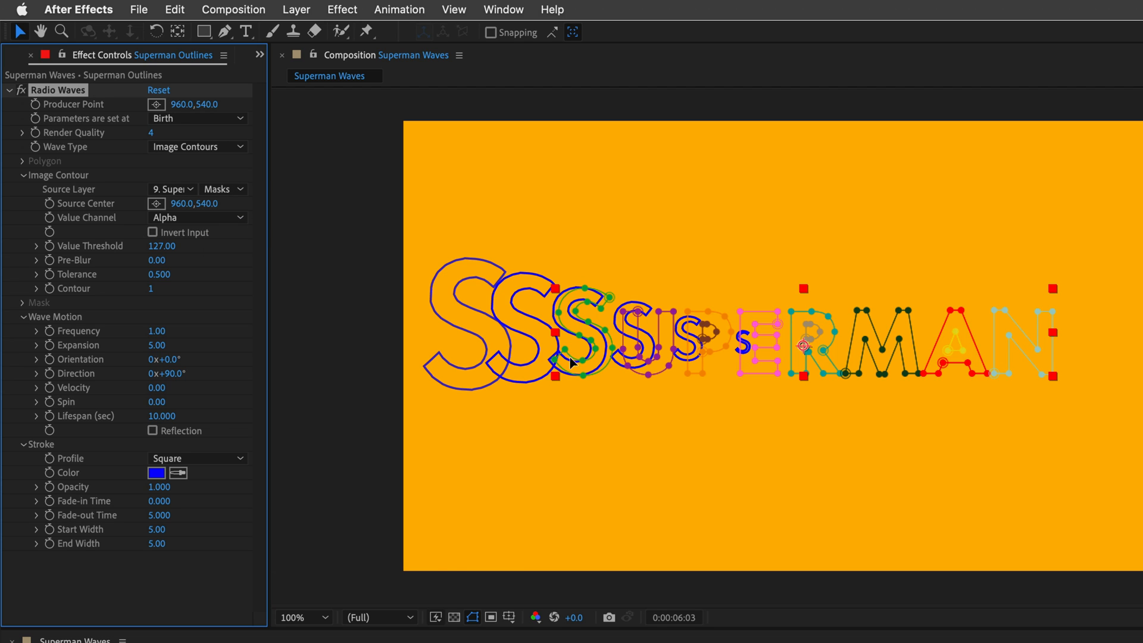
{"action": "mouse_move", "coordinate": [941, 344]}
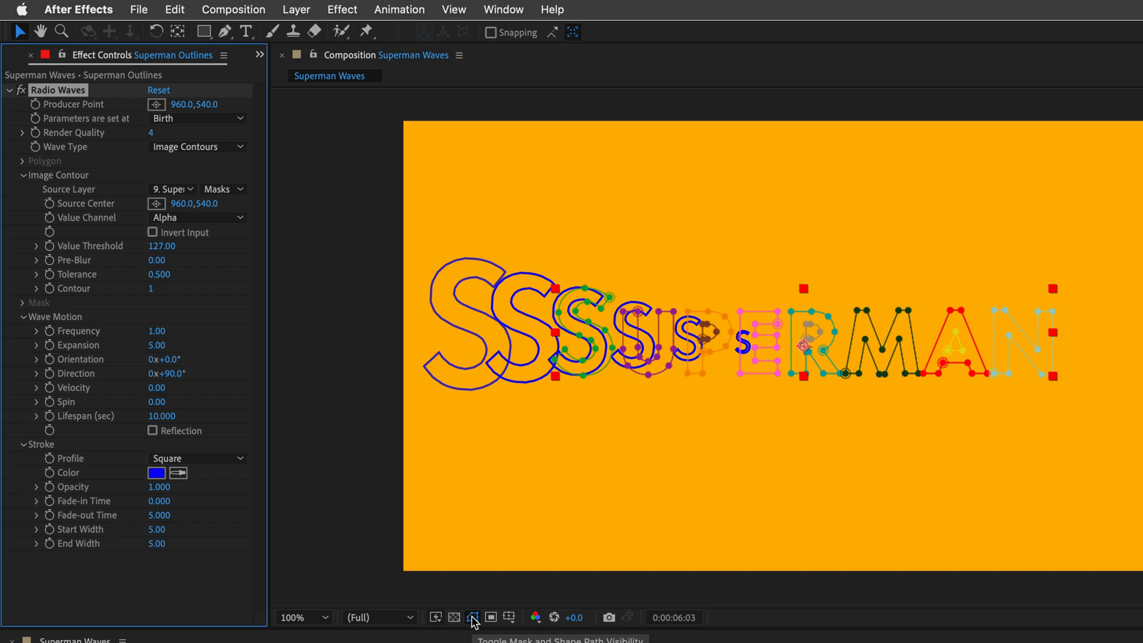
{"action": "left_click", "coordinate": [473, 617]}
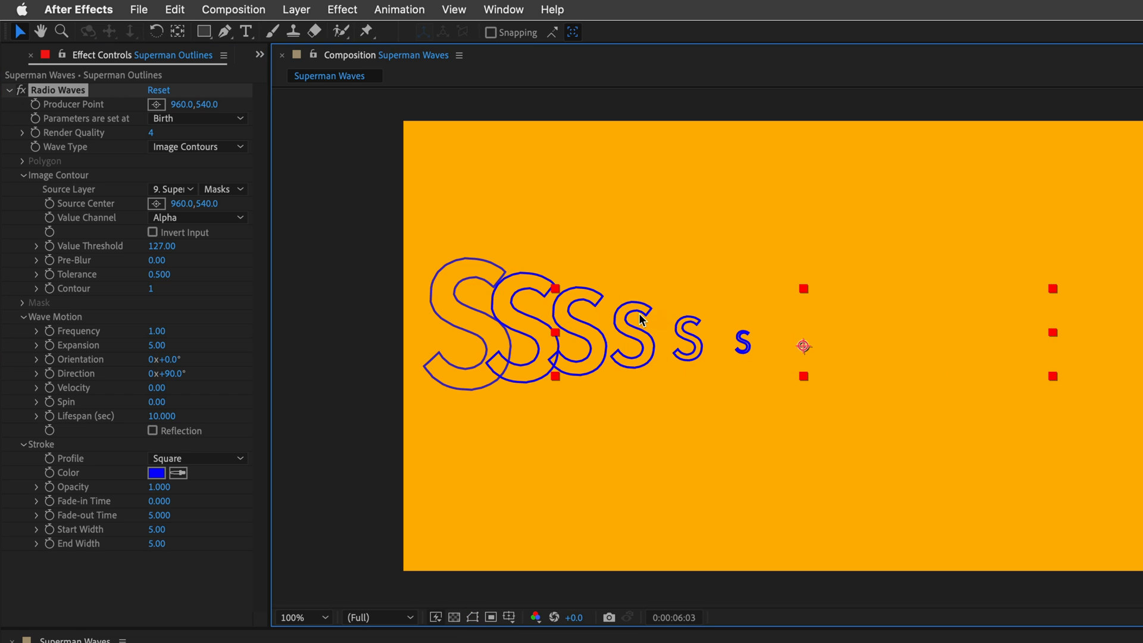
{"action": "mouse_move", "coordinate": [579, 367]}
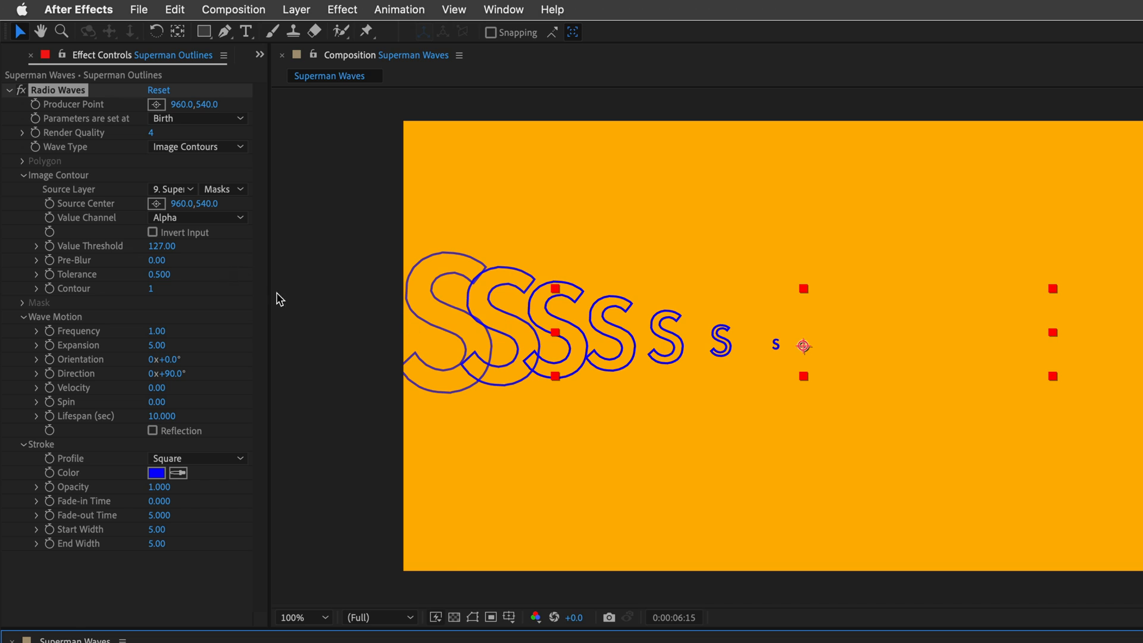
{"action": "mouse_move", "coordinate": [970, 337]}
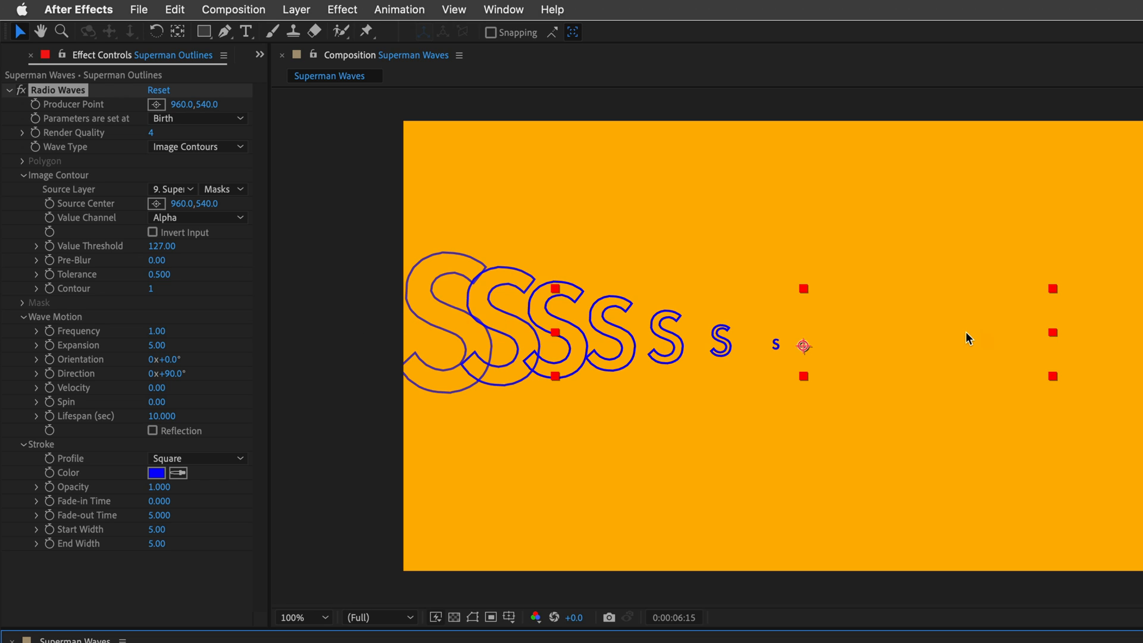
{"action": "mouse_move", "coordinate": [111, 306]}
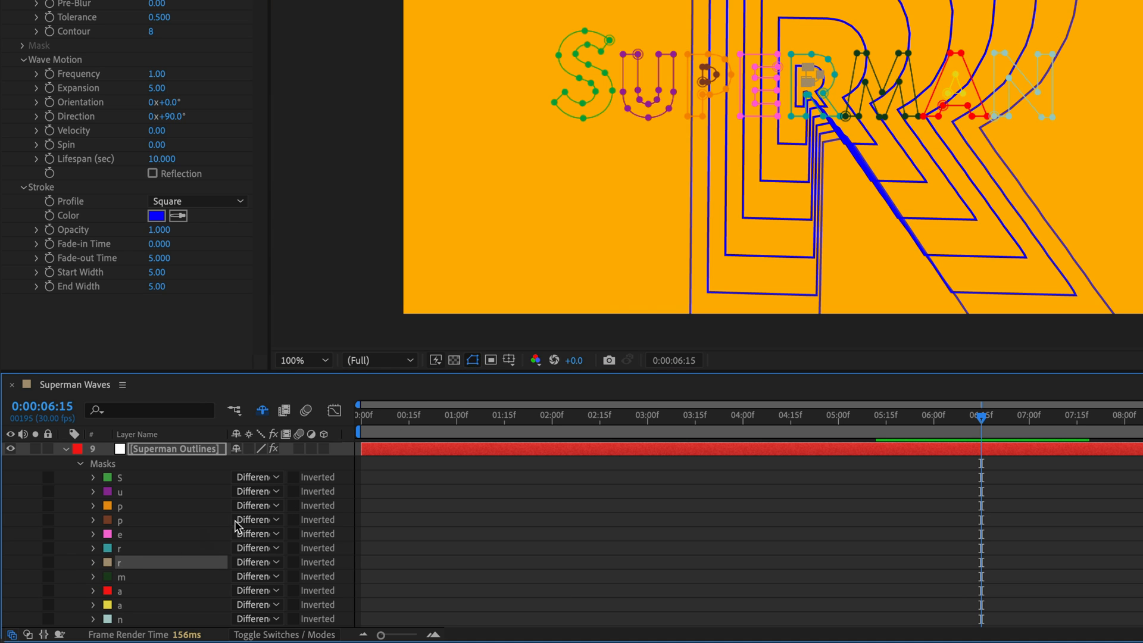
{"action": "mouse_move", "coordinate": [473, 364]}
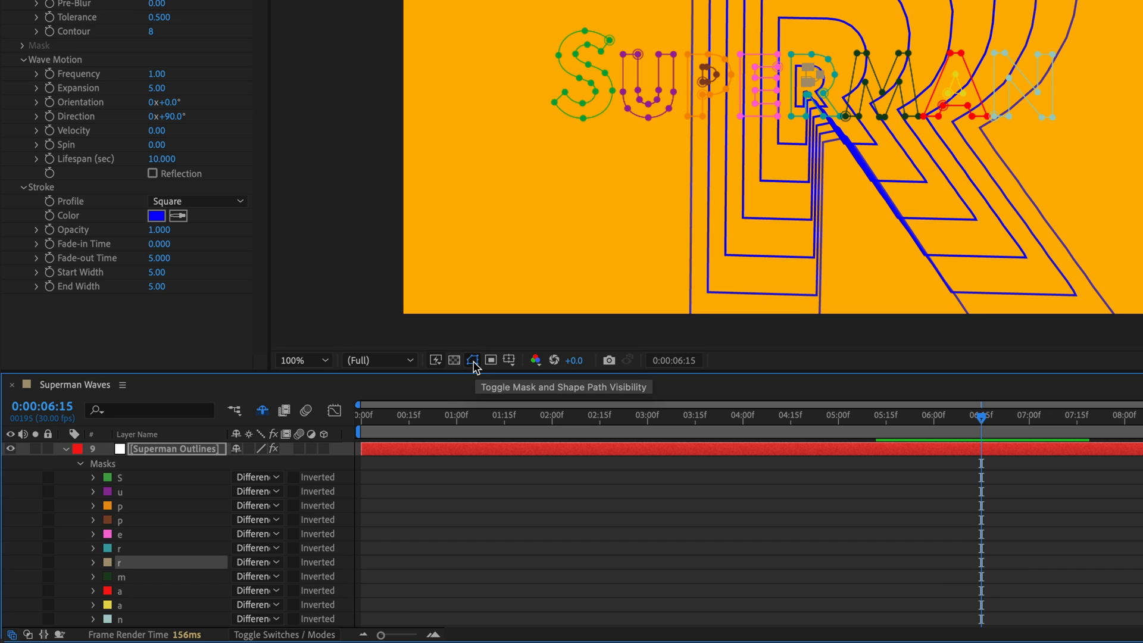
Hide the mask paths while waves radiate from the letter R outline (contour 8)
{"action": "left_click", "coordinate": [472, 359]}
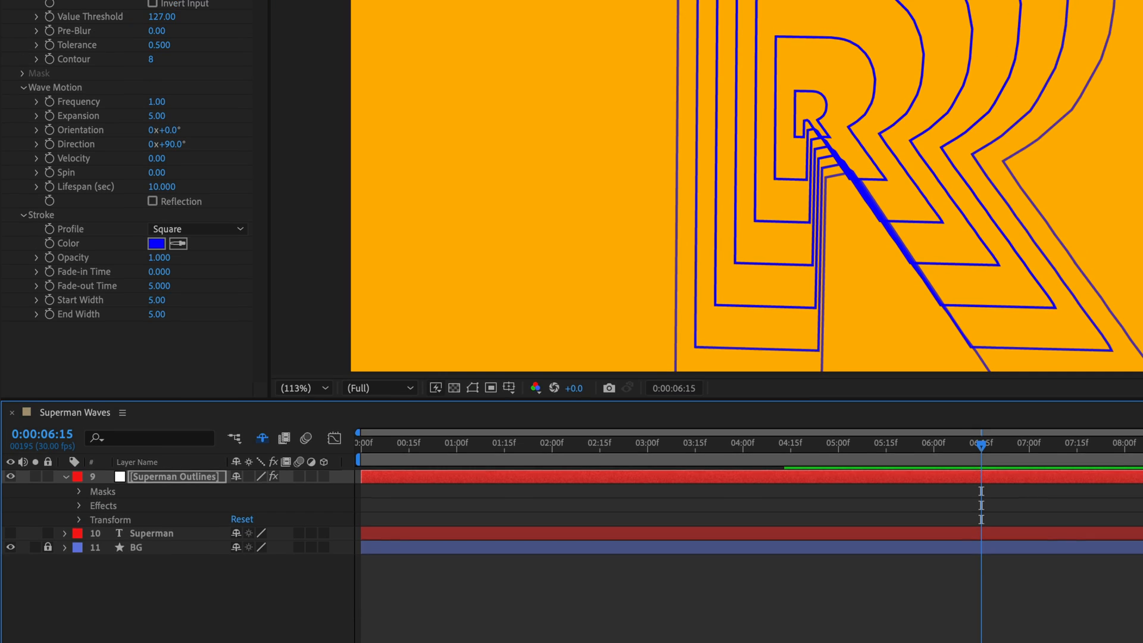
{"action": "left_click", "coordinate": [197, 147]}
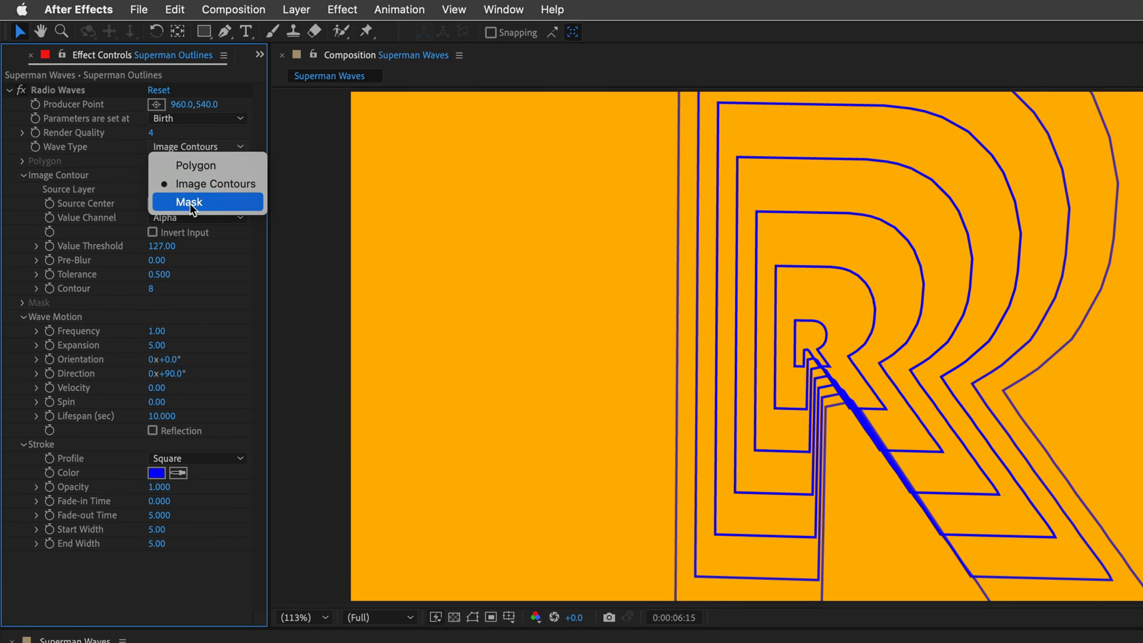
Switch Radio Waves to the Mask wave type, trying u and p before choosing S
{"action": "left_click", "coordinate": [189, 202]}
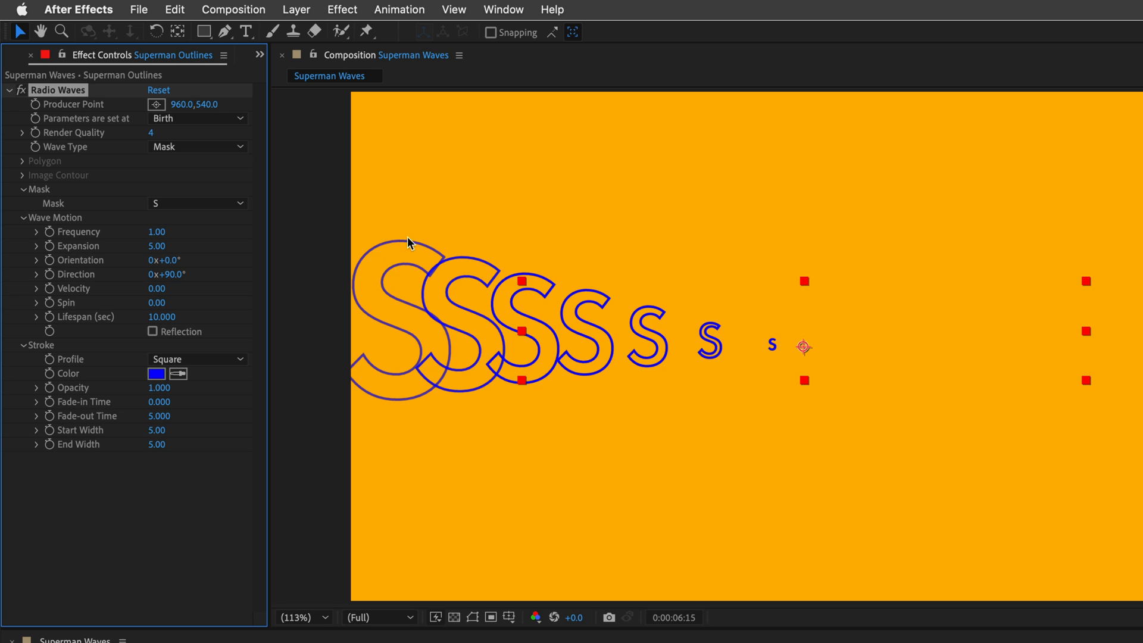
{"action": "mouse_move", "coordinate": [430, 272]}
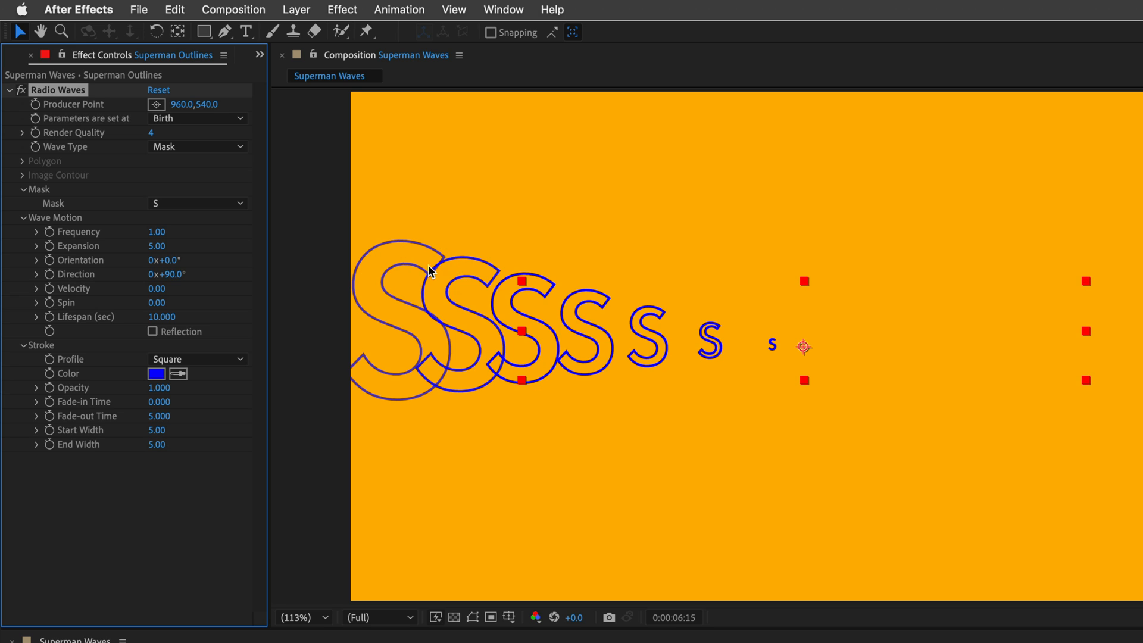
{"action": "mouse_move", "coordinate": [117, 215]}
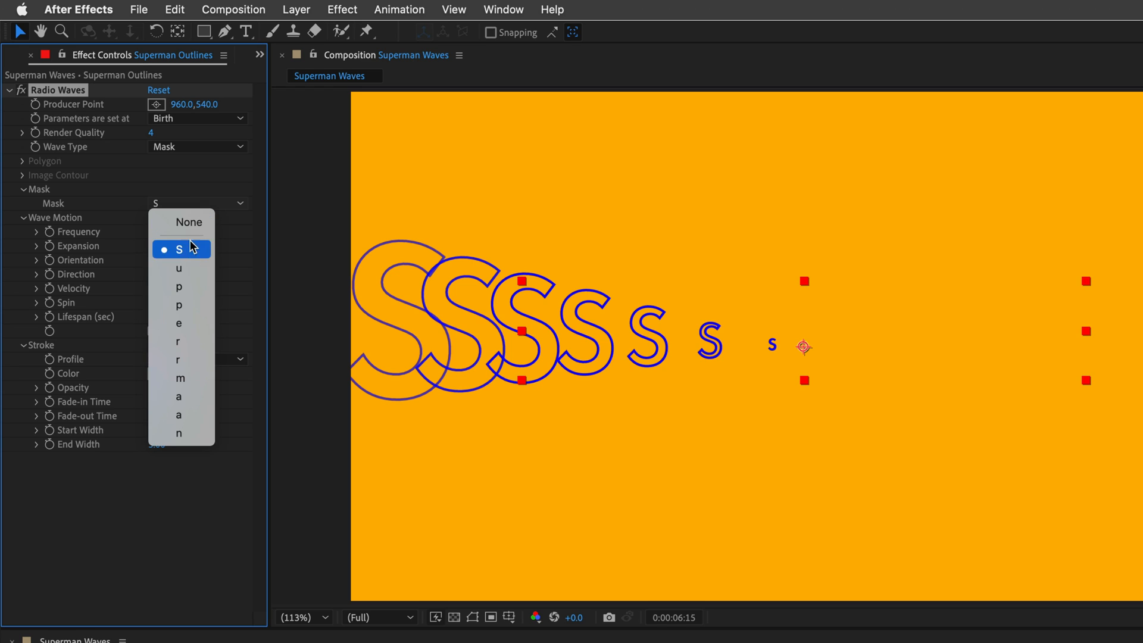
{"action": "left_click", "coordinate": [179, 269]}
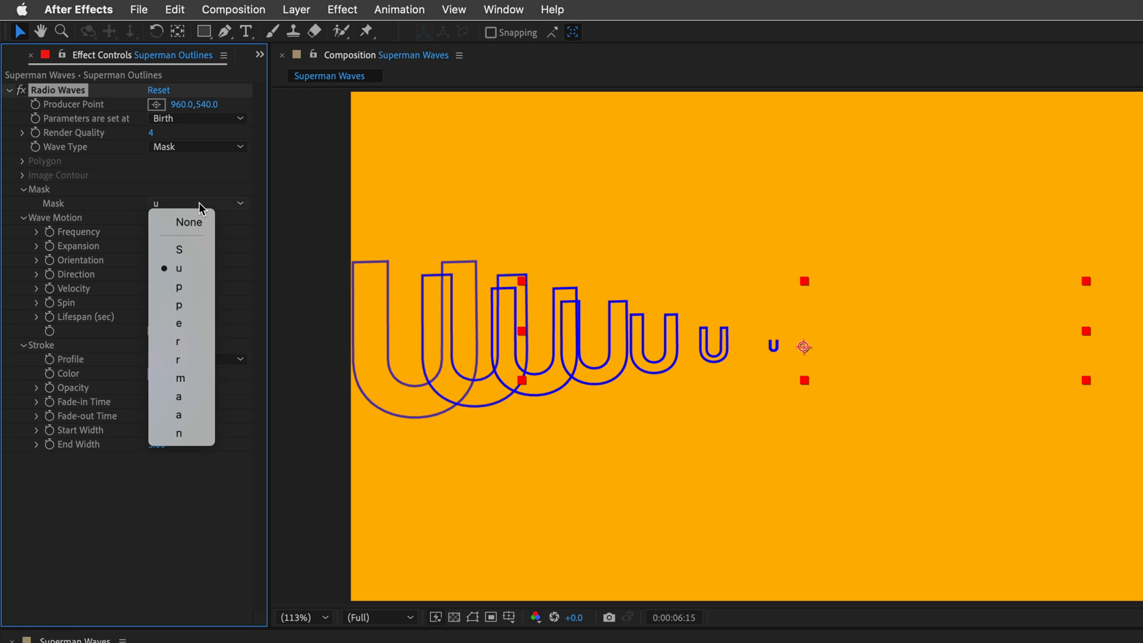
{"action": "left_click", "coordinate": [179, 287]}
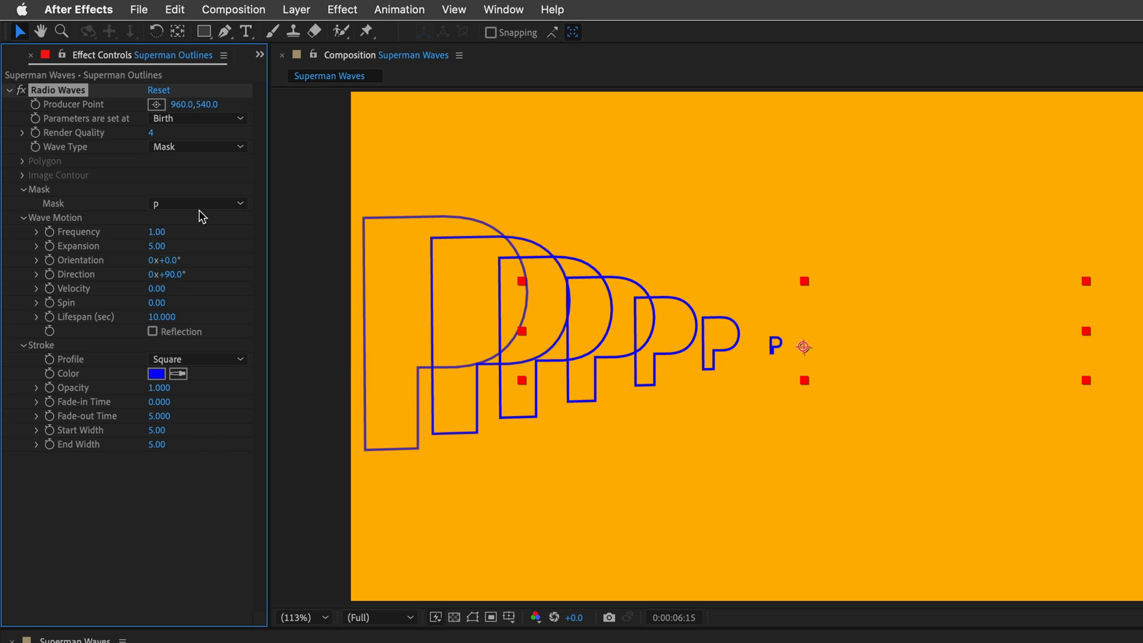
{"action": "left_click", "coordinate": [197, 203]}
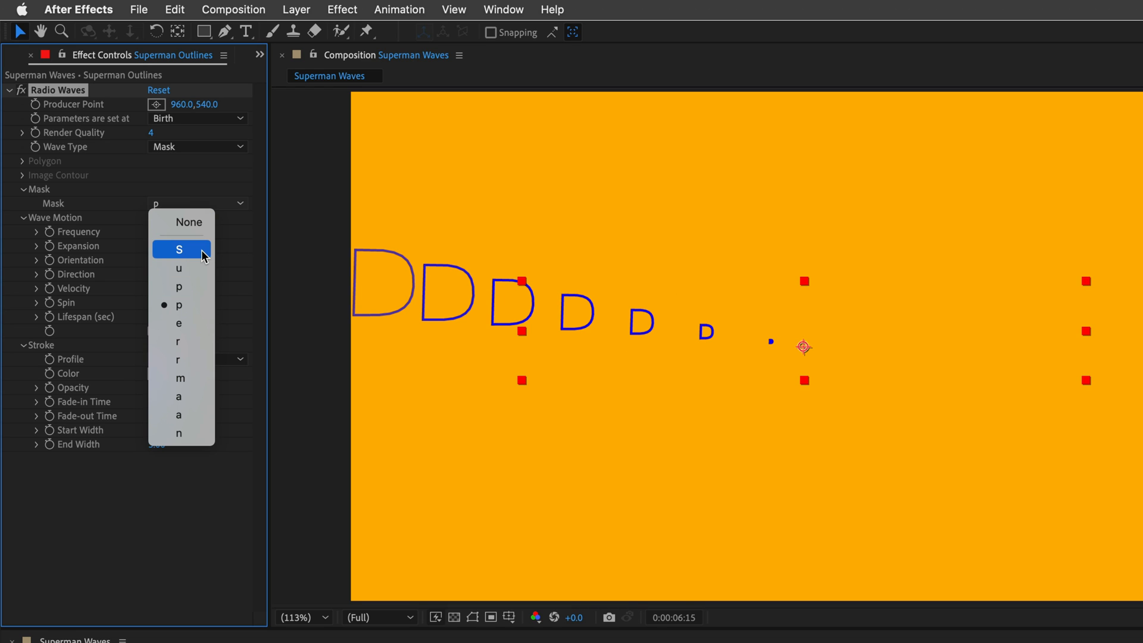
{"action": "left_click", "coordinate": [180, 249]}
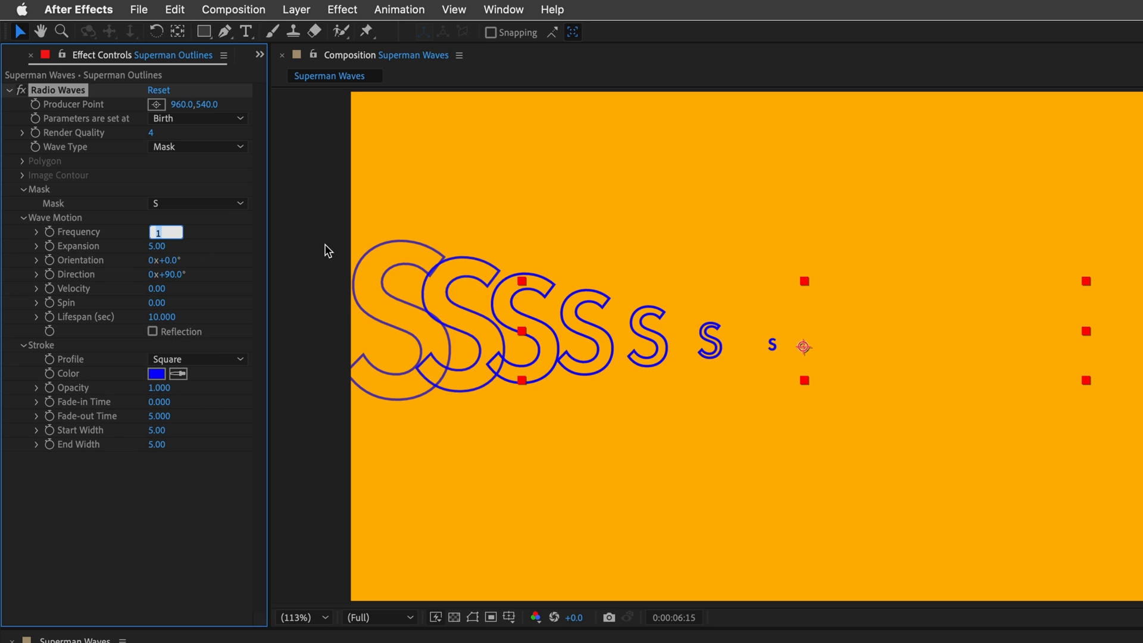
Set wave frequency to 15, stroke colour to black and stroke profile to Gaussian
{"action": "type", "text": "15.00"}
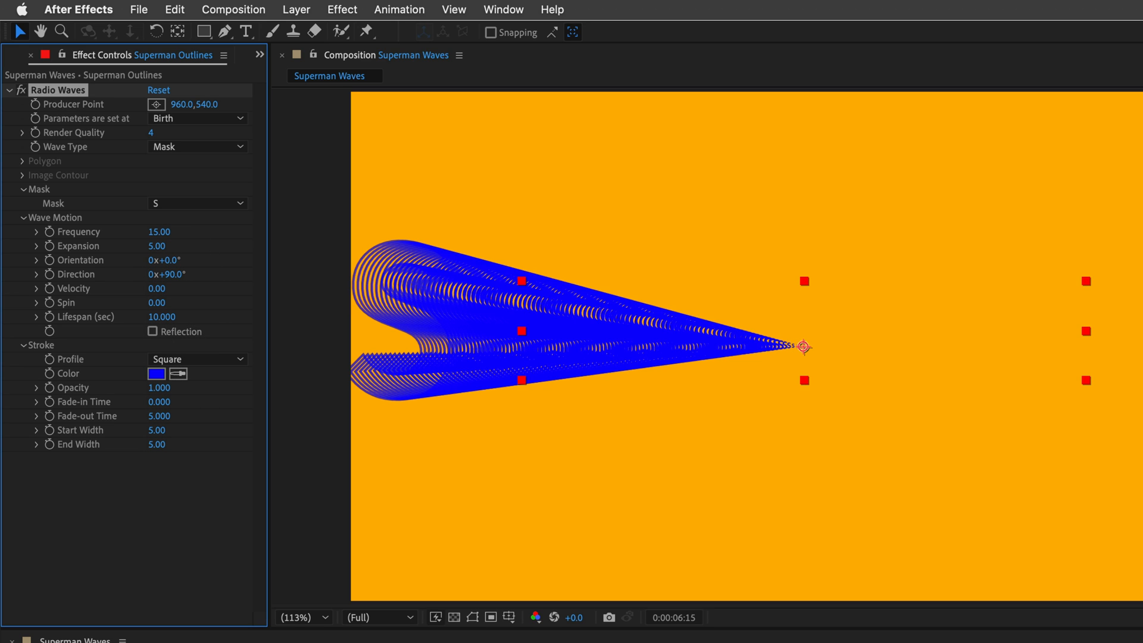
{"action": "mouse_move", "coordinate": [118, 377]}
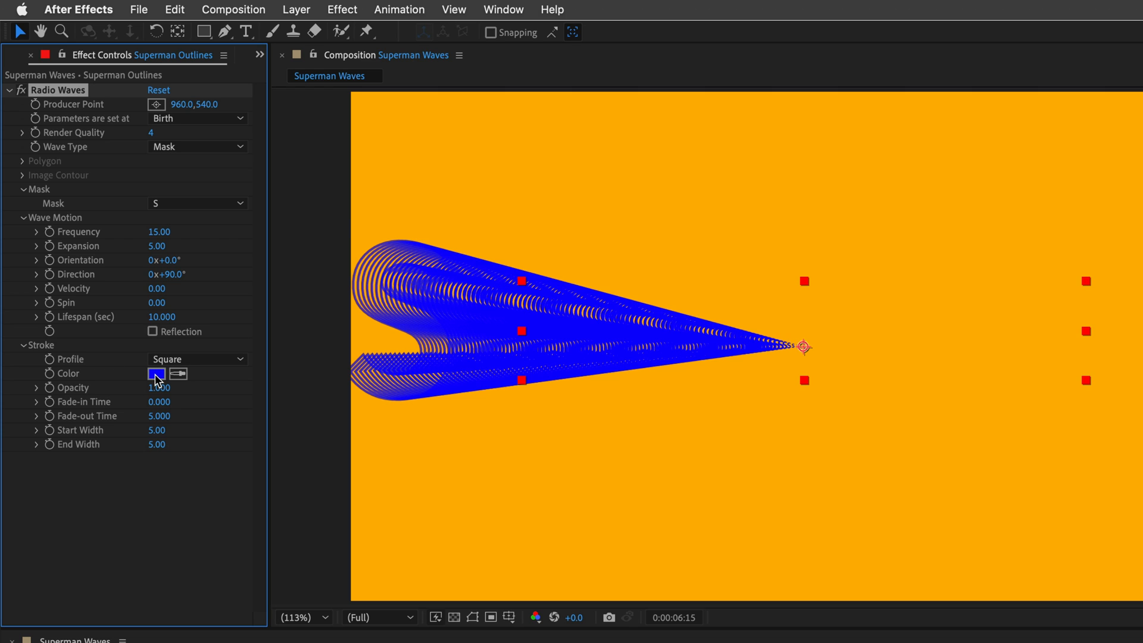
{"action": "left_click", "coordinate": [156, 373]}
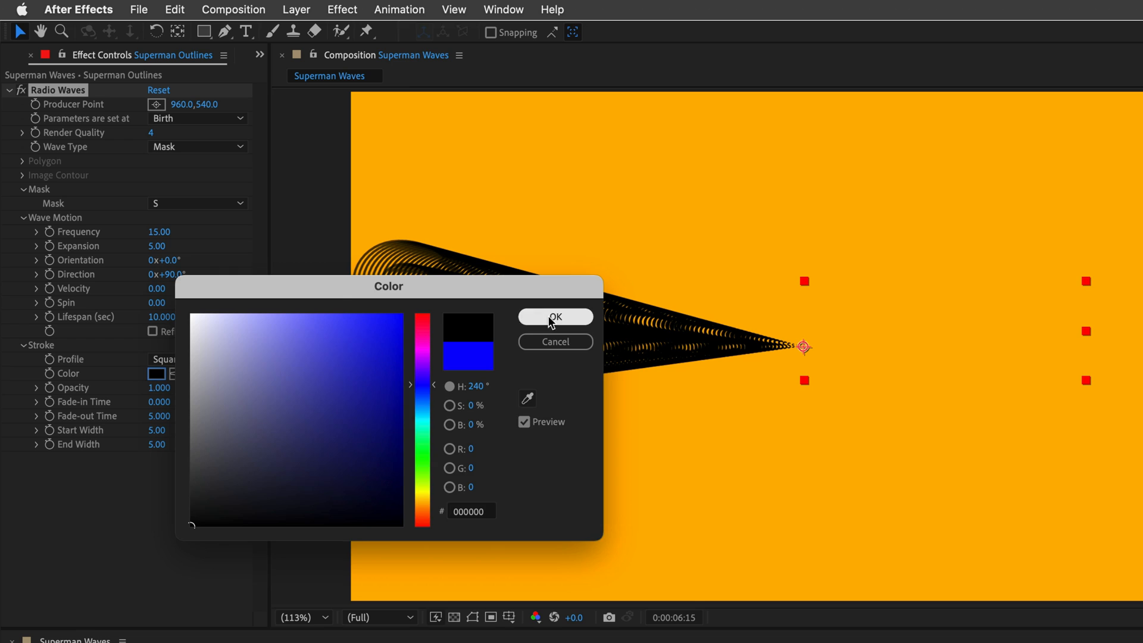
{"action": "left_click", "coordinate": [555, 317]}
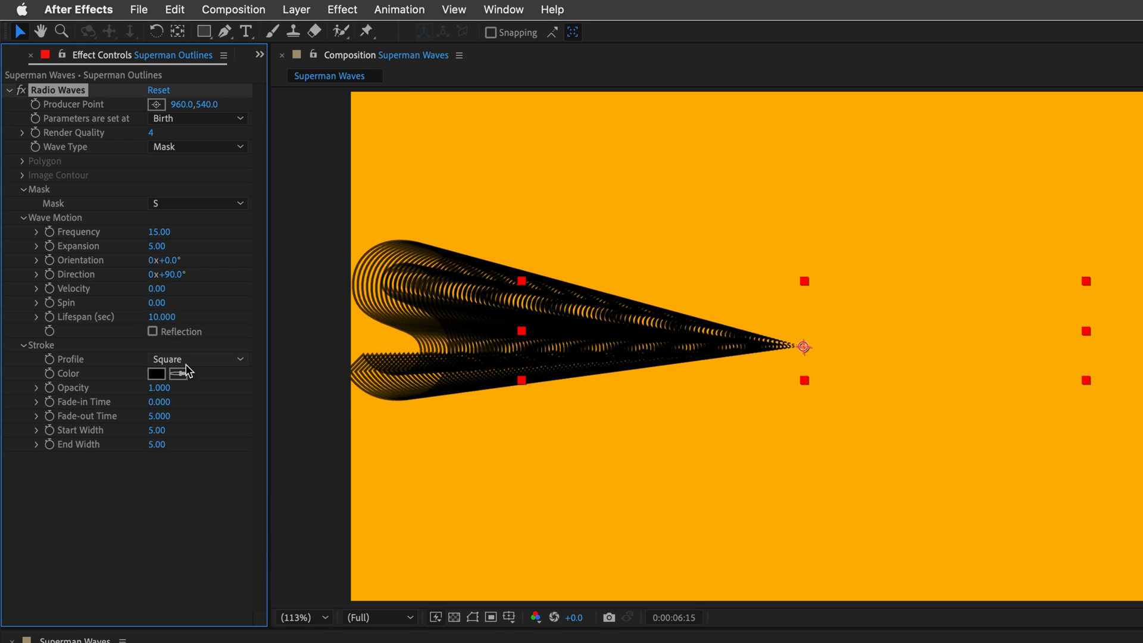
{"action": "left_click", "coordinate": [197, 358]}
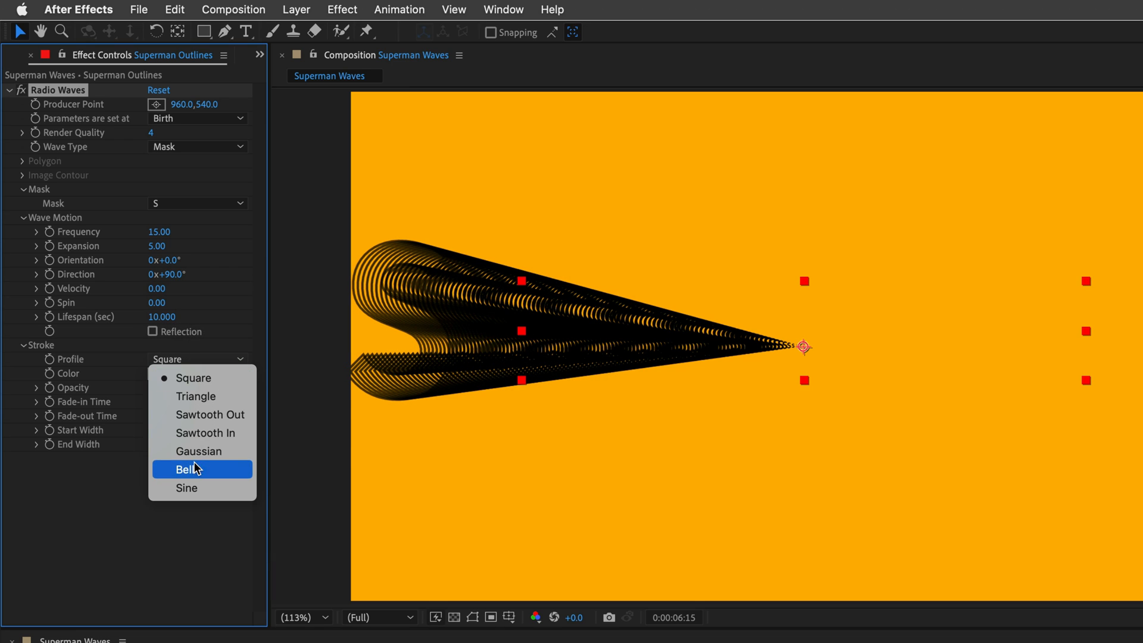
{"action": "left_click", "coordinate": [198, 451]}
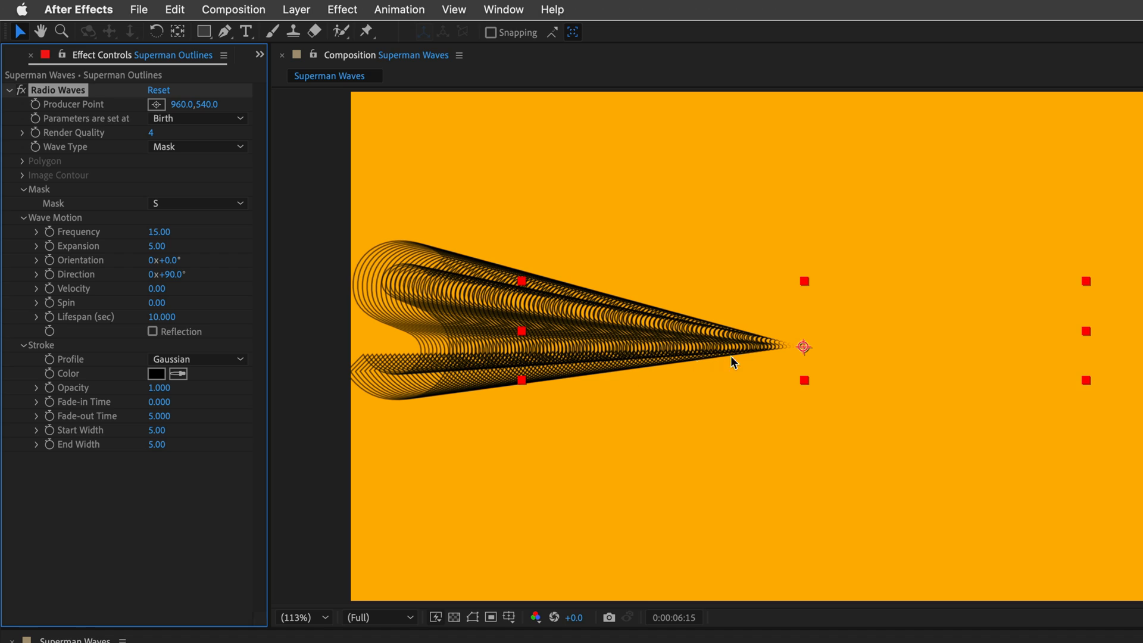
{"action": "mouse_move", "coordinate": [828, 357]}
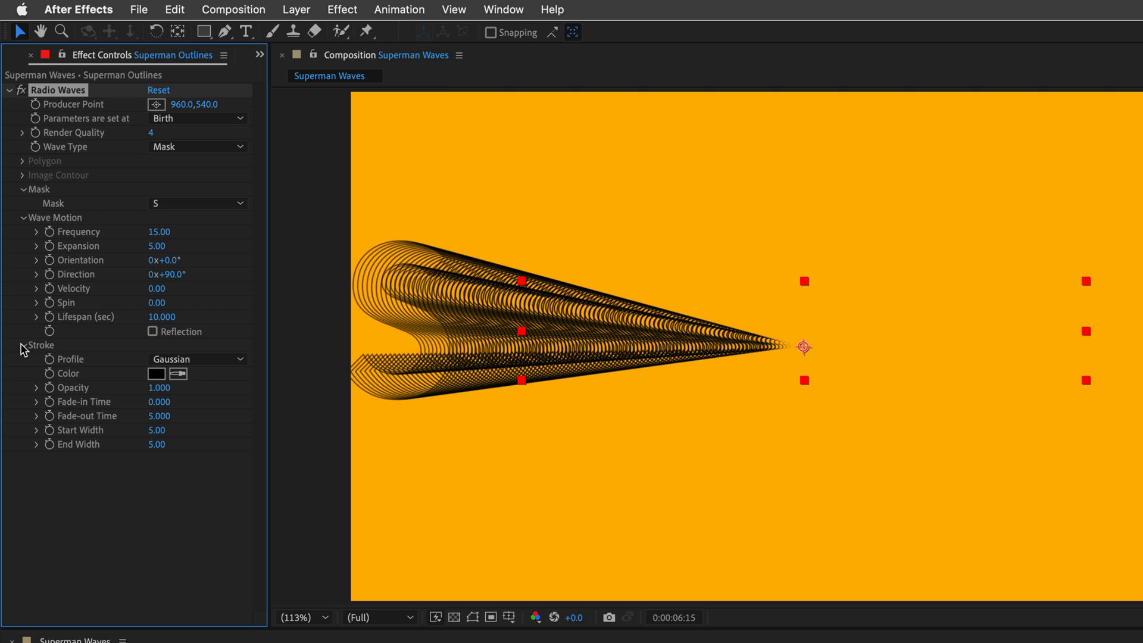
Scrub Wave Motion to orientation -9°, direction 131°, velocity 10 and spin 4
{"action": "left_click", "coordinate": [23, 345]}
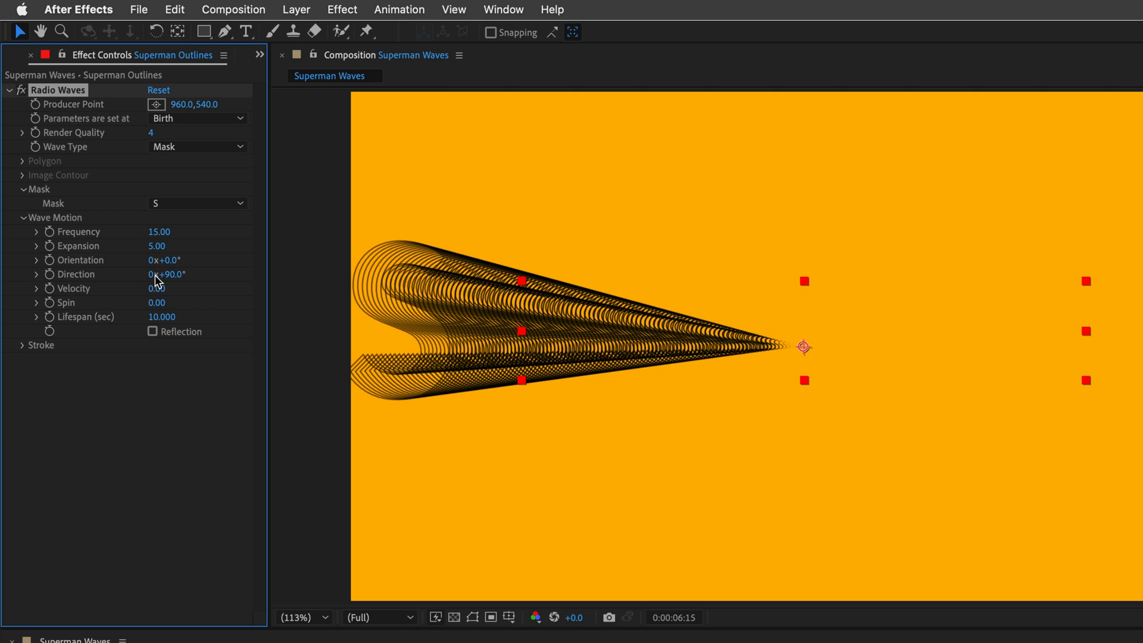
{"action": "left_click_drag", "start_coordinate": [165, 260], "coordinate": [186, 259]}
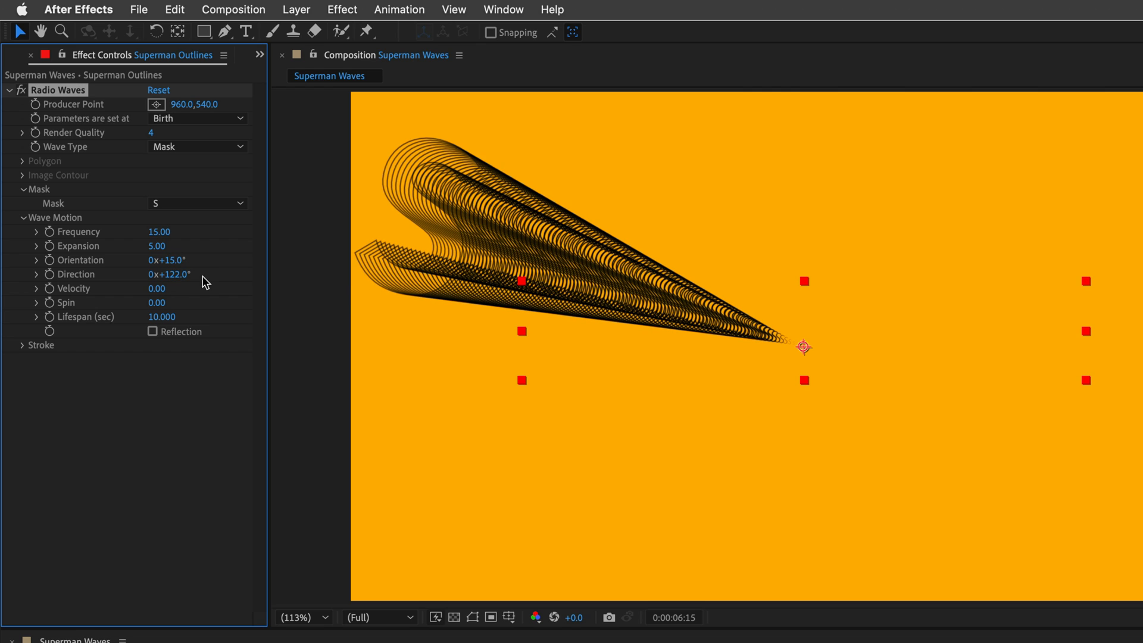
{"action": "mouse_move", "coordinate": [146, 312]}
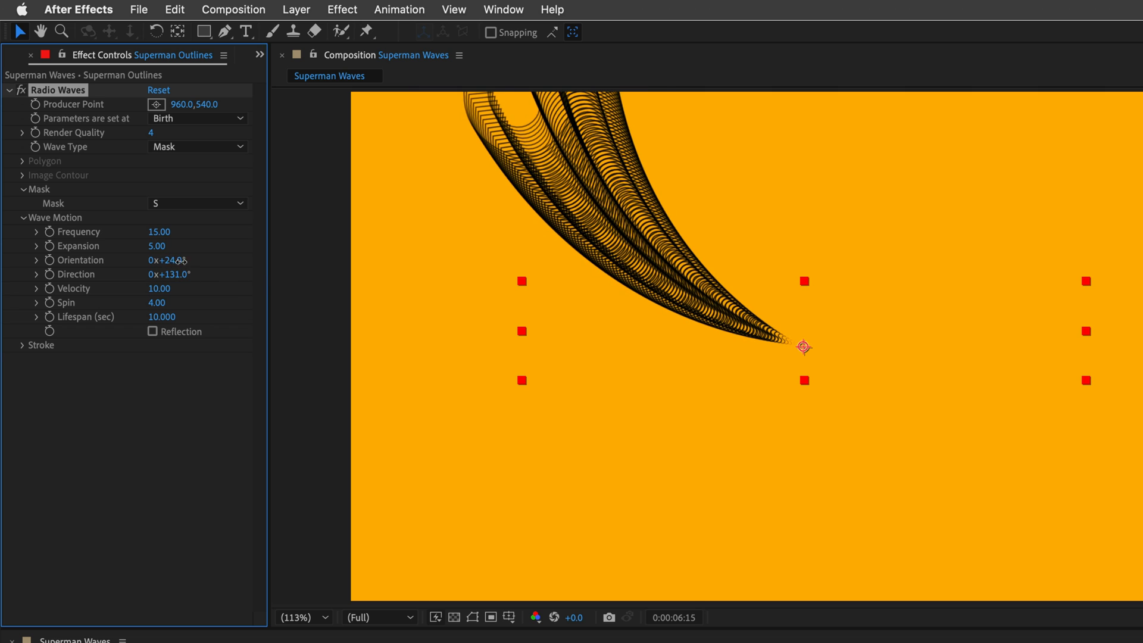
{"action": "left_click_drag", "start_coordinate": [167, 259], "coordinate": [149, 259]}
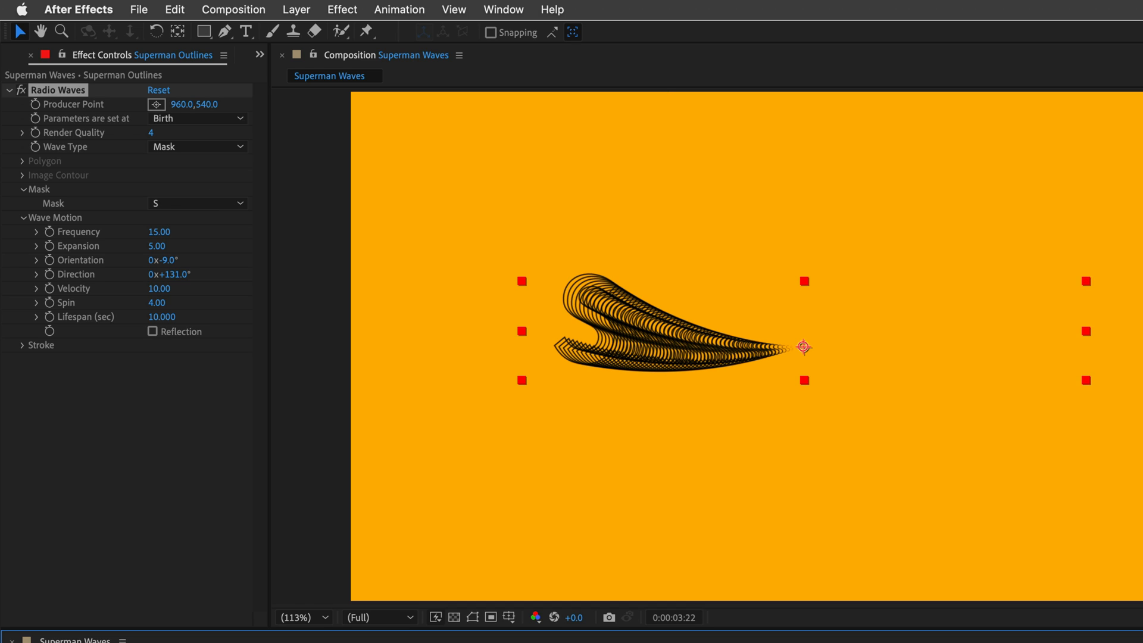
{"action": "mouse_move", "coordinate": [72, 110]}
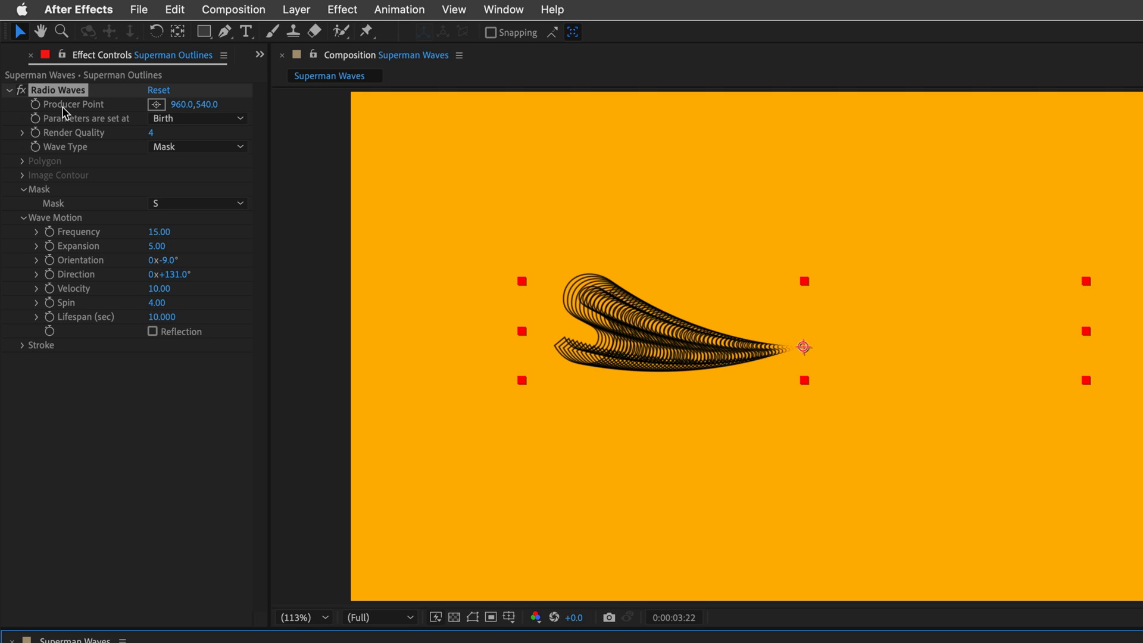
{"action": "mouse_move", "coordinate": [68, 113]}
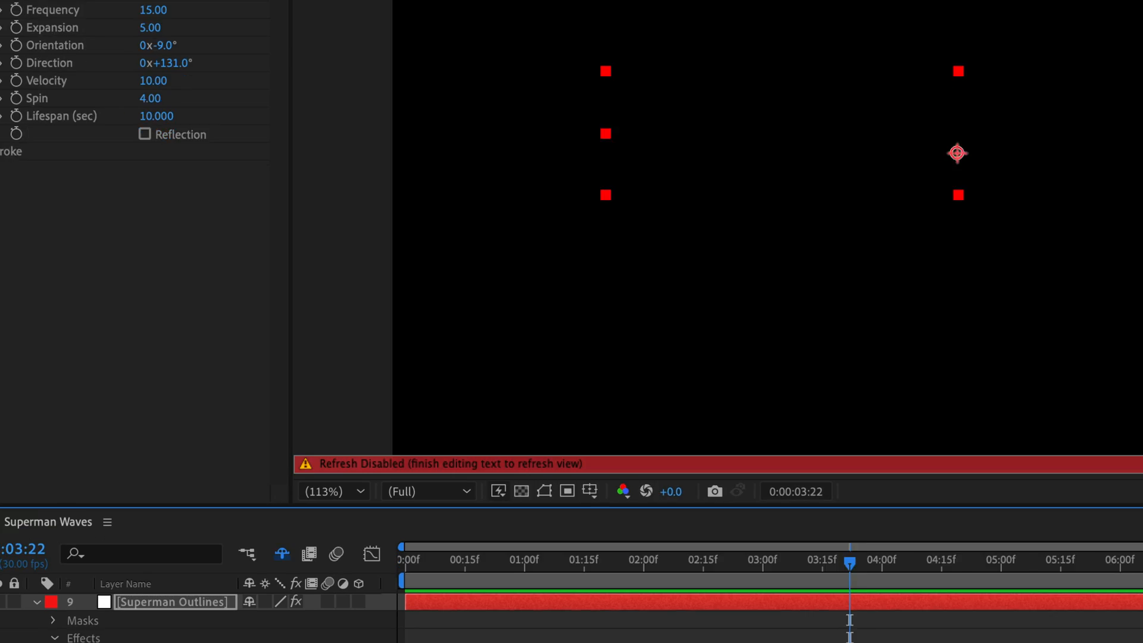
Add the expression wiggle(0.2,25) to the Radio Waves Producer Point
{"action": "type", "text": "wiggle("}
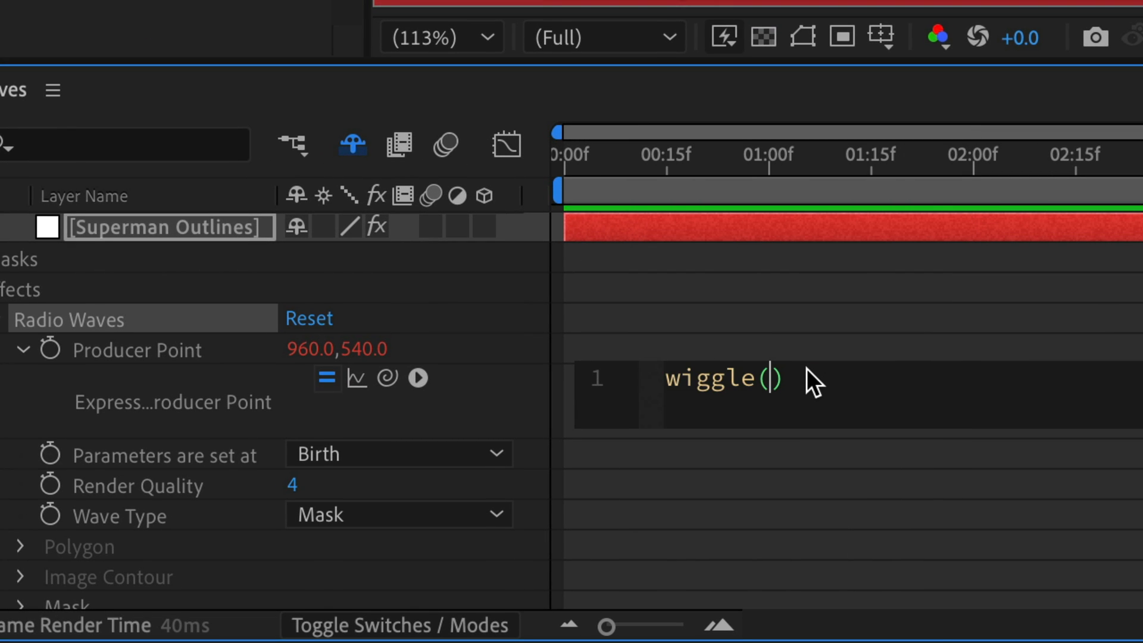
{"action": "type", "text": "0.1"}
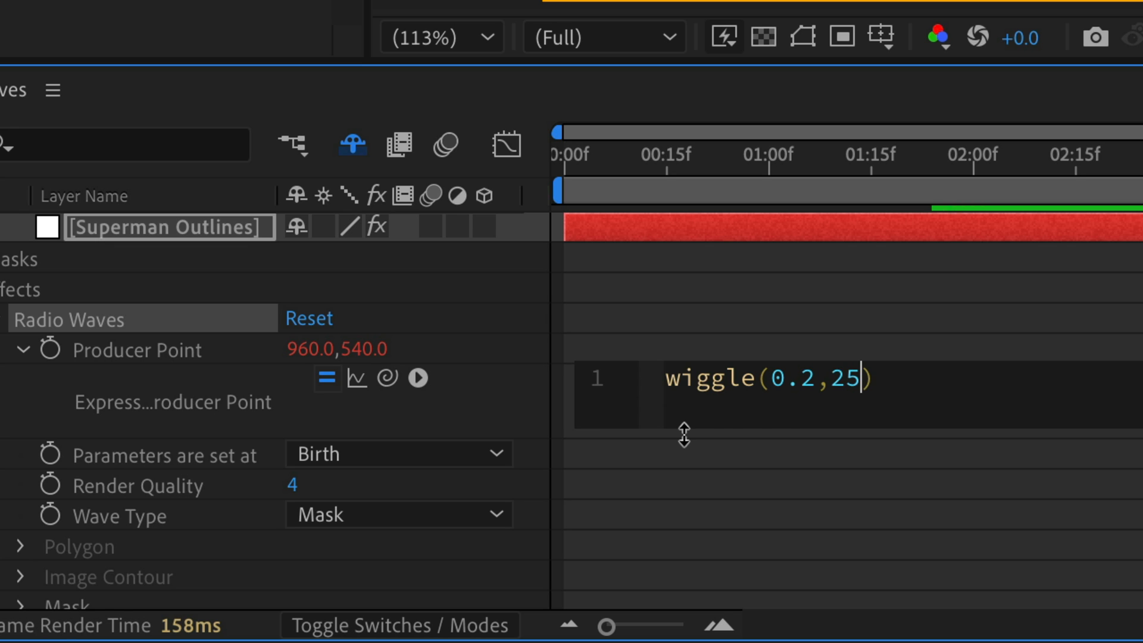
{"action": "type", "text": "0"}
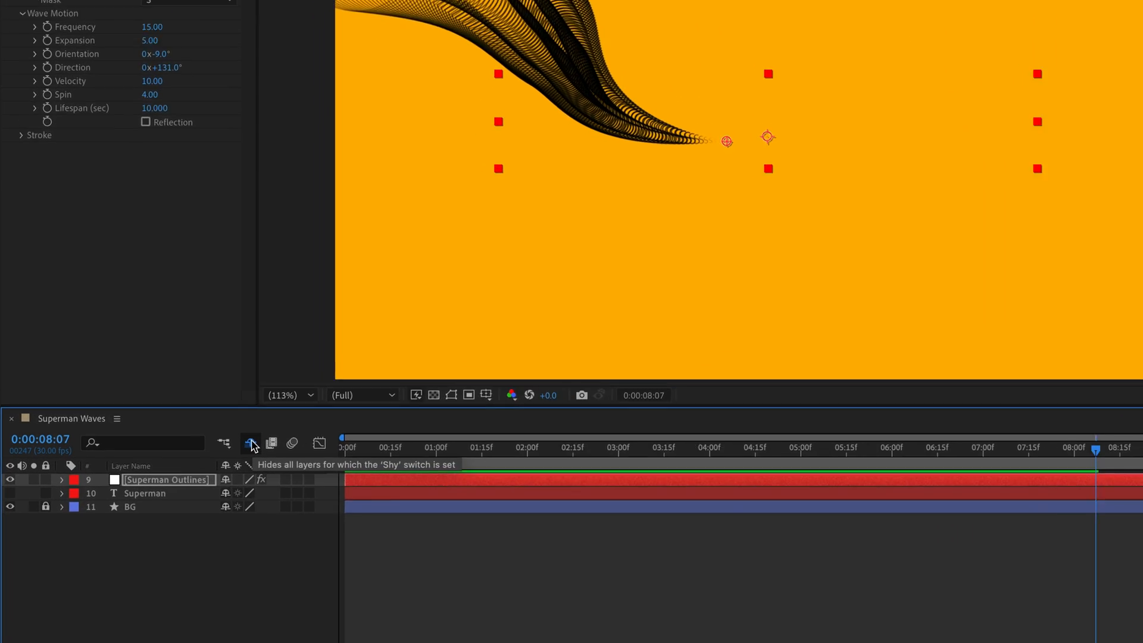
Turn off Hide Shy Layers to show every letter layer, and return the playhead to 0
{"action": "left_click", "coordinate": [252, 444]}
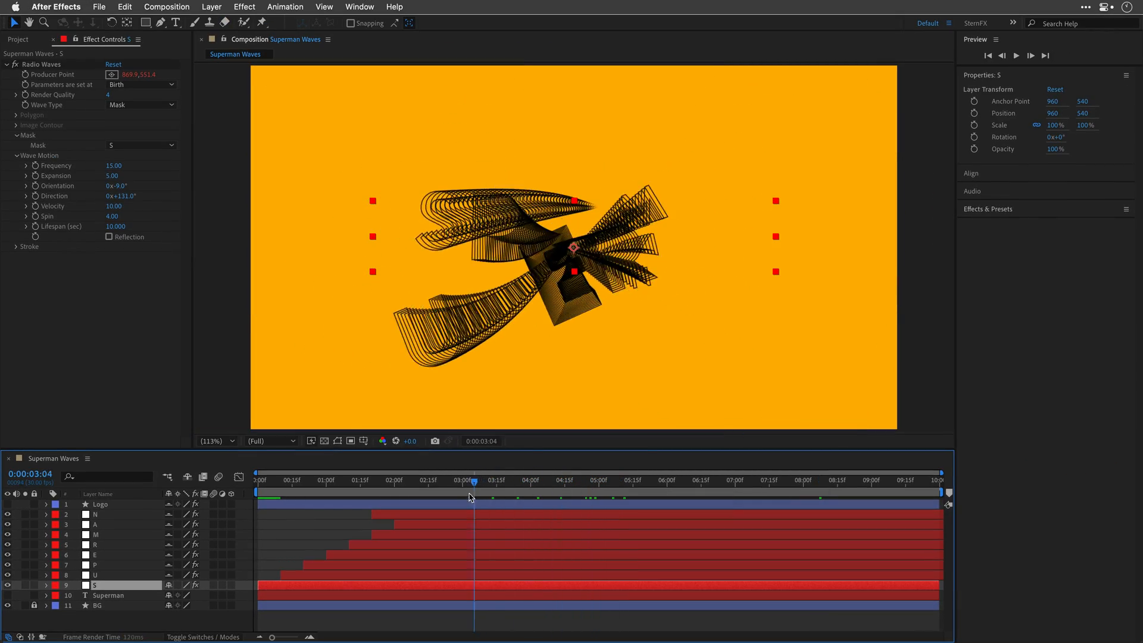
{"action": "left_click", "coordinate": [559, 480]}
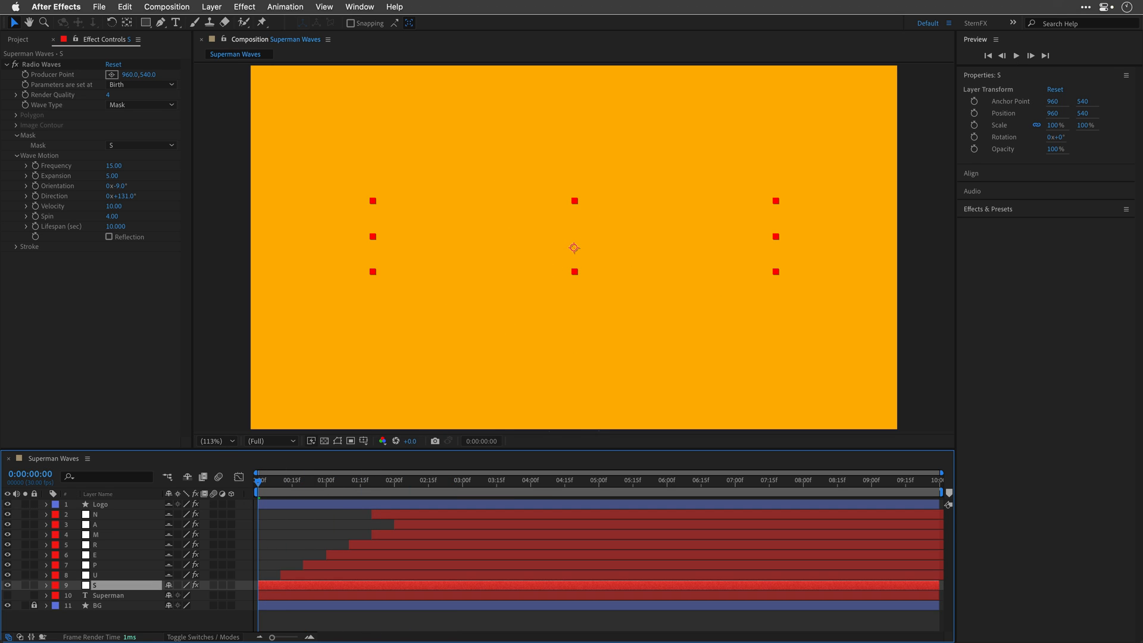
Deselect all layers and play back the Superman Waves preview
{"action": "left_click", "coordinate": [264, 533]}
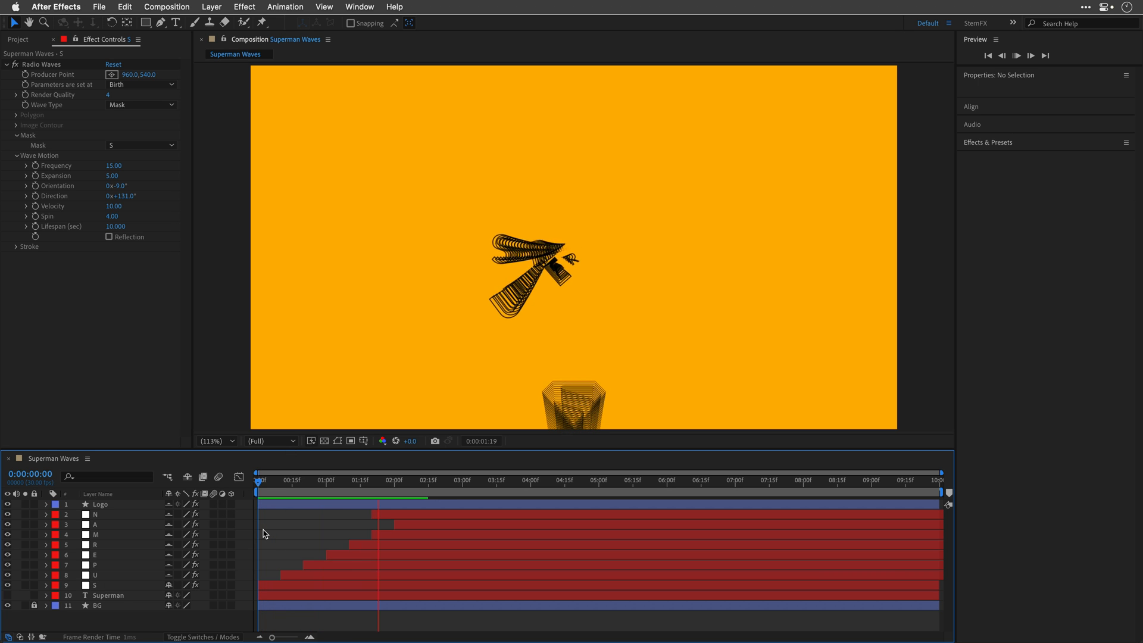
{"action": "left_click", "coordinate": [509, 480]}
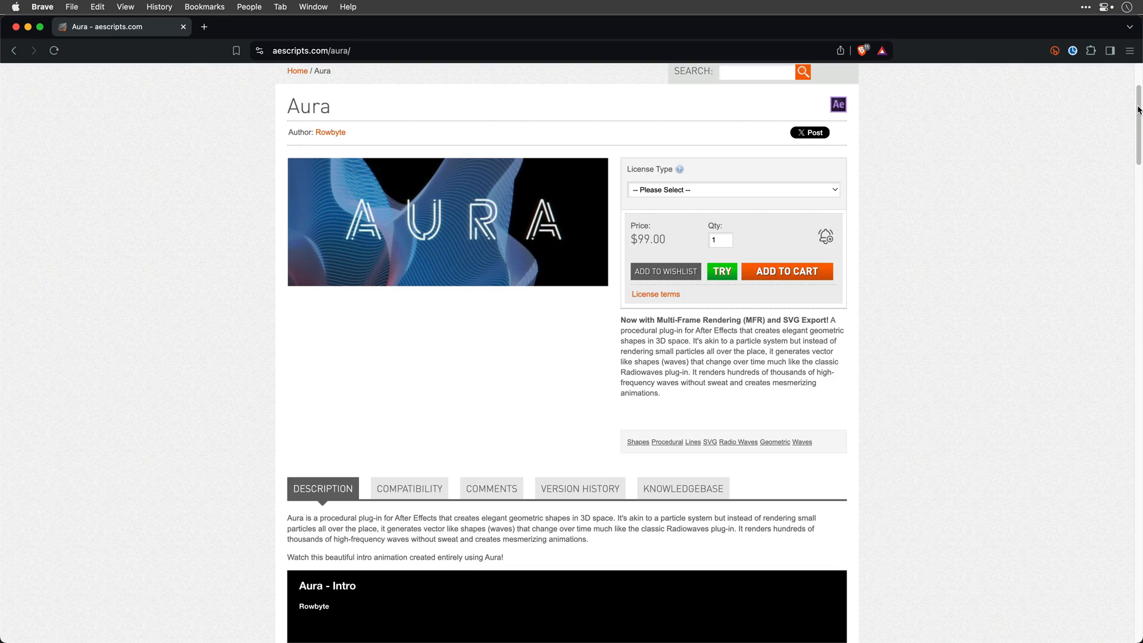
Scroll down through the Aura plug-in page's feature sections on aescripts.com
{"action": "scroll", "scroll_direction": "down", "scroll_amount": 3}
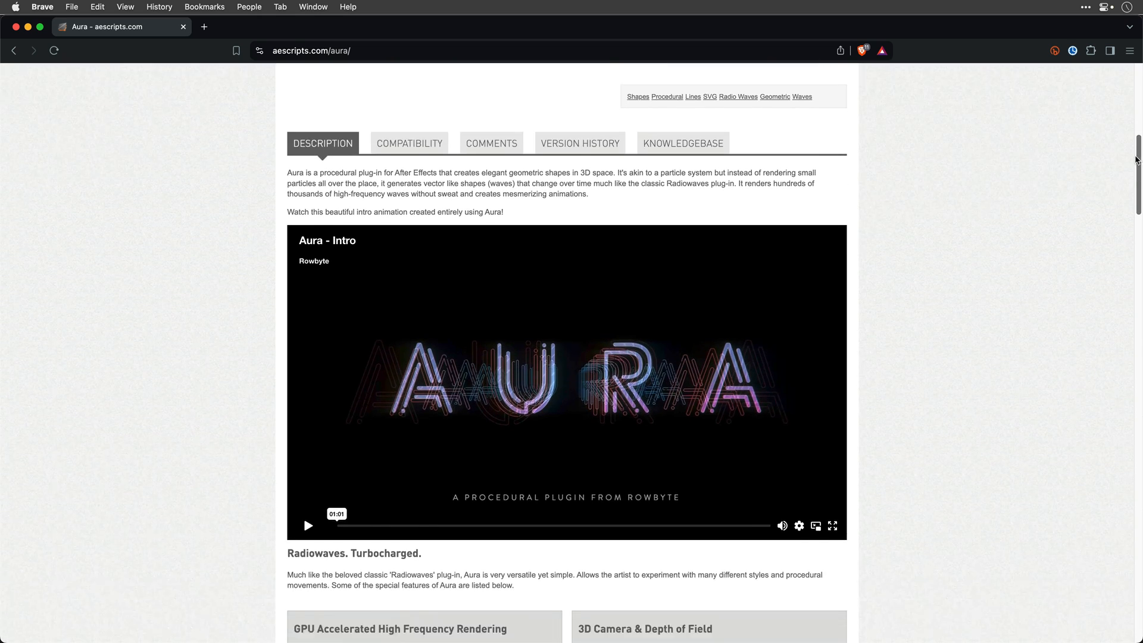
{"action": "scroll", "scroll_direction": "down", "scroll_amount": 3}
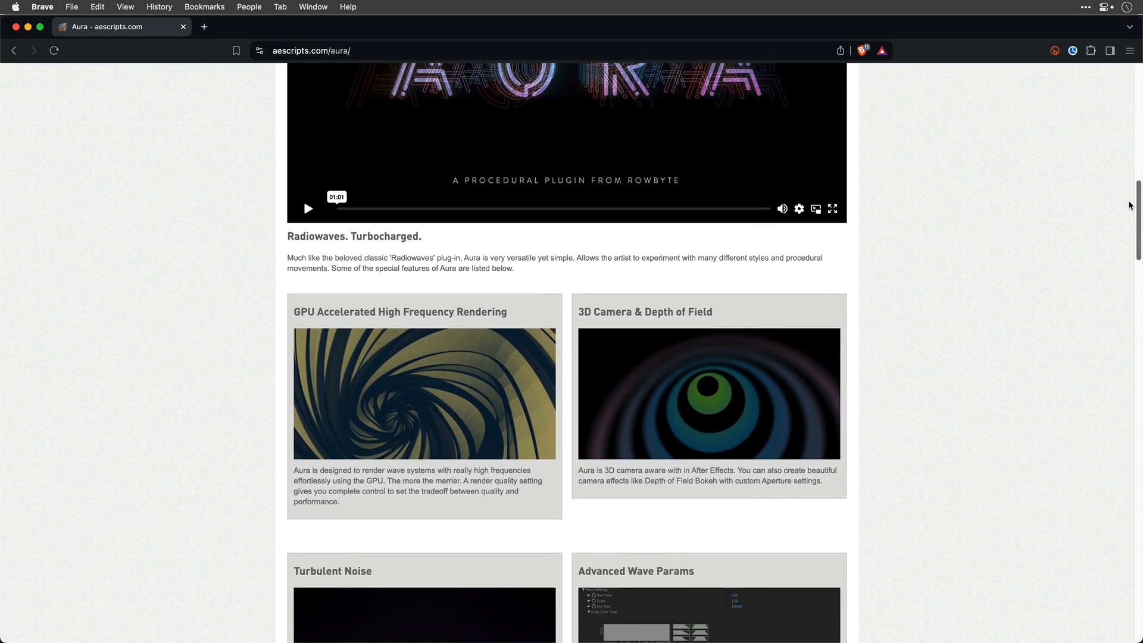
{"action": "scroll", "scroll_direction": "down", "scroll_amount": 3}
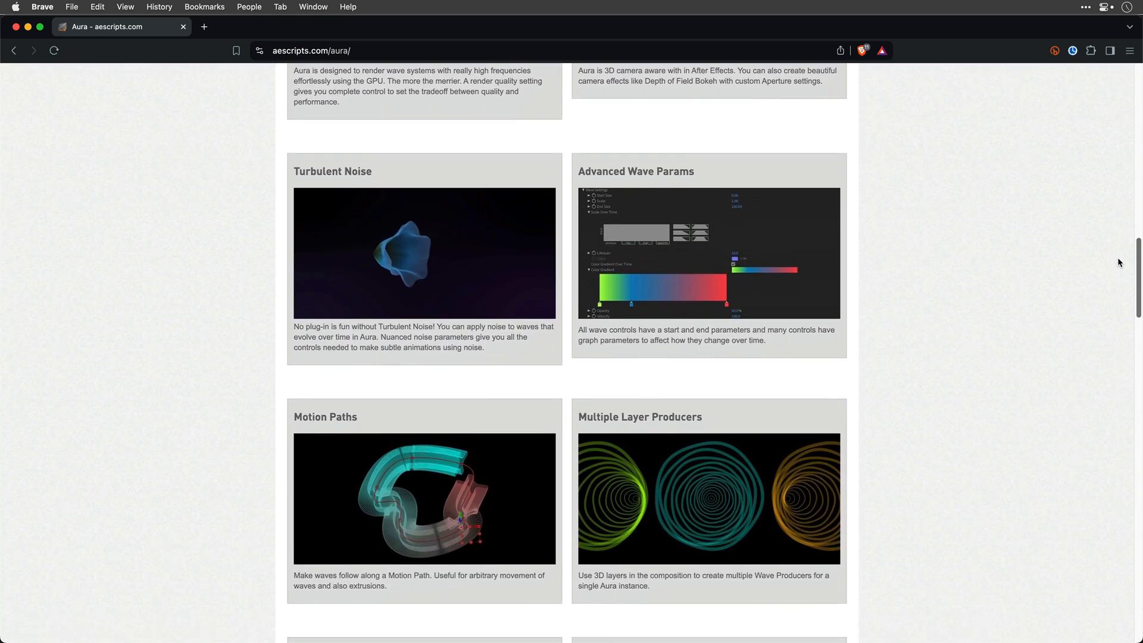
{"action": "scroll", "scroll_direction": "down", "scroll_amount": 3}
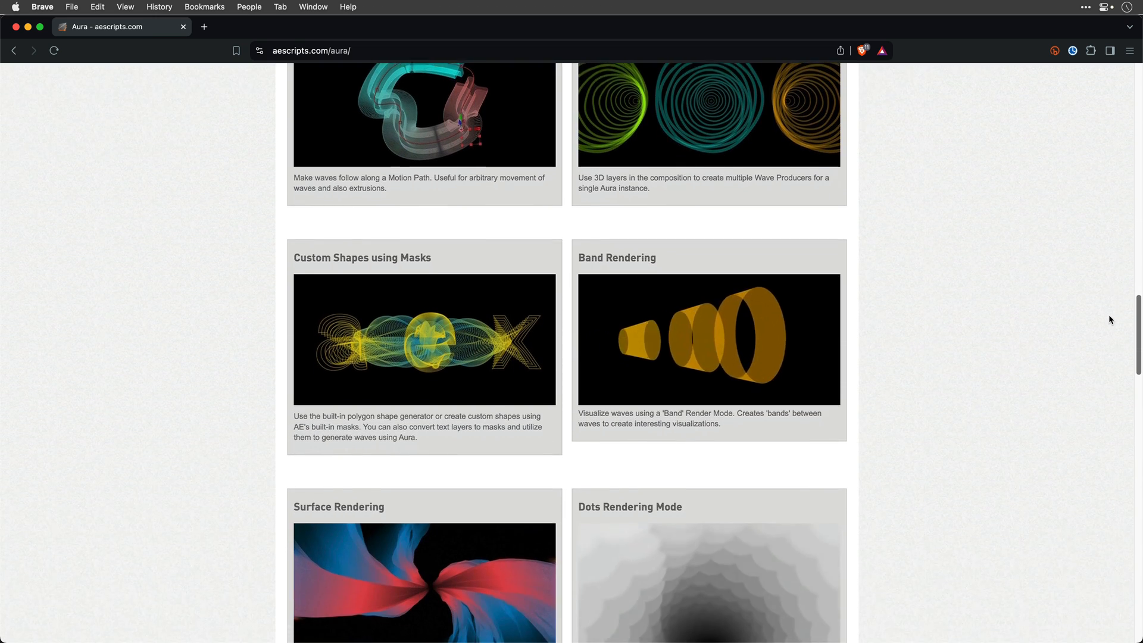
{"action": "scroll", "scroll_direction": "down", "scroll_amount": 3}
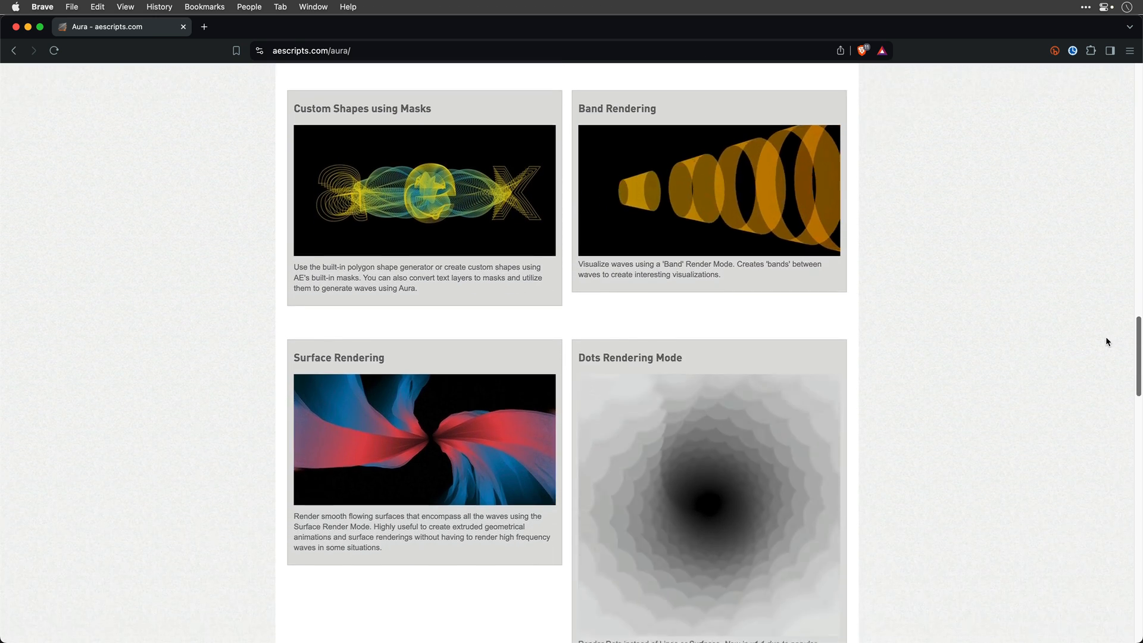
{"action": "scroll", "scroll_direction": "down", "scroll_amount": 3}
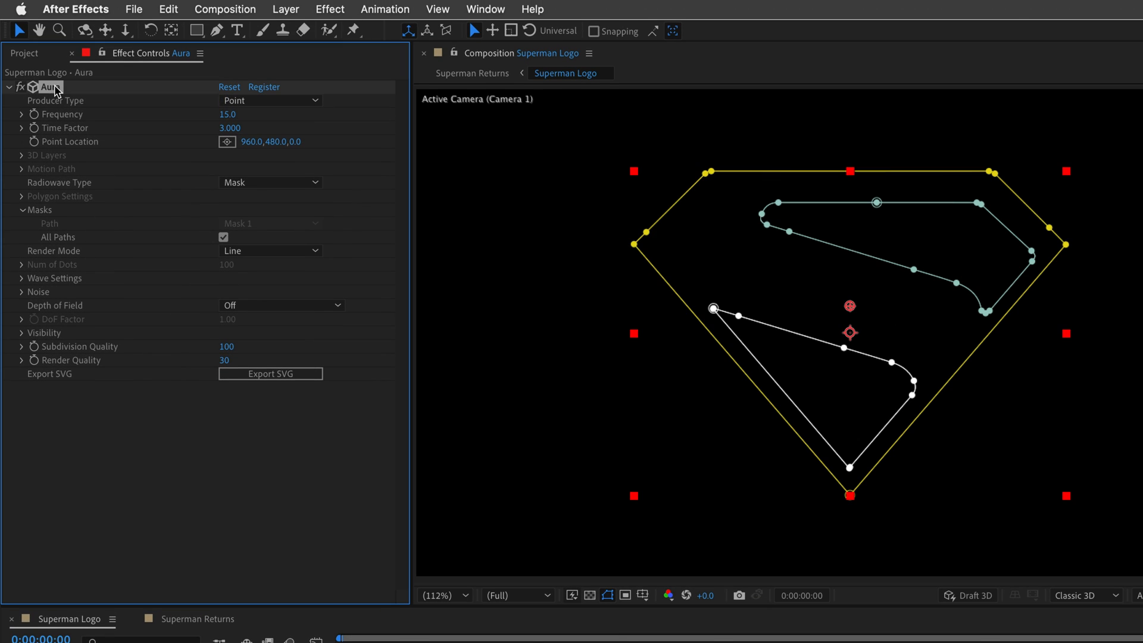
{"action": "mouse_move", "coordinate": [787, 304]}
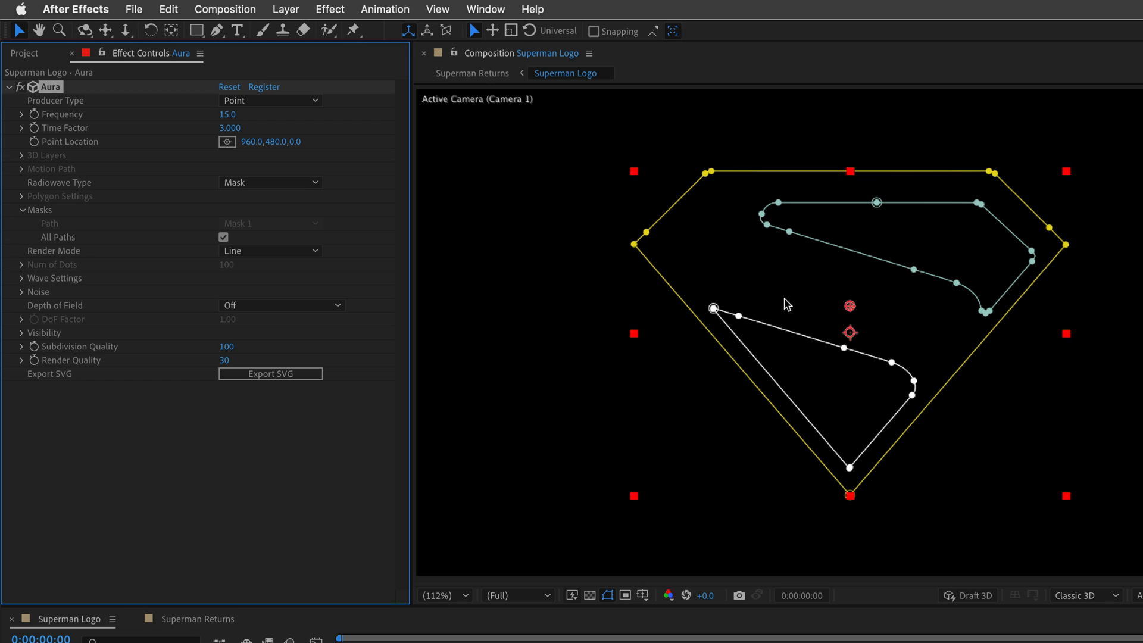
{"action": "mouse_move", "coordinate": [45, 185]}
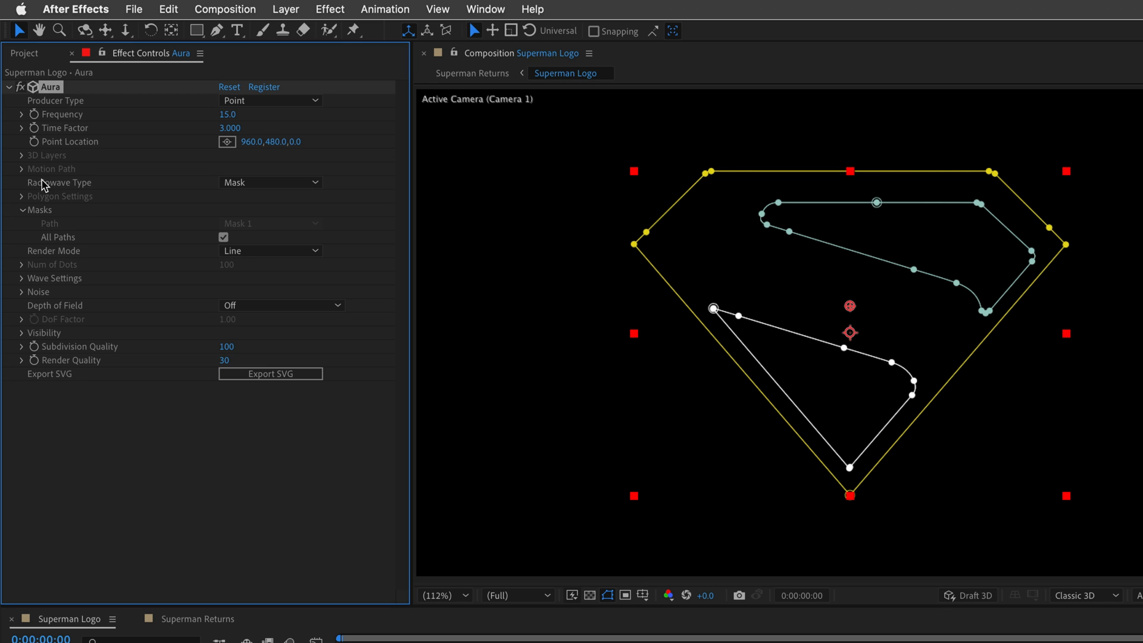
Set Aura's Radiowave Type to Mask and hide the logo's mask outlines
{"action": "left_click", "coordinate": [270, 182]}
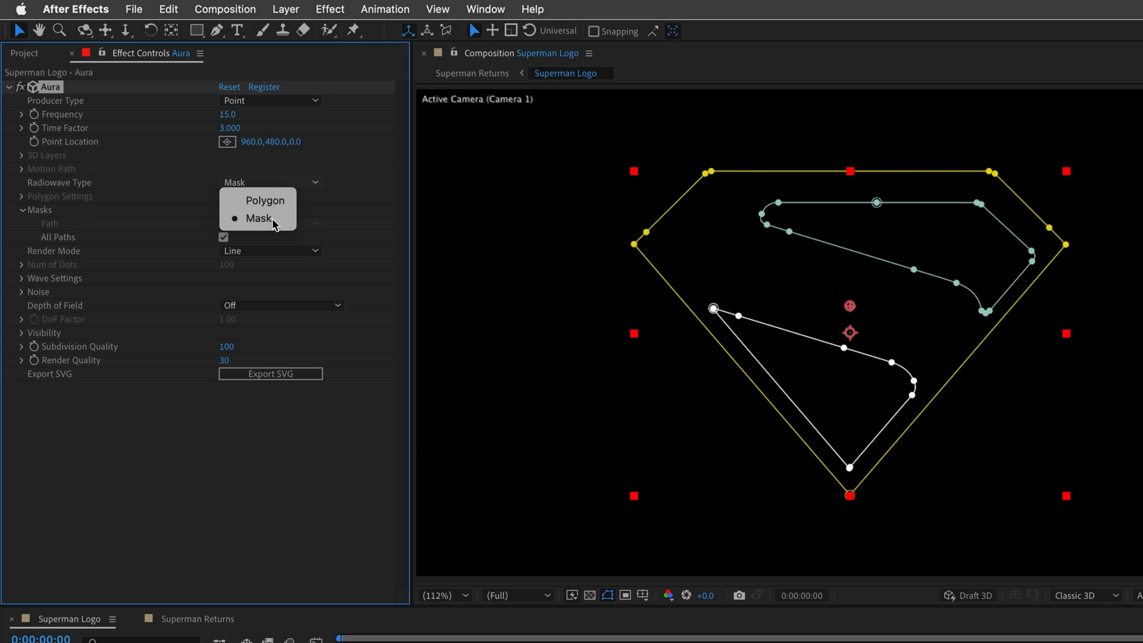
{"action": "left_click", "coordinate": [259, 218]}
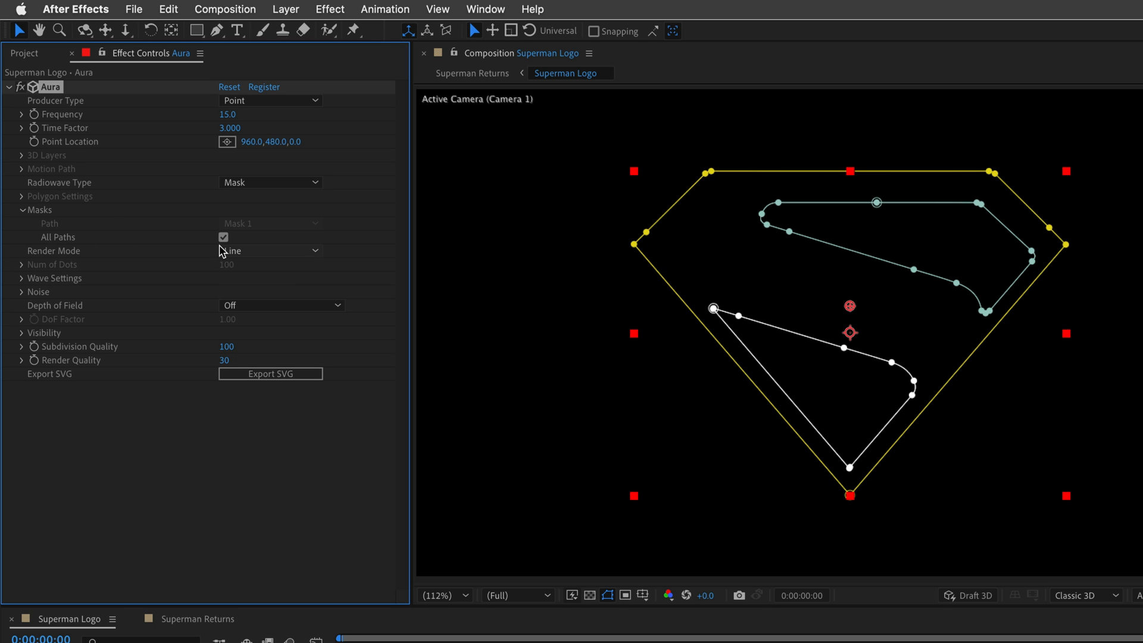
{"action": "mouse_move", "coordinate": [611, 596]}
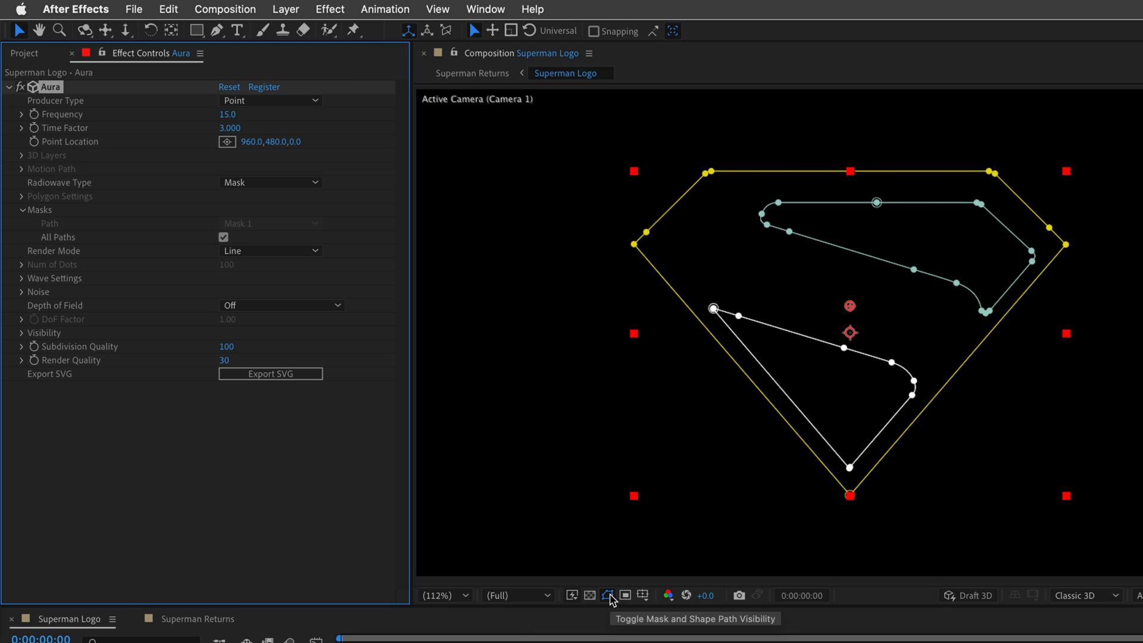
{"action": "left_click", "coordinate": [607, 595]}
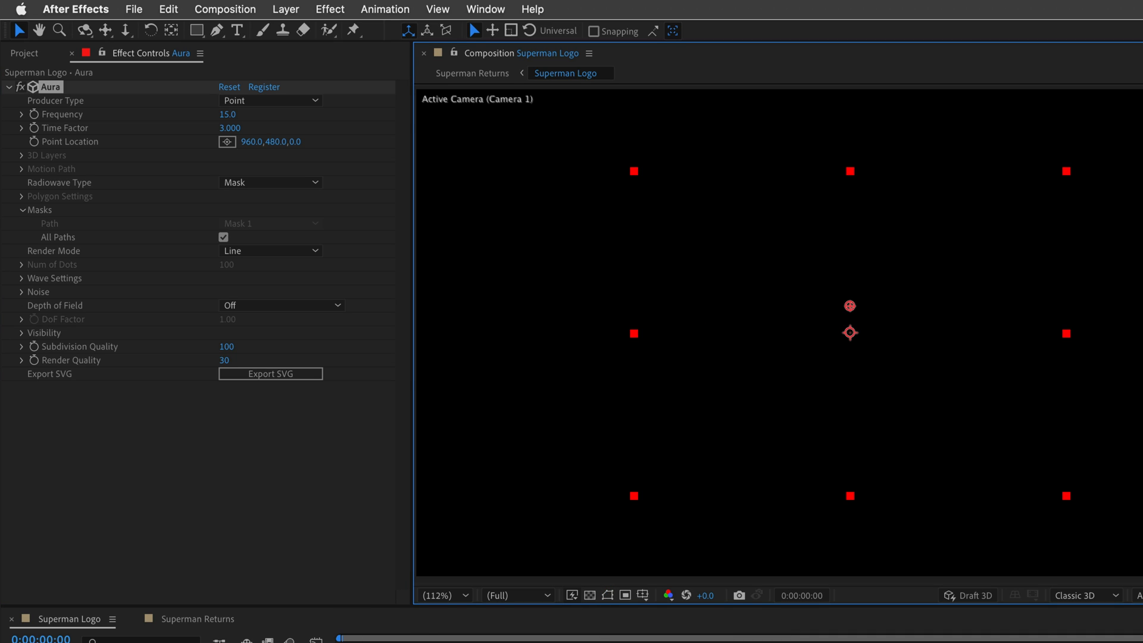
{"action": "mouse_move", "coordinate": [42, 195]}
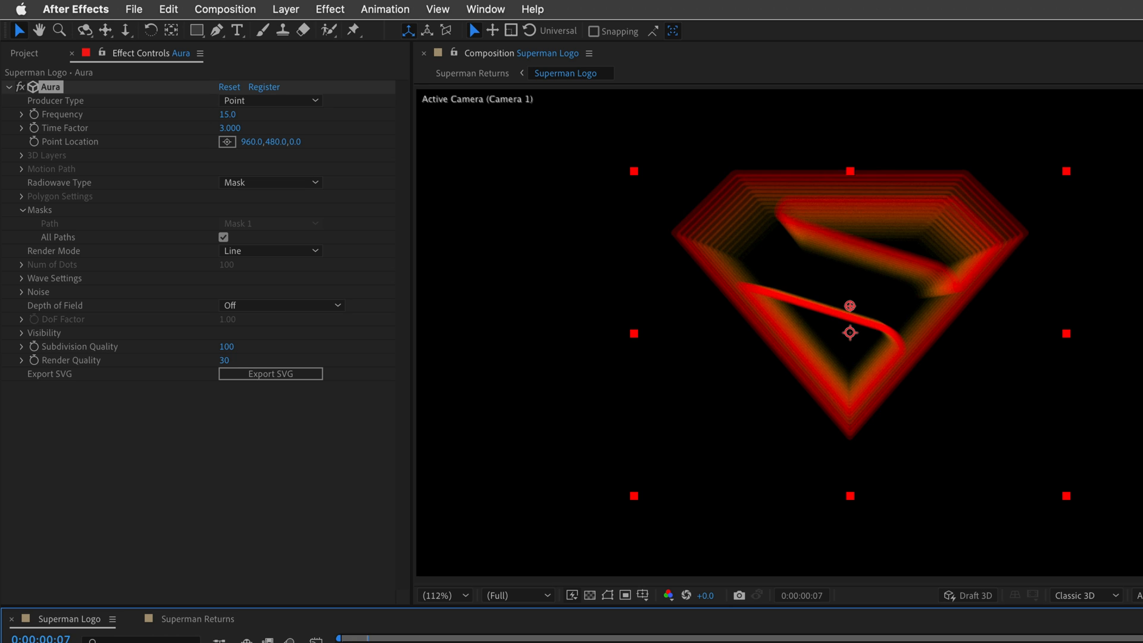
Drag-adjust an Aura wave setting value for the large, tapering, spinning waves
{"action": "left_click_drag", "start_coordinate": [338, 637], "coordinate": [391, 637]}
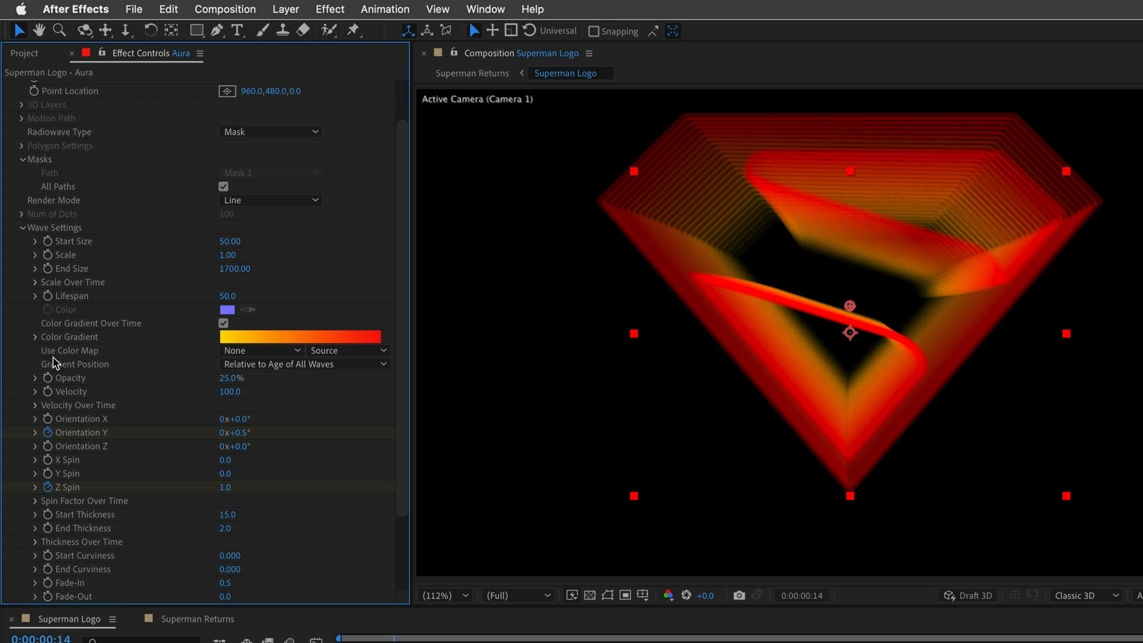
{"action": "mouse_move", "coordinate": [122, 472]}
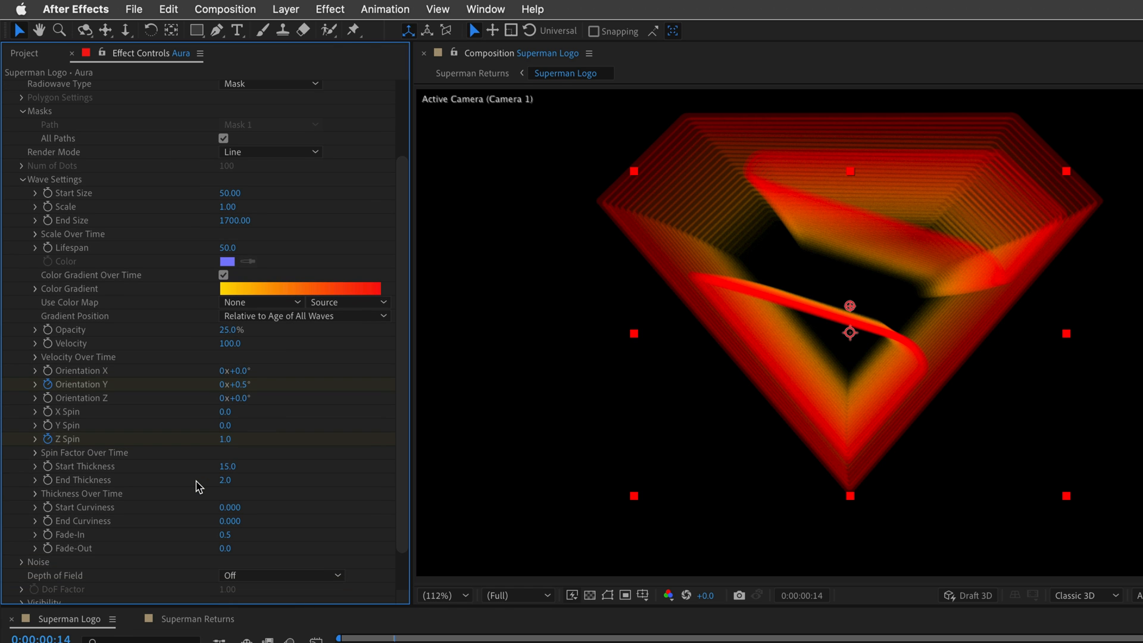
{"action": "mouse_move", "coordinate": [364, 637]}
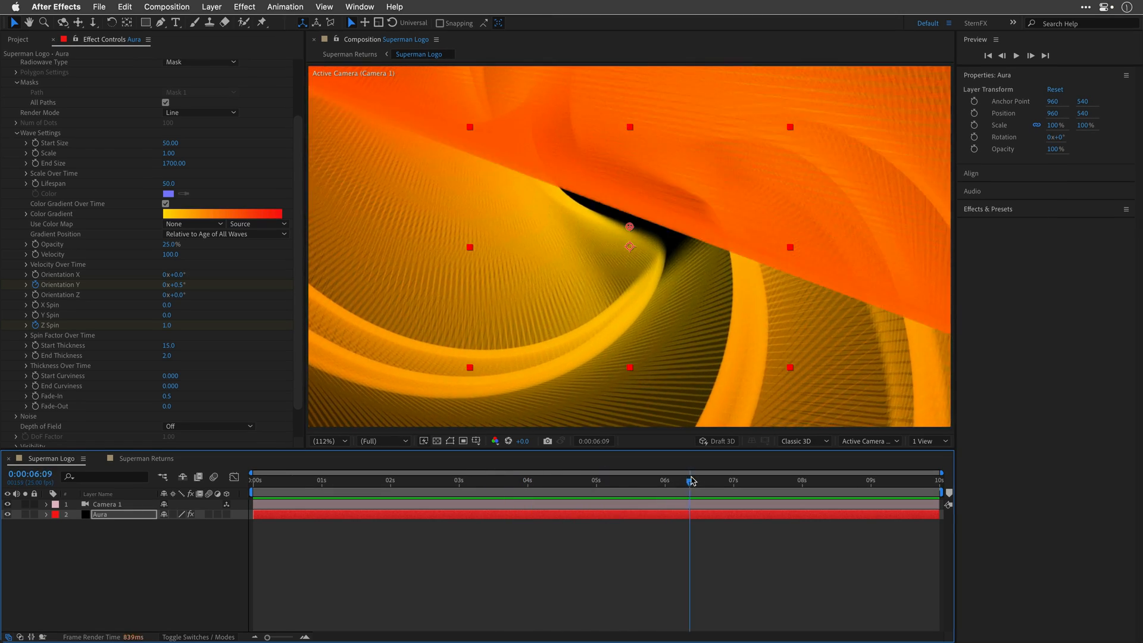
Scrub through the spinning waves, then inspect Camera 1 in Custom View 1
{"action": "left_click_drag", "start_coordinate": [689, 480], "coordinate": [831, 480]}
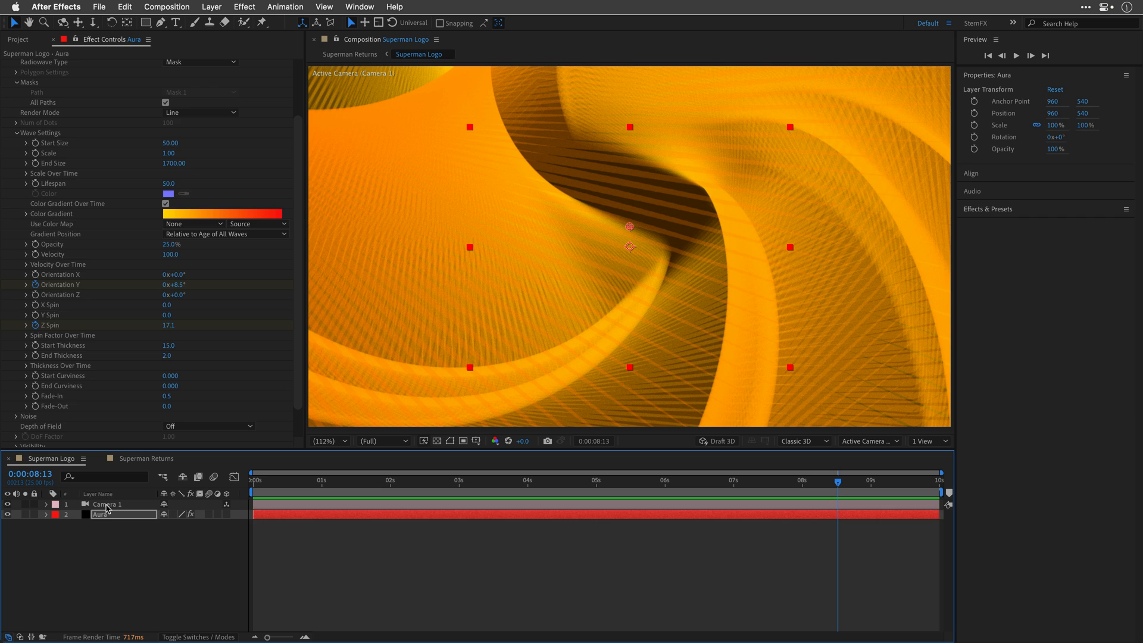
{"action": "left_click", "coordinate": [107, 504]}
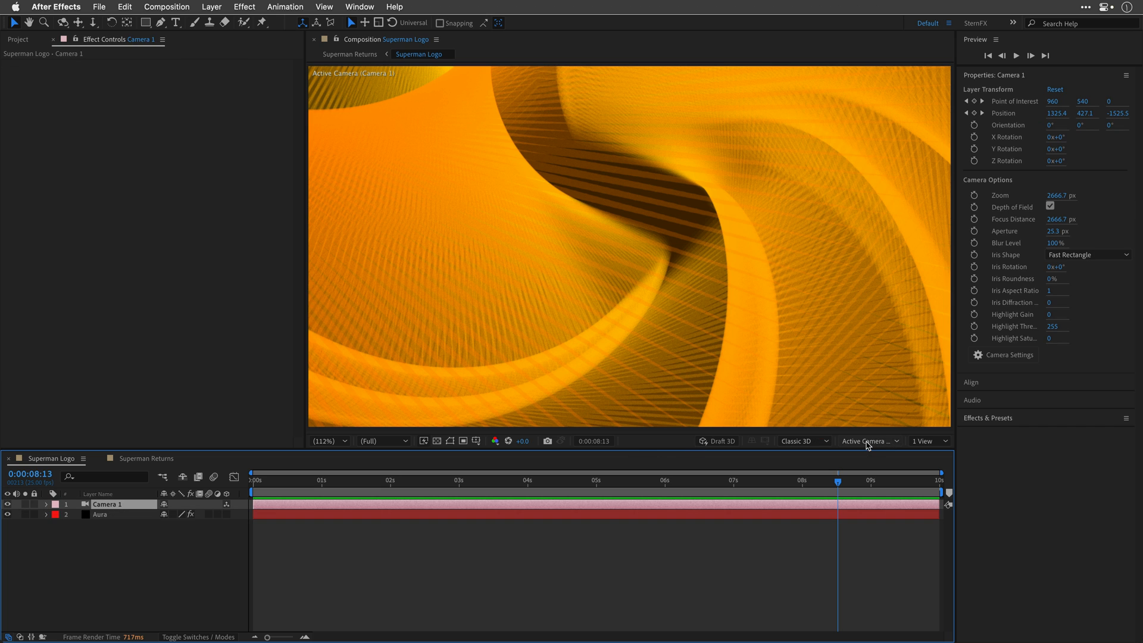
{"action": "left_click", "coordinate": [866, 440]}
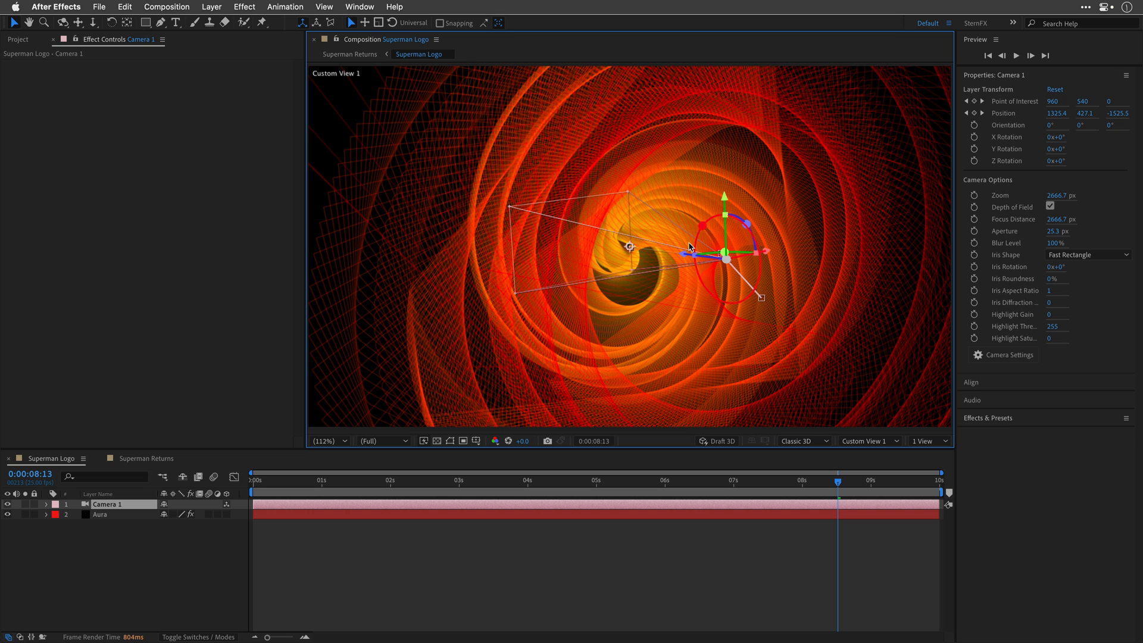
{"action": "left_click", "coordinate": [686, 480]}
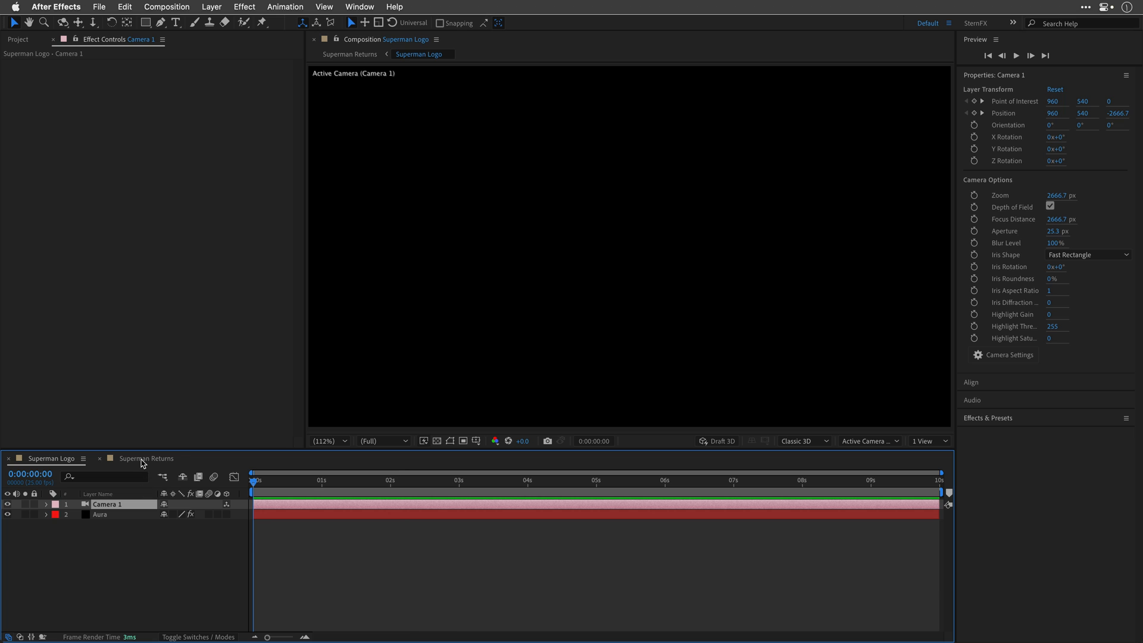
Open Superman Returns, then show and collapse the Superman Logo precomp's keyframes
{"action": "left_click", "coordinate": [150, 458]}
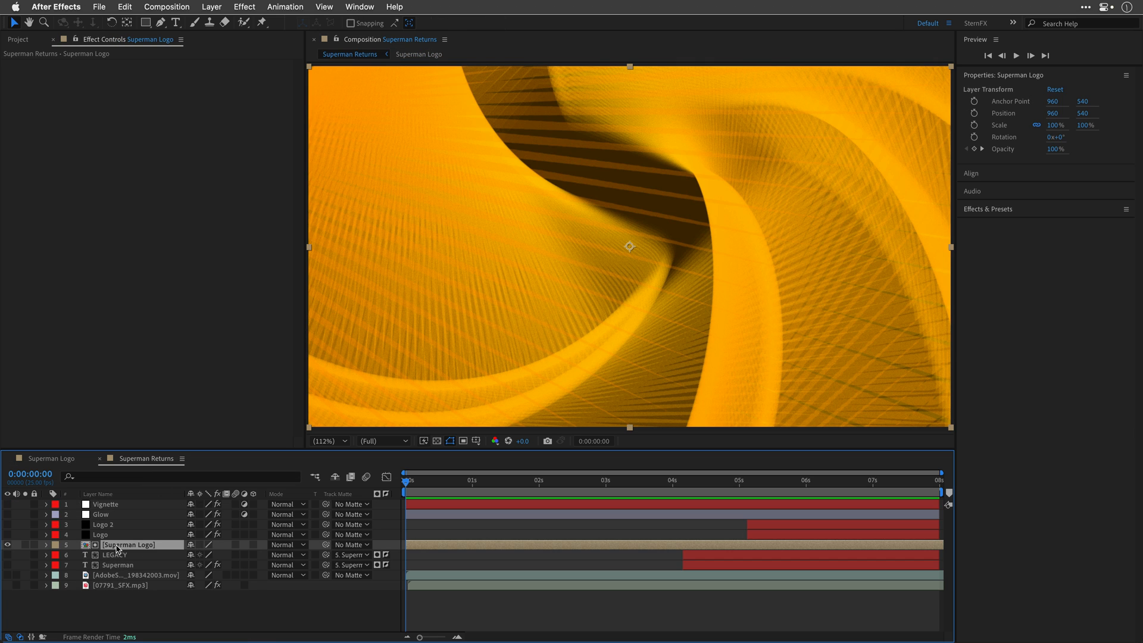
{"action": "left_click", "coordinate": [46, 545]}
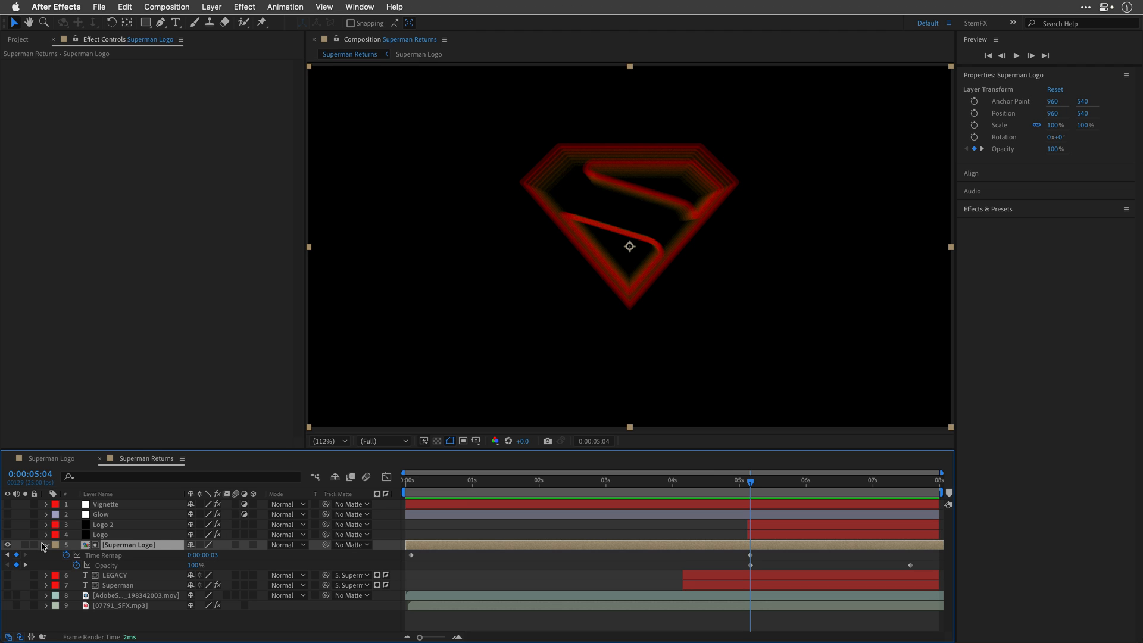
{"action": "mouse_move", "coordinate": [46, 548]}
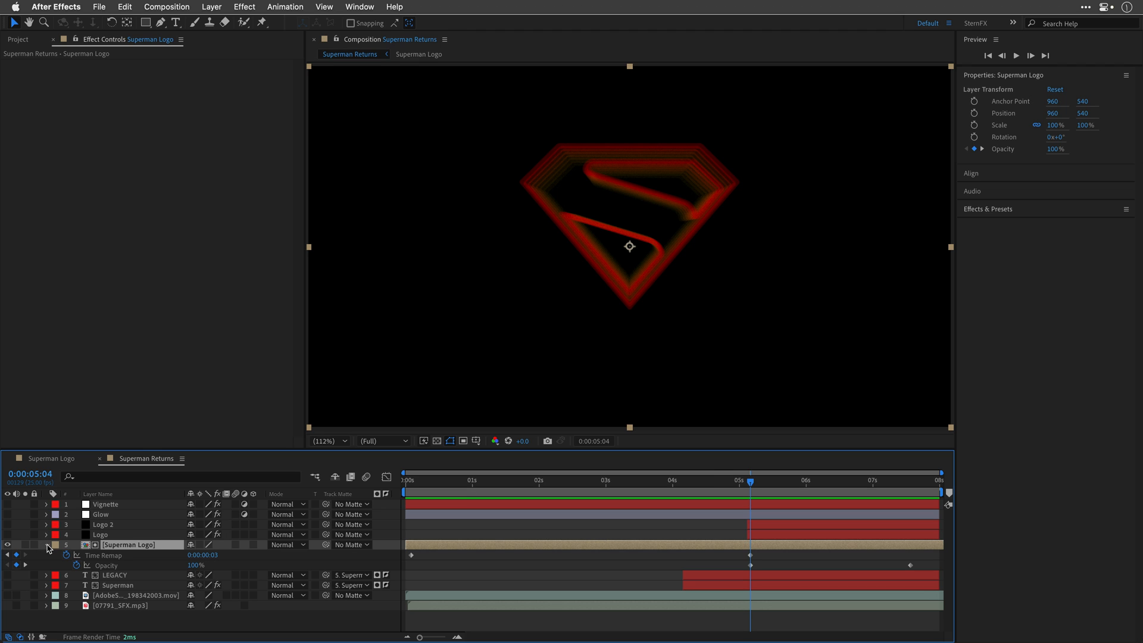
{"action": "left_click", "coordinate": [101, 535]}
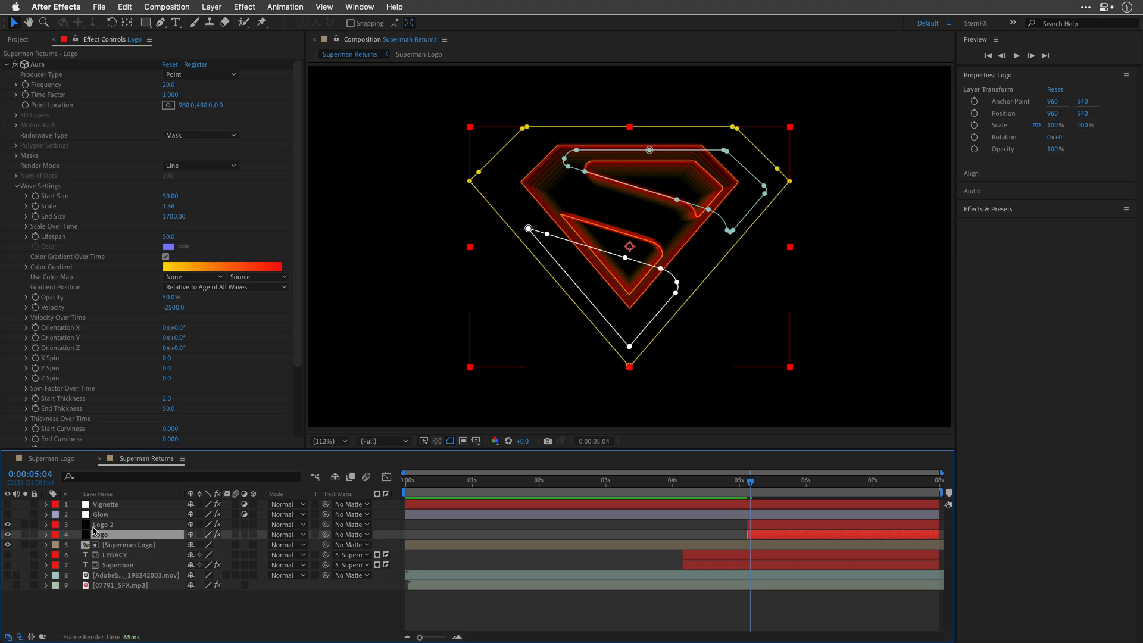
Select the Logo layer, scrub forward to the built emblem, and hide mask paths
{"action": "left_click", "coordinate": [753, 480]}
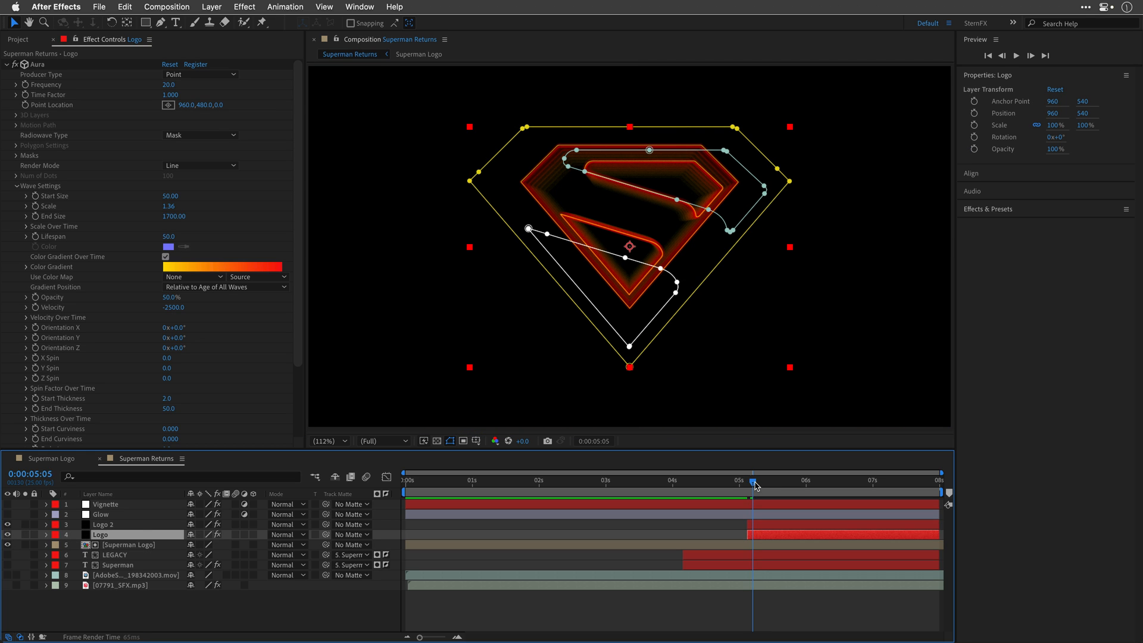
{"action": "left_click_drag", "start_coordinate": [755, 481], "coordinate": [822, 480]}
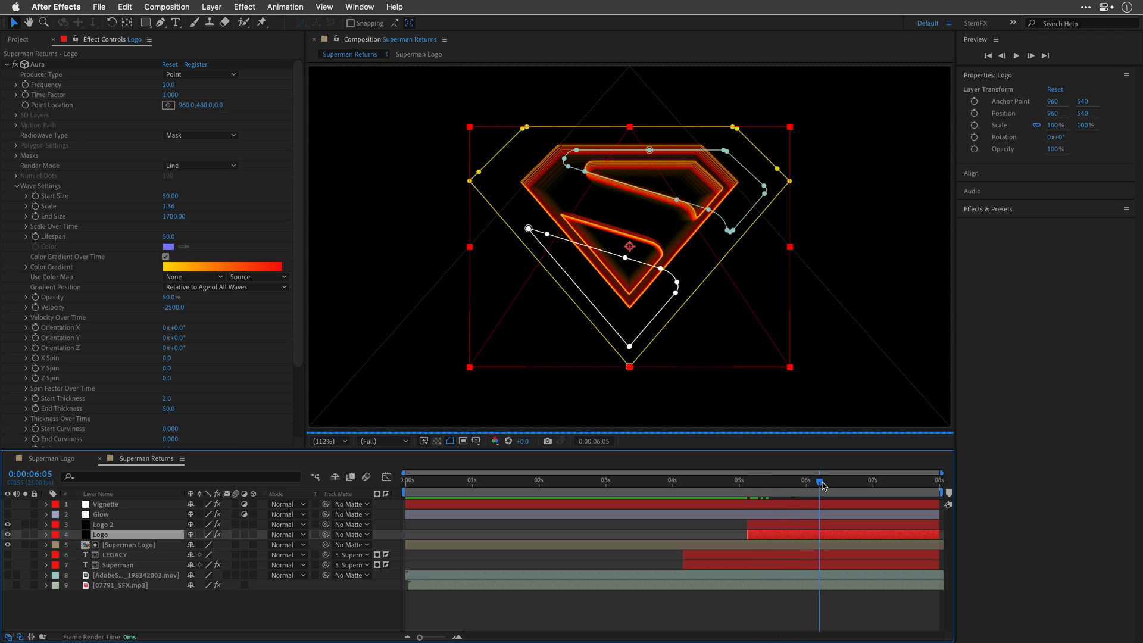
{"action": "left_click", "coordinate": [450, 441]}
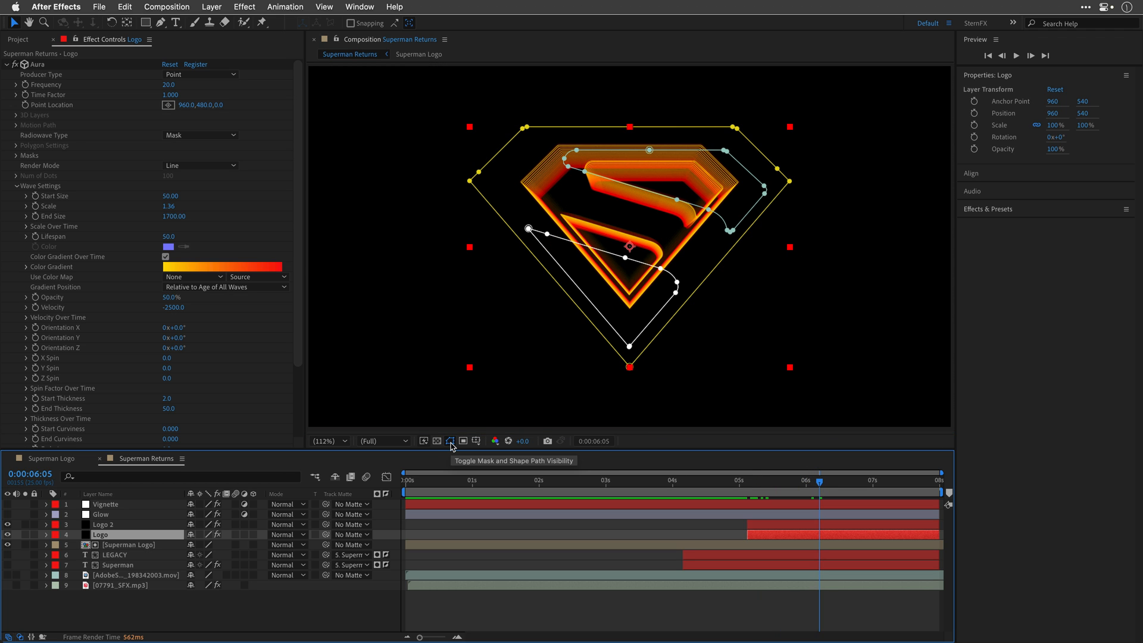
{"action": "left_click", "coordinate": [450, 440]}
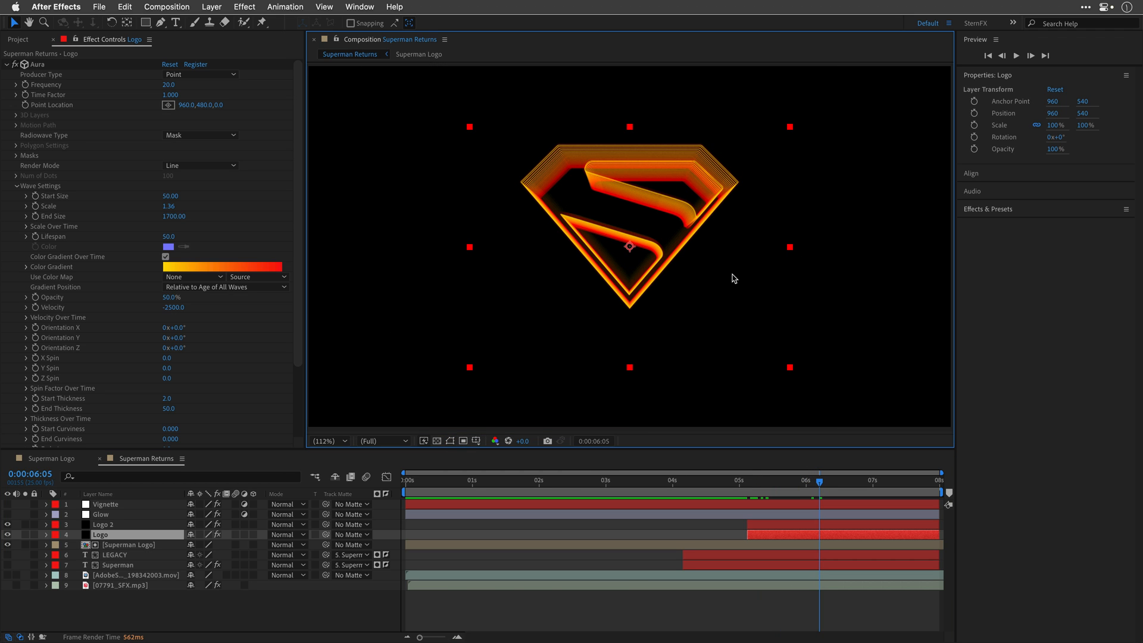
{"action": "mouse_move", "coordinate": [115, 569]}
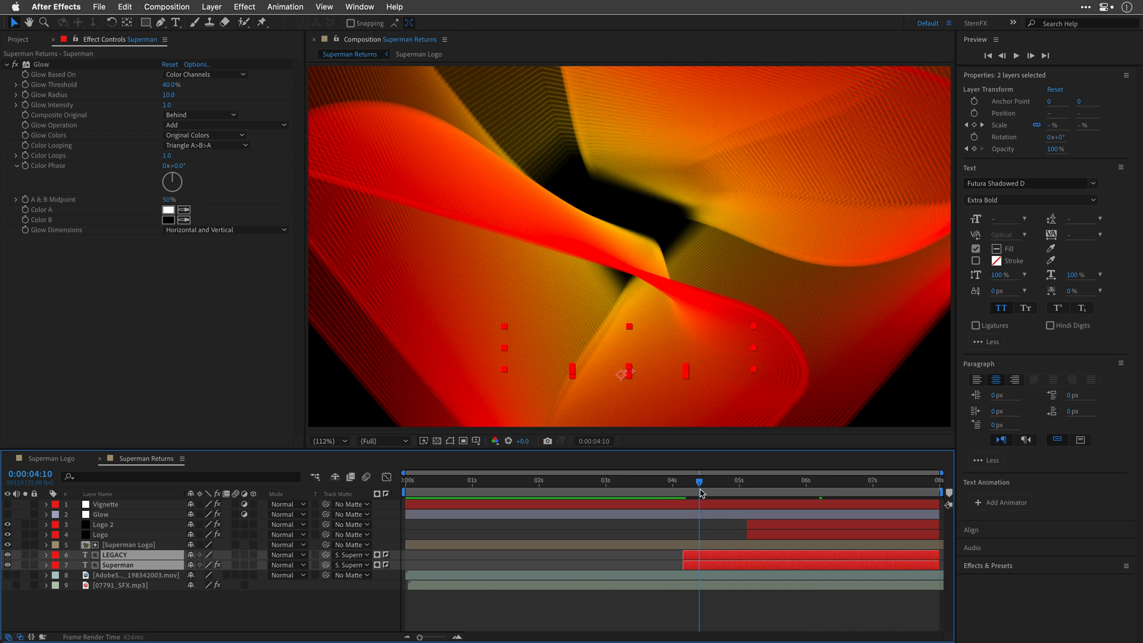
Enable the blue AdobeStock smoke footage and scrub ahead to the finished title
{"action": "left_click", "coordinate": [135, 576]}
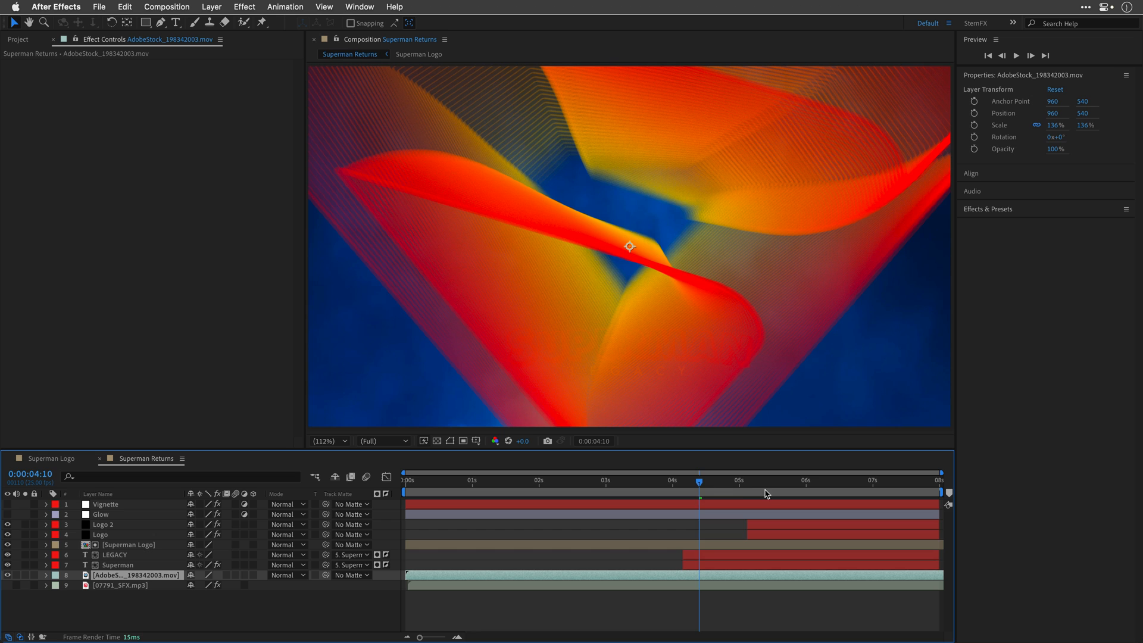
{"action": "left_click_drag", "start_coordinate": [699, 480], "coordinate": [816, 480]}
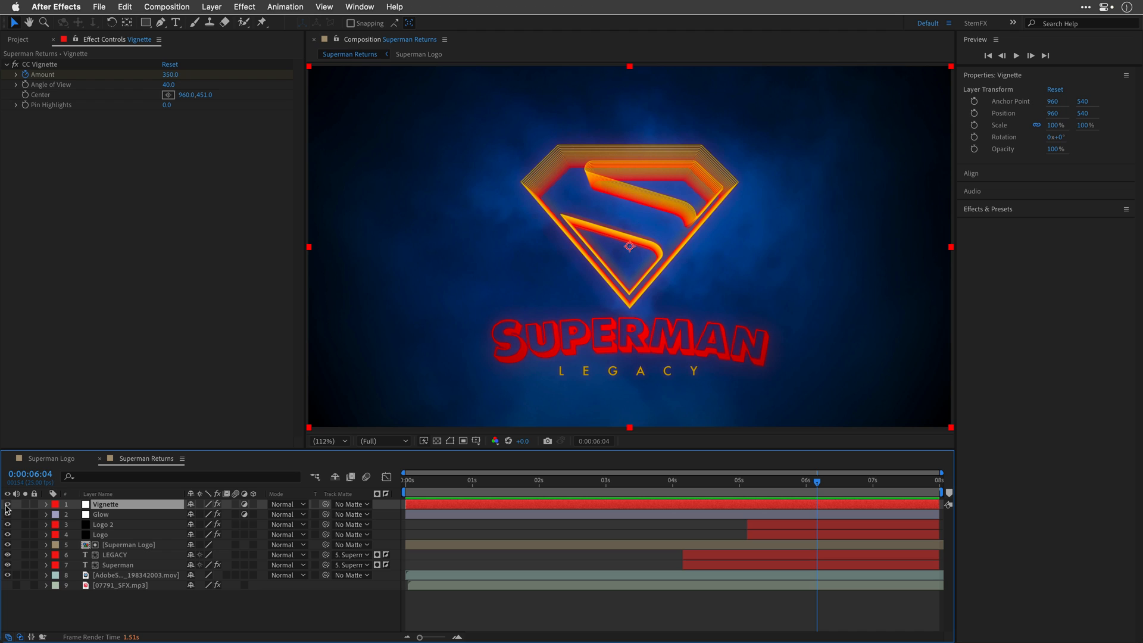
{"action": "mouse_move", "coordinate": [508, 518]}
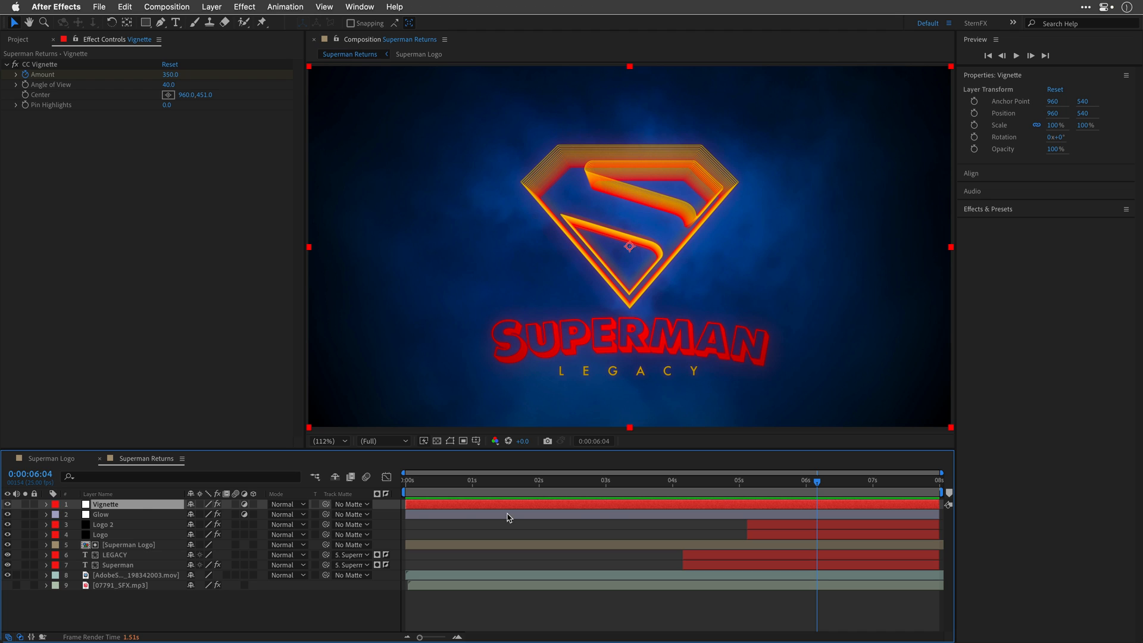
Reveal the 07791_SFX.mp3 waveform and scrub the animation to about 7 seconds
{"action": "left_click", "coordinate": [120, 585]}
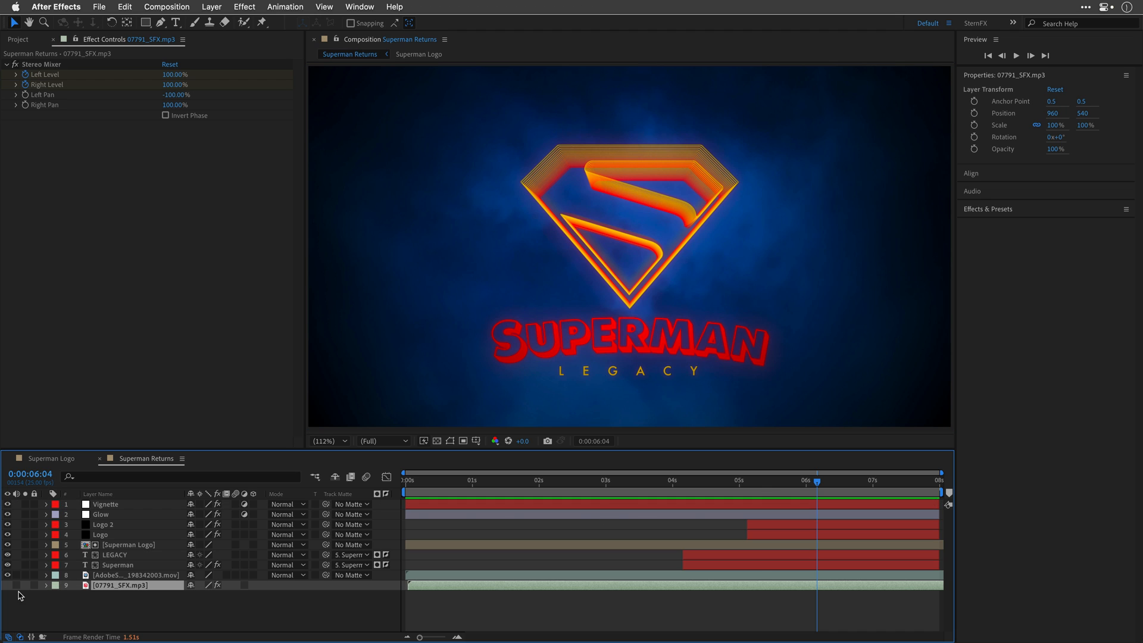
{"action": "left_click", "coordinate": [45, 585]}
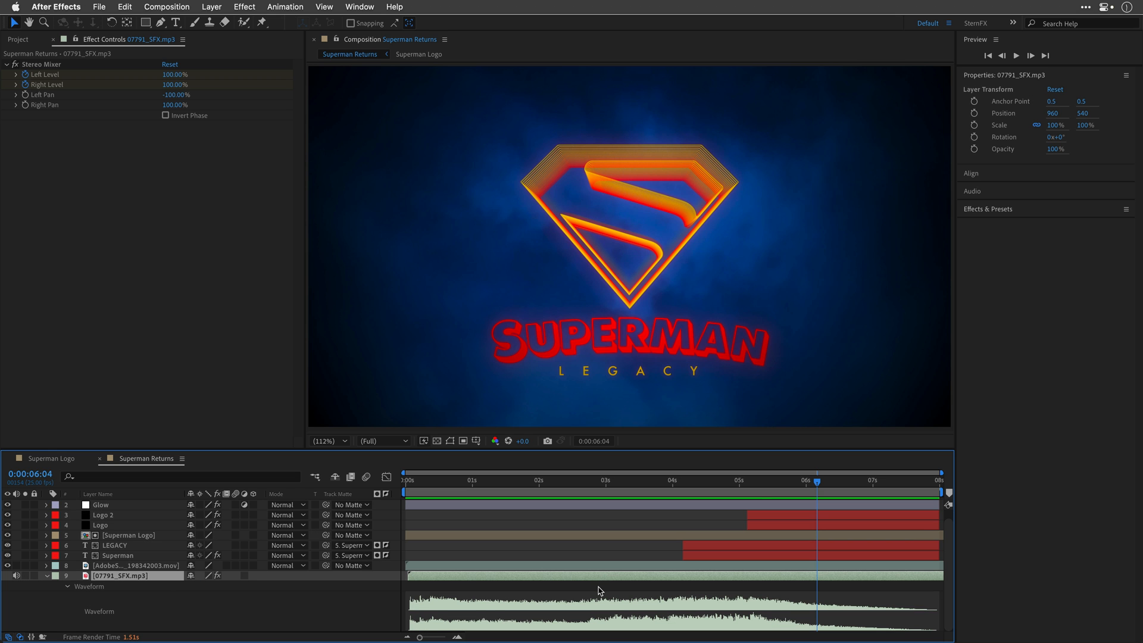
{"action": "left_click", "coordinate": [686, 480]}
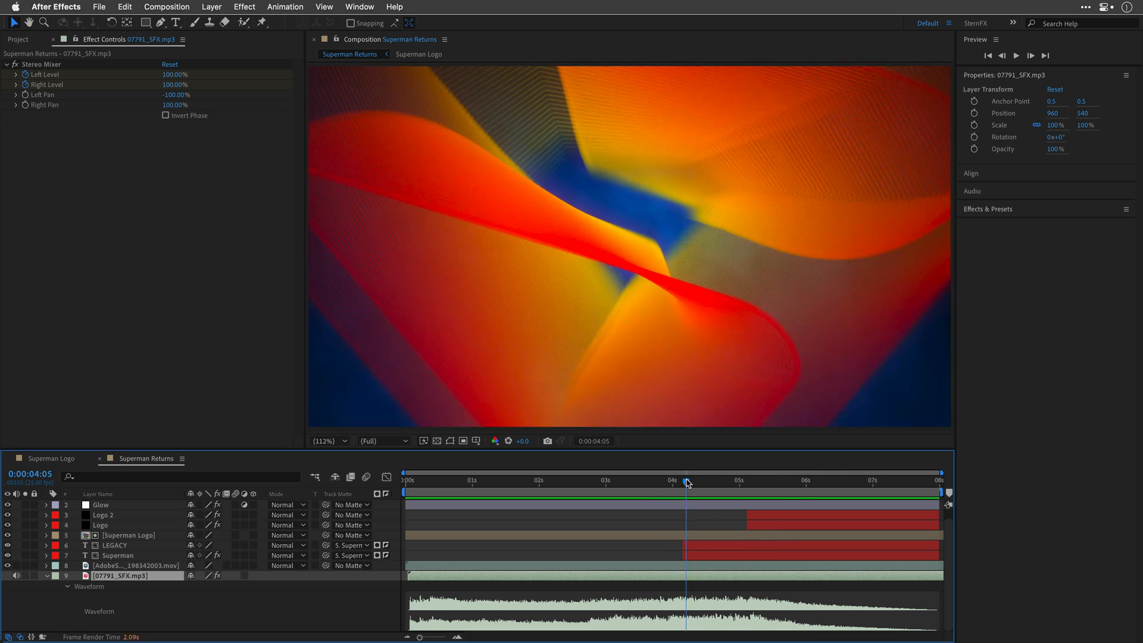
{"action": "left_click_drag", "start_coordinate": [686, 480], "coordinate": [906, 481]}
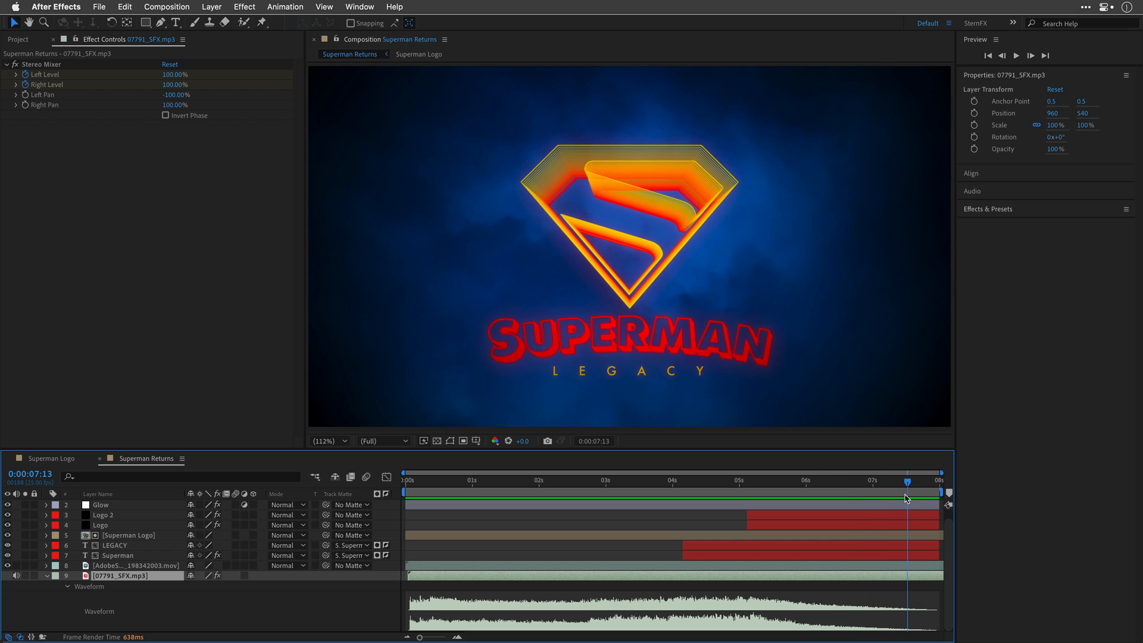
{"action": "left_click_drag", "start_coordinate": [907, 483], "coordinate": [905, 483]}
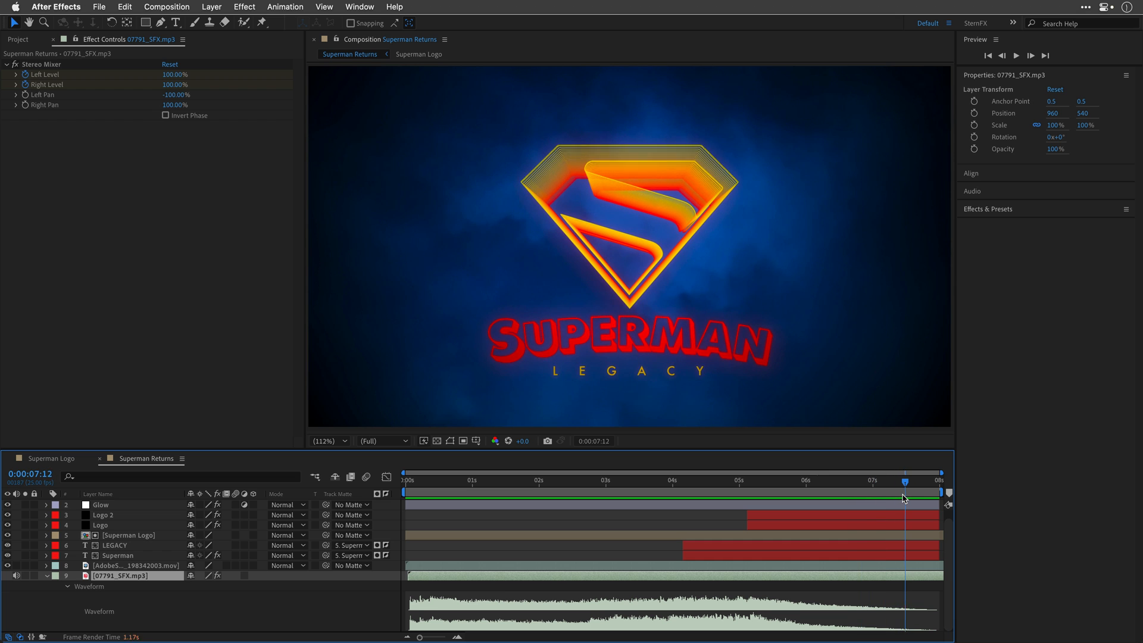